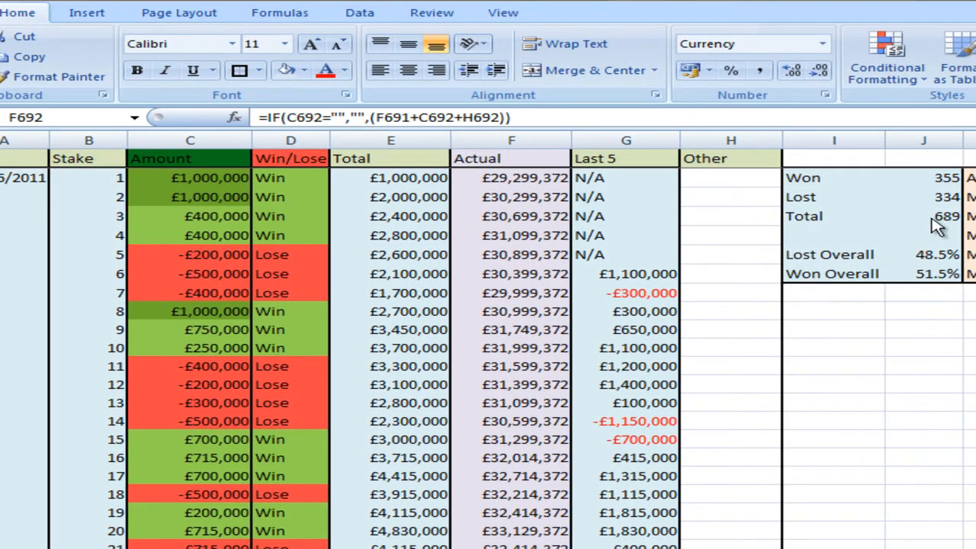
mouse_move(919, 337)
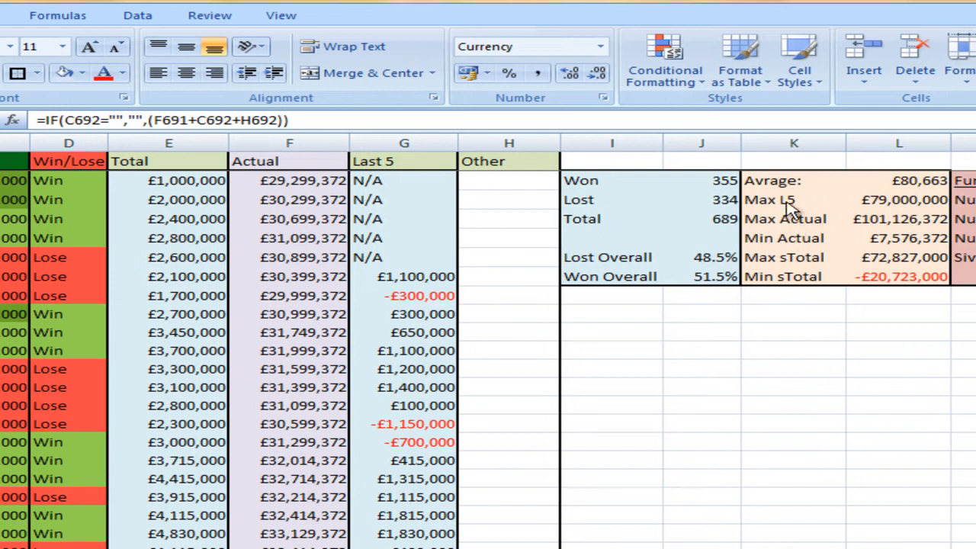
Inspect the AVERAGE formula, then enter a test amount of 1000000 at the end of the log
left_click(897, 180)
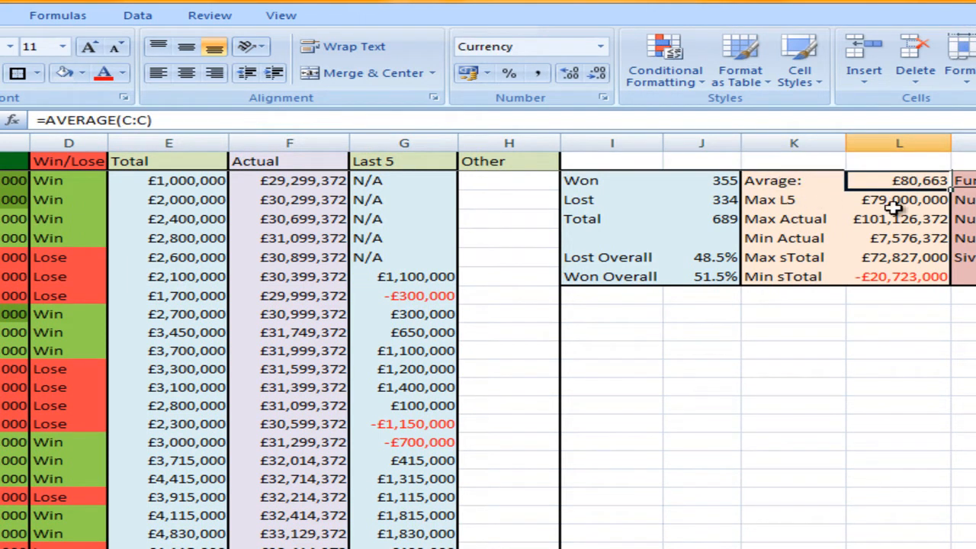
mouse_move(860, 271)
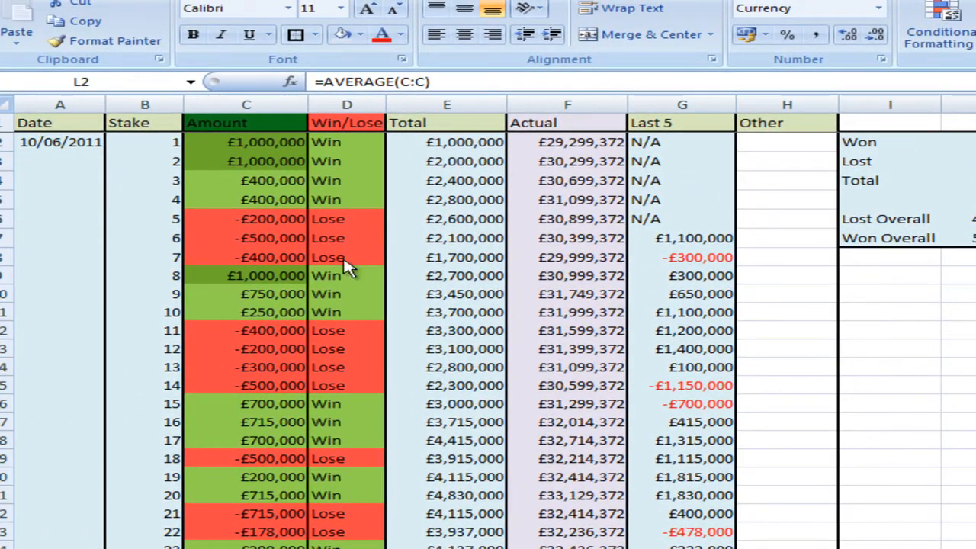
mouse_move(347, 122)
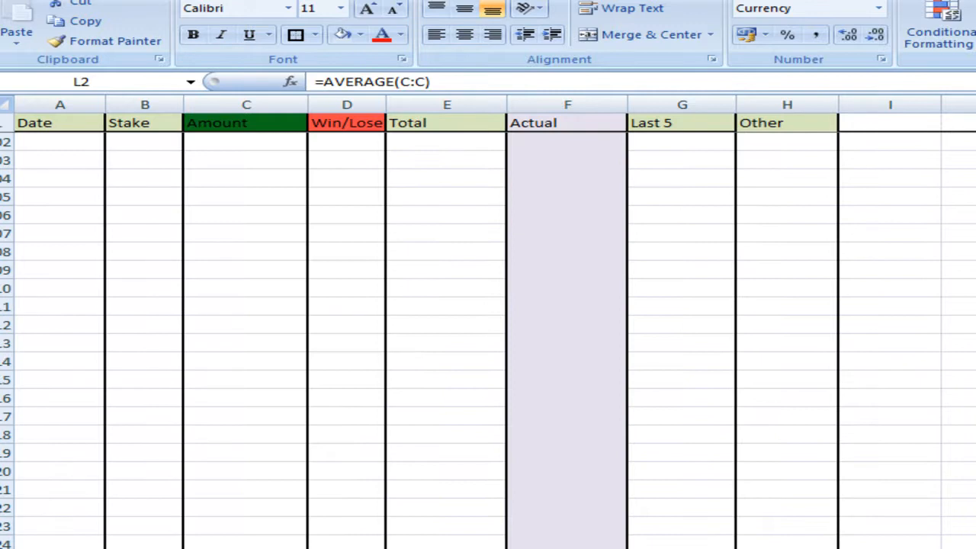
scroll("down", 3)
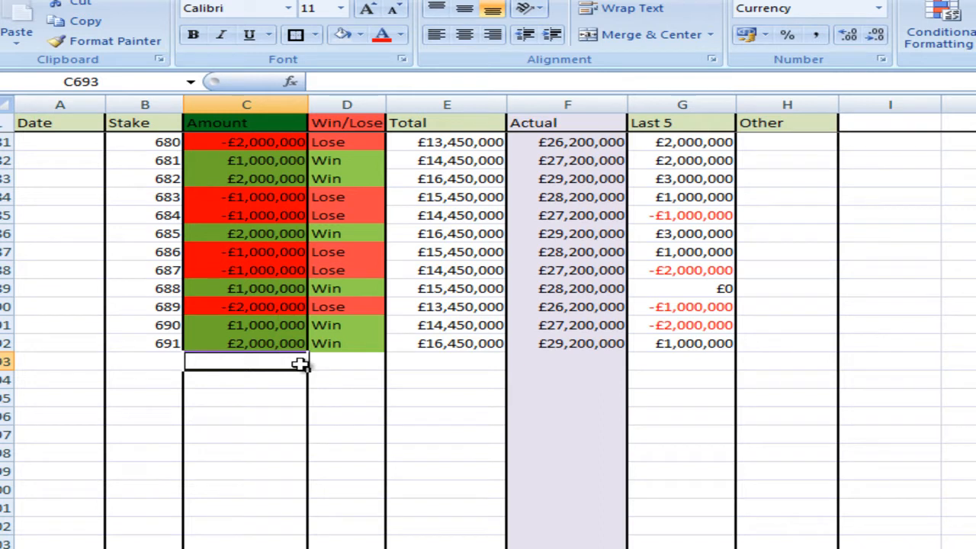
type("1000000")
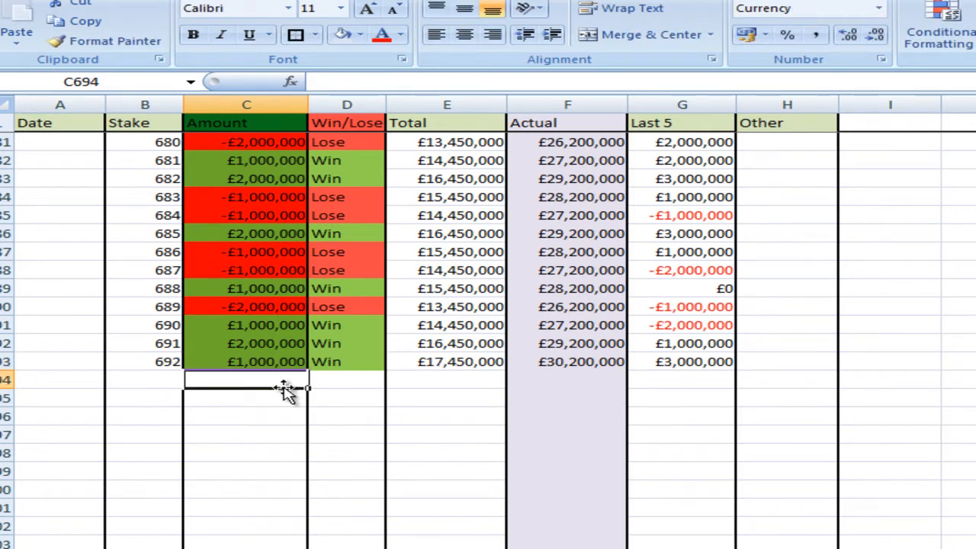
mouse_move(628, 393)
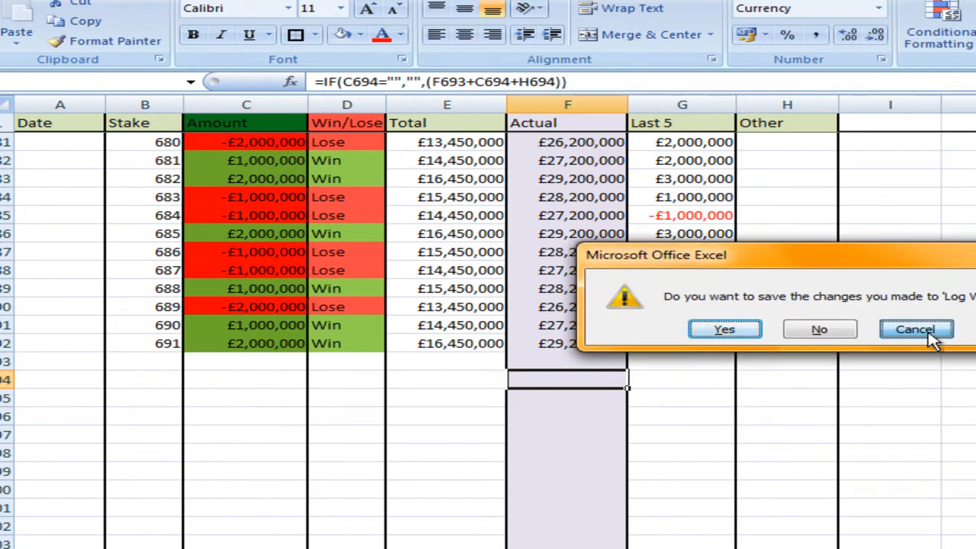
Cancel the save prompt and create a new Blank Workbook from the Office menu
left_click(915, 330)
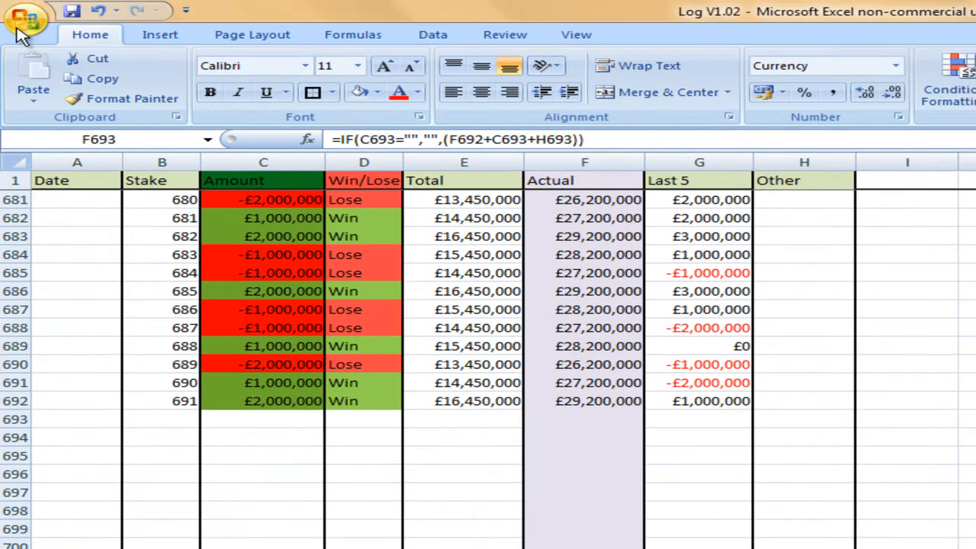
left_click(24, 22)
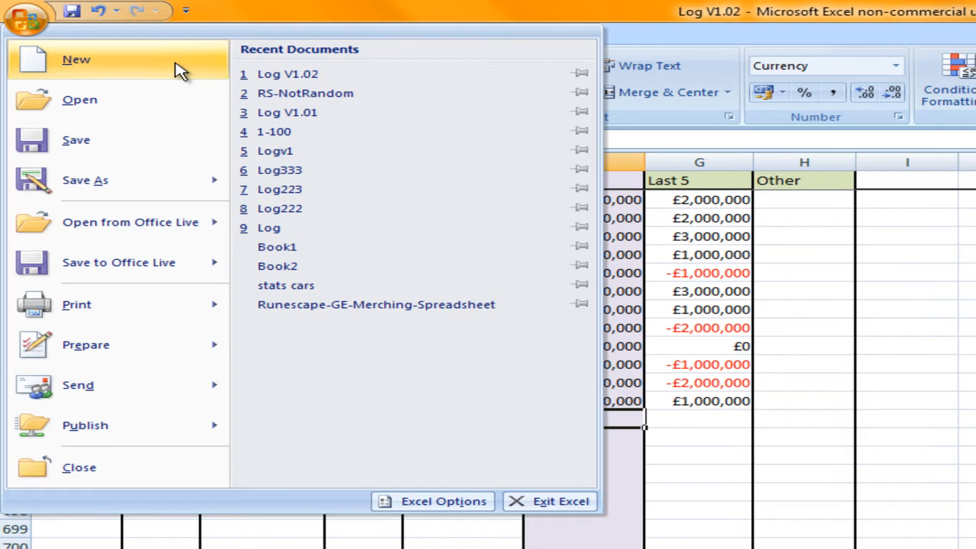
left_click(76, 59)
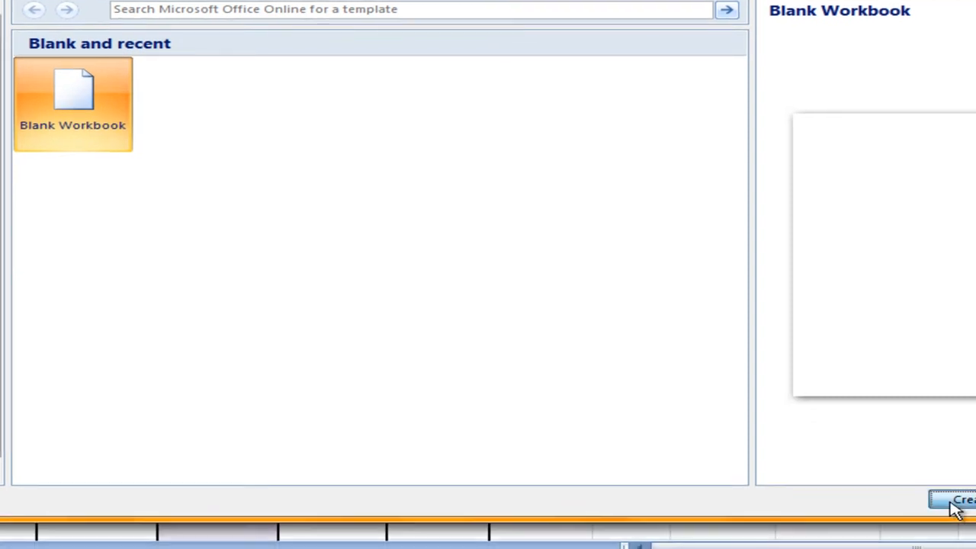
left_click(957, 500)
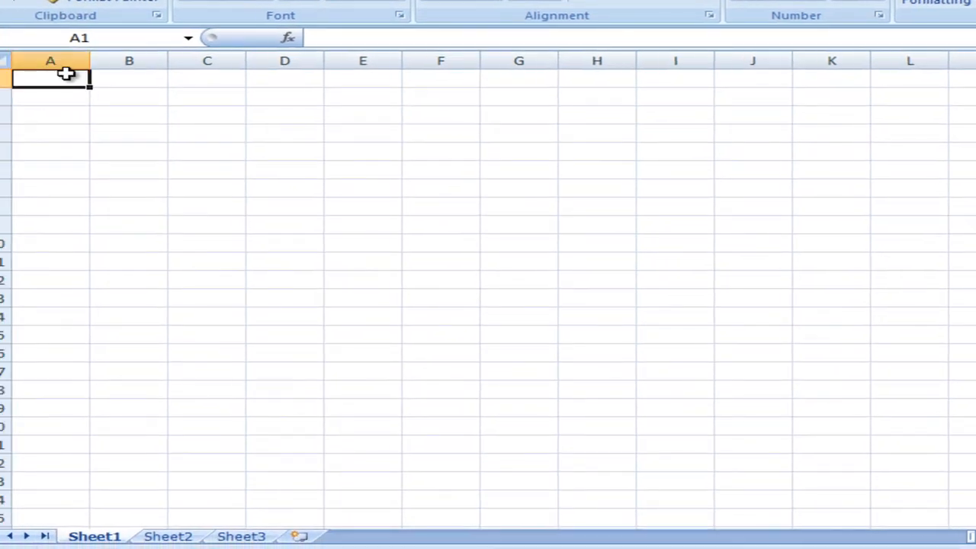
type("Date")
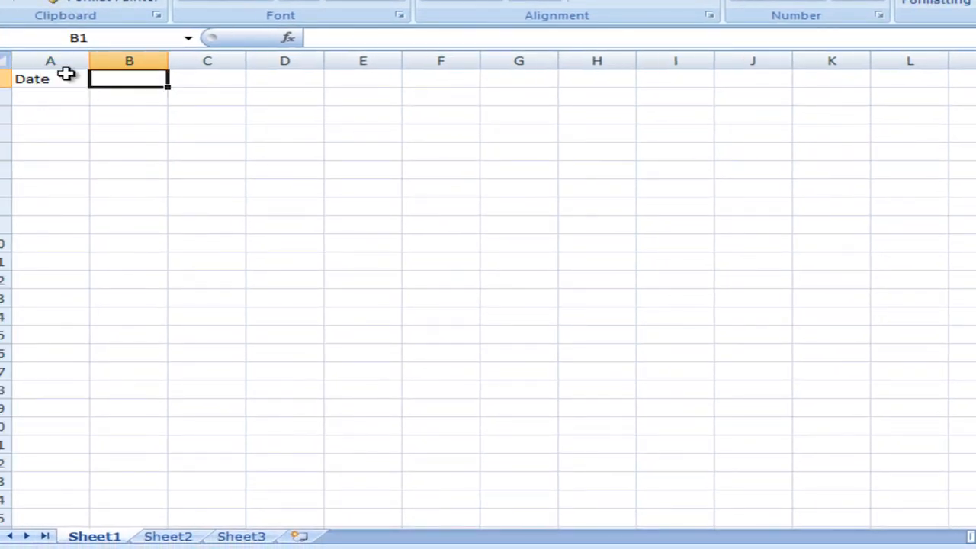
mouse_move(327, 541)
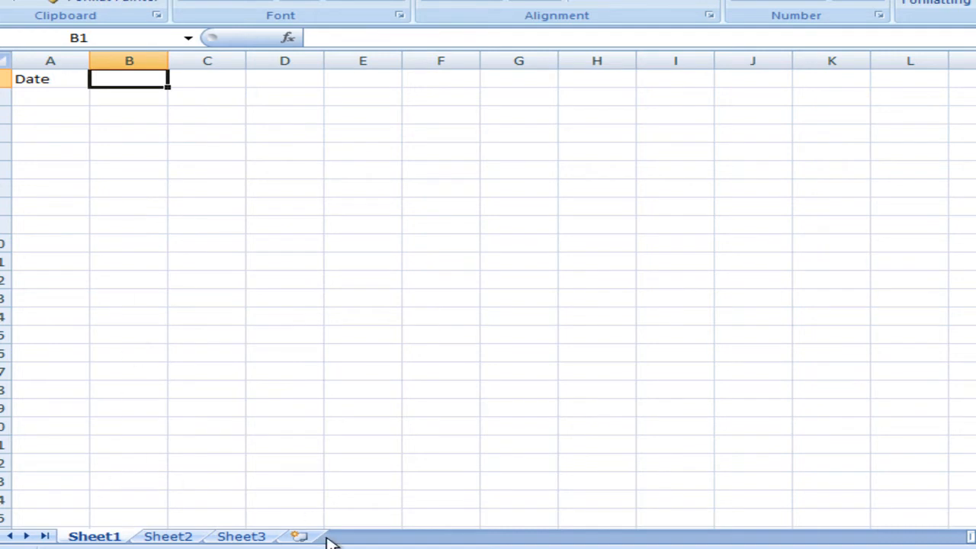
left_click(82, 537)
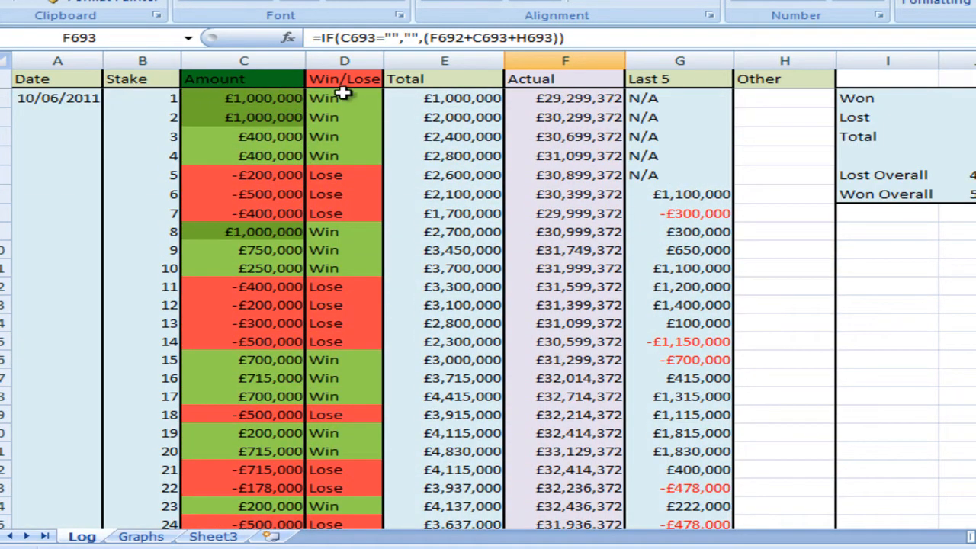
key("alt+tab")
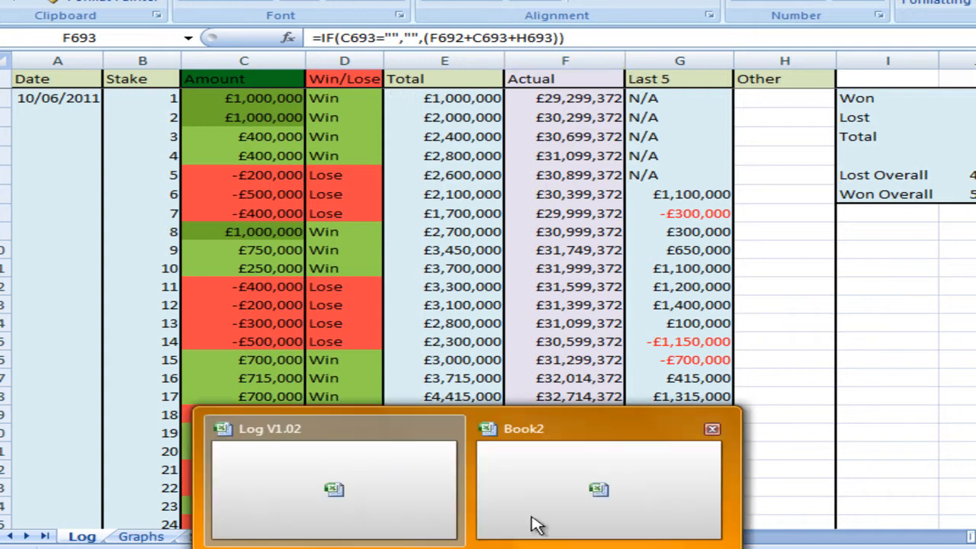
left_click(598, 488)
type("A")
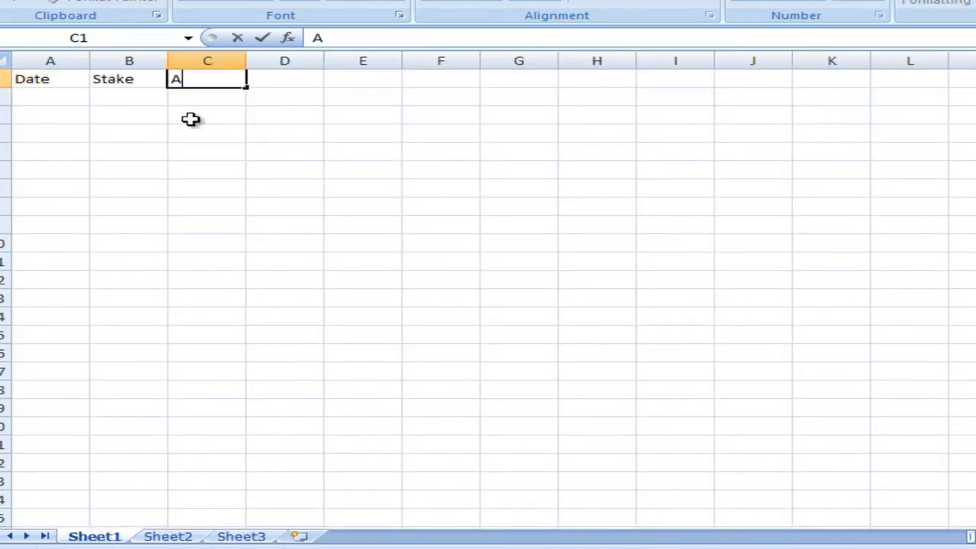
type("mmount")
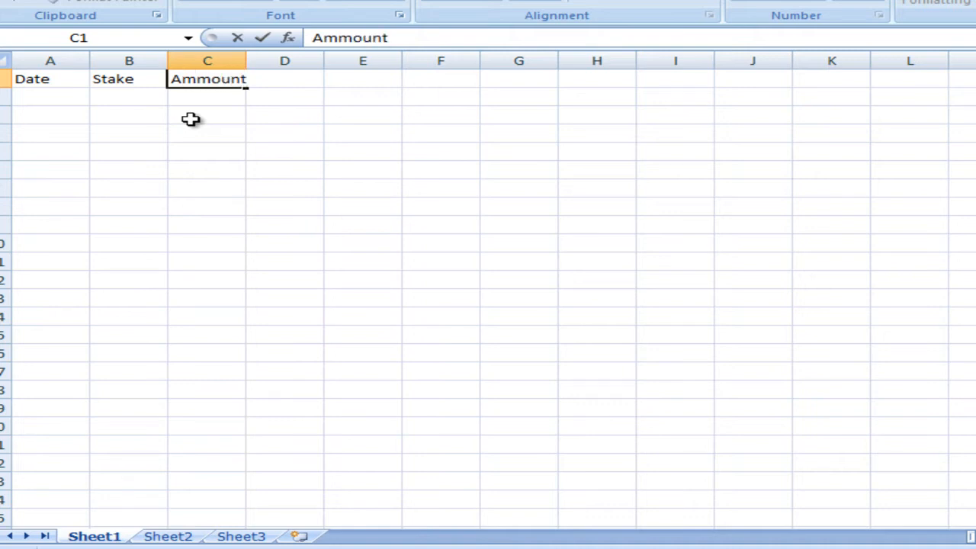
key("Tab")
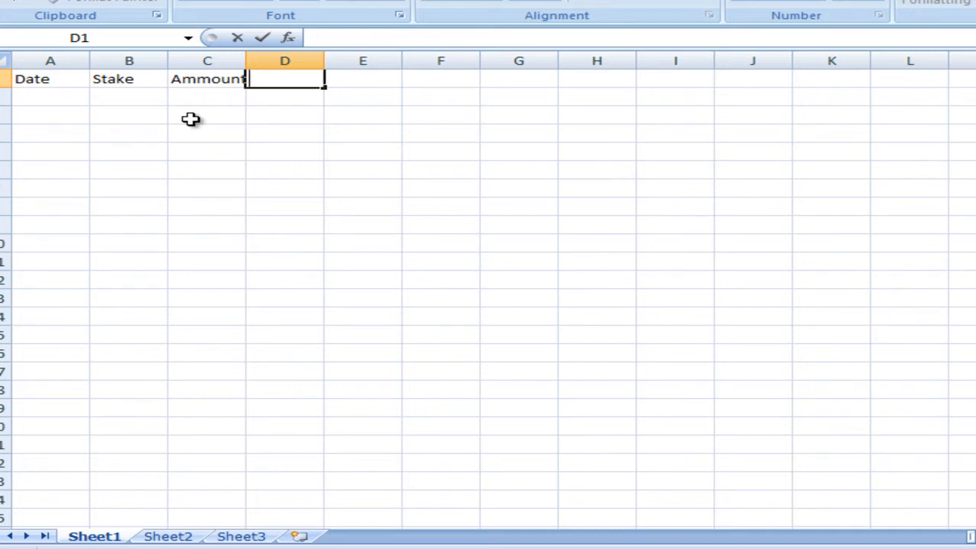
type("Win/Loo")
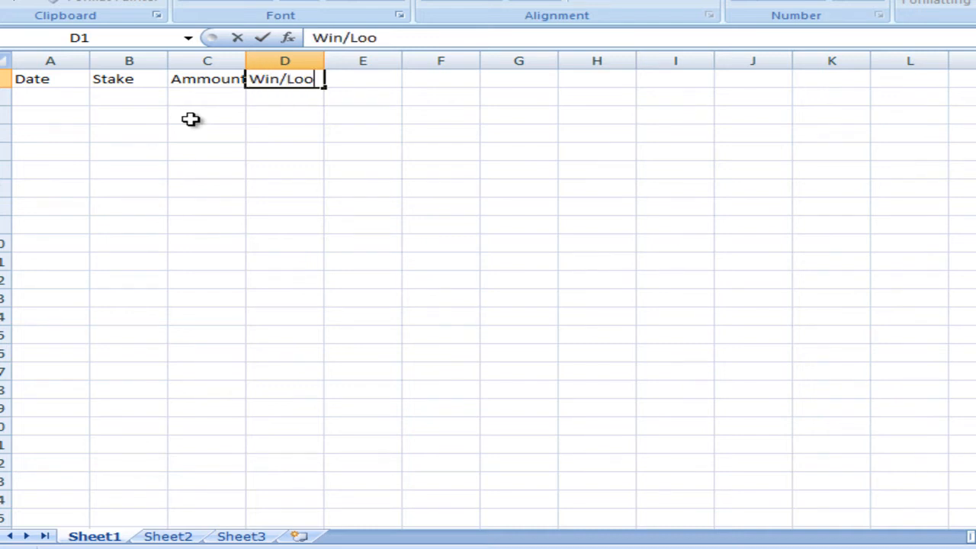
type("T")
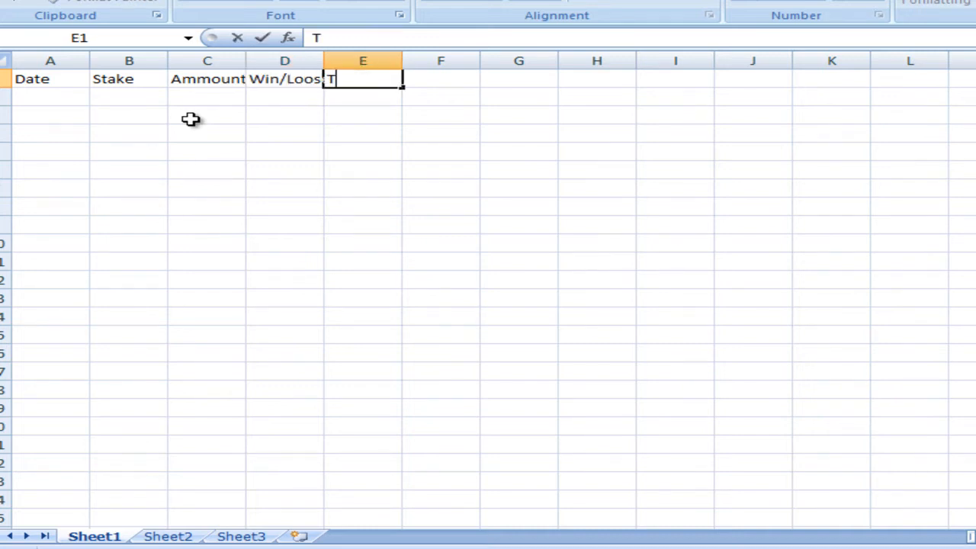
type("otal")
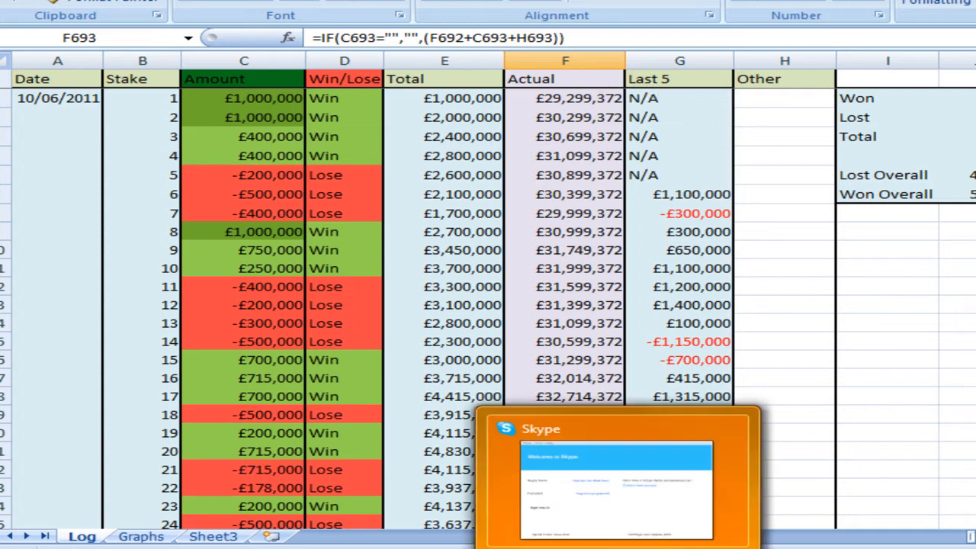
left_click(94, 537)
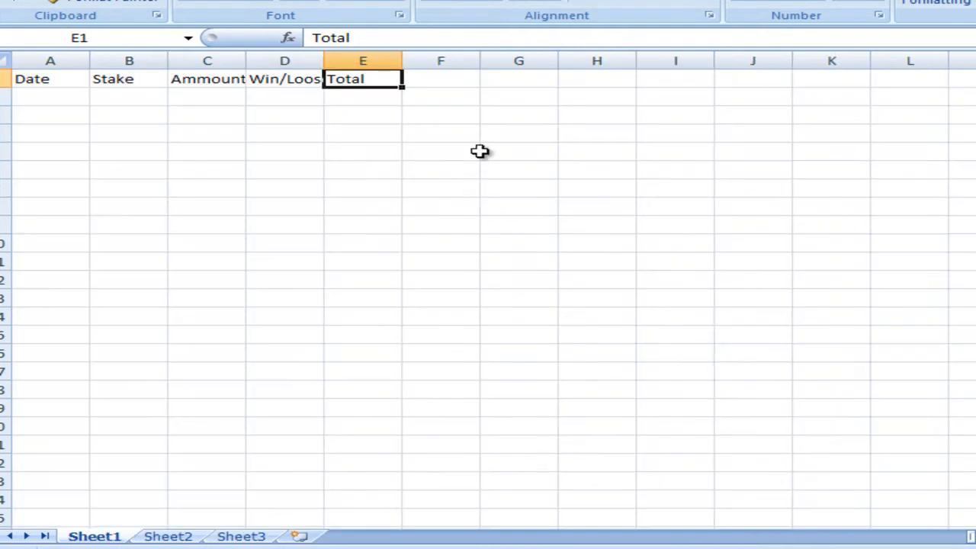
type("Actual")
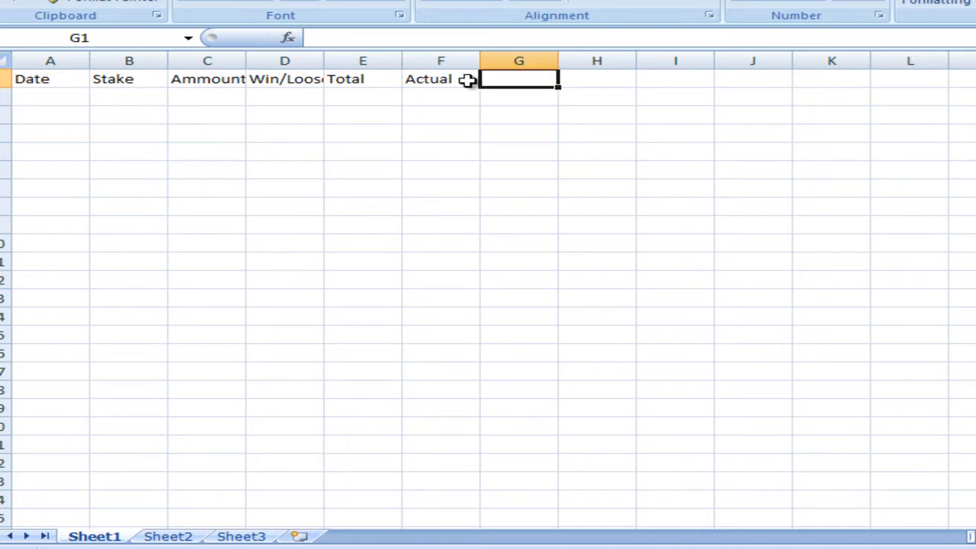
type("Lat")
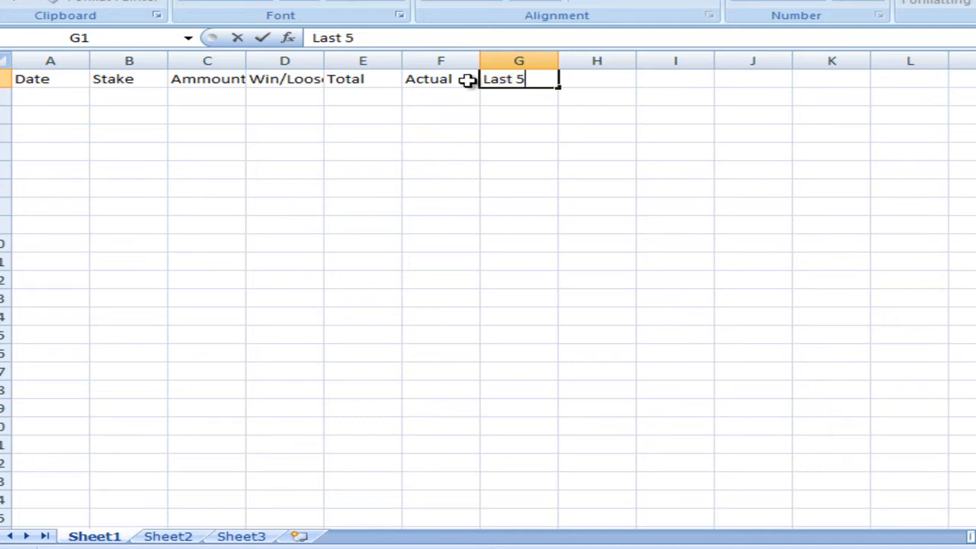
type("Other")
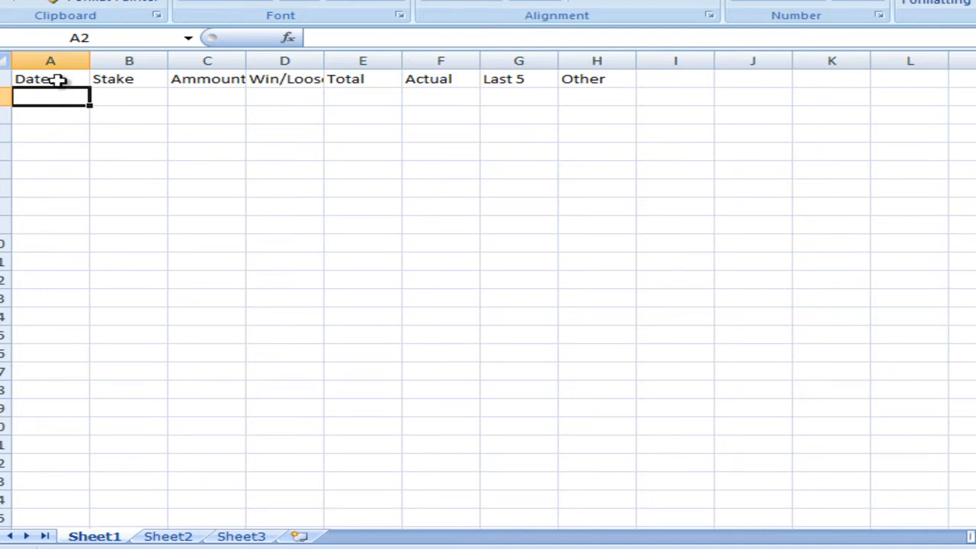
mouse_move(536, 464)
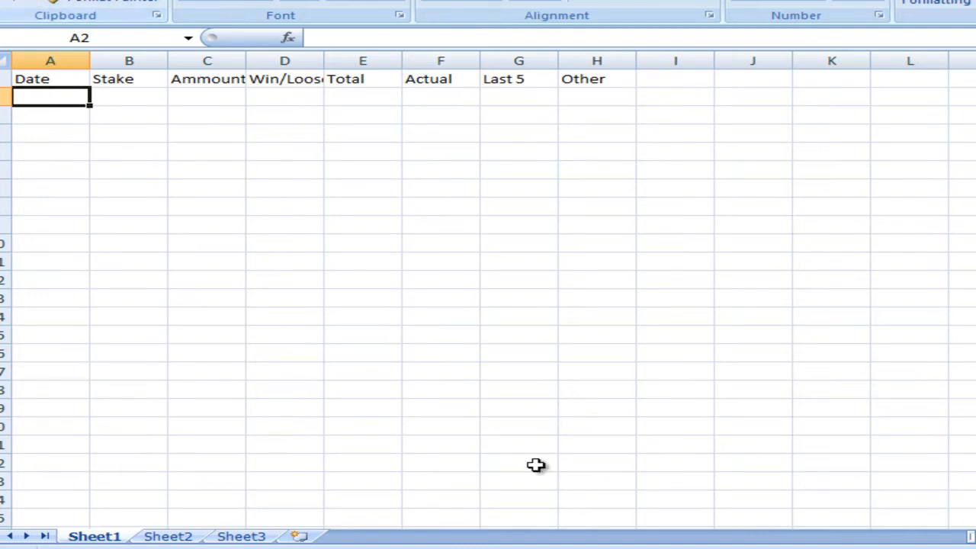
left_click(82, 537)
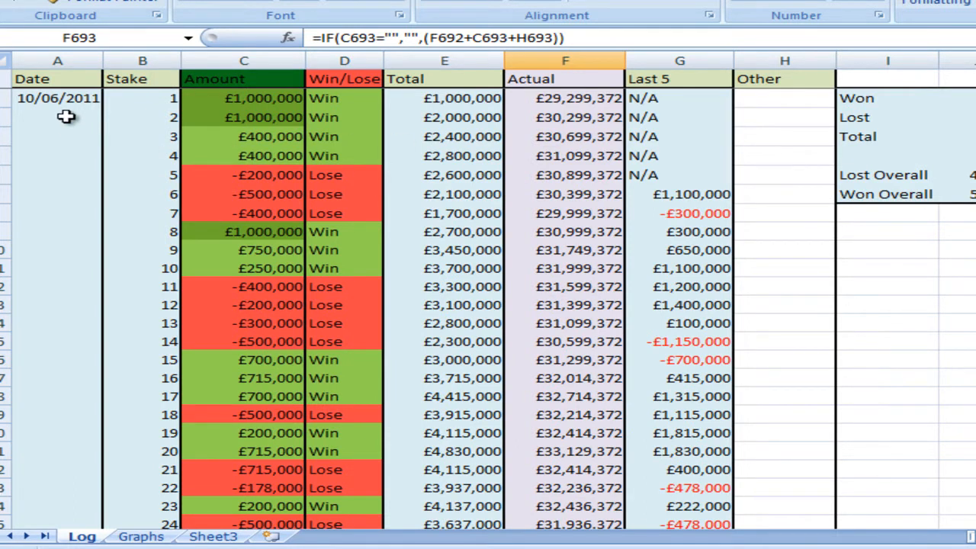
mouse_move(118, 95)
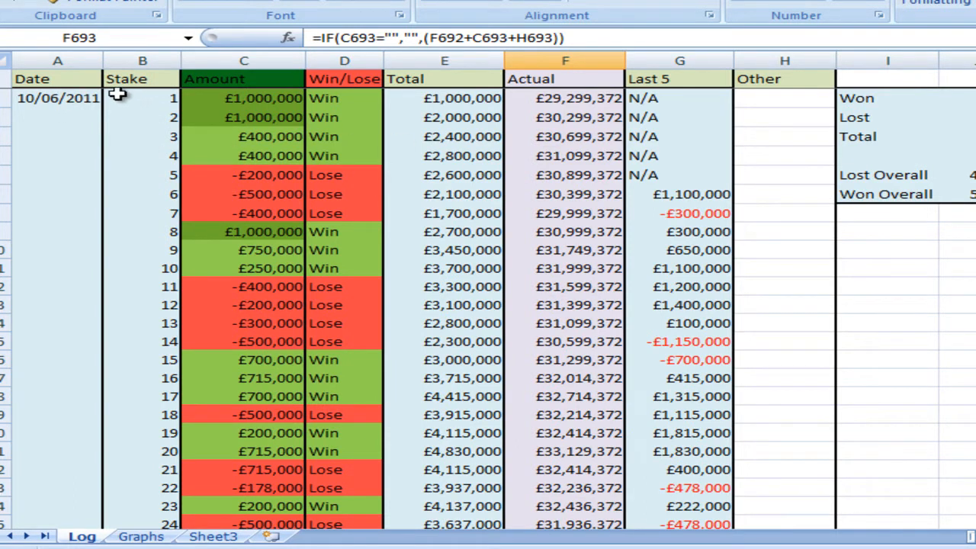
mouse_move(576, 456)
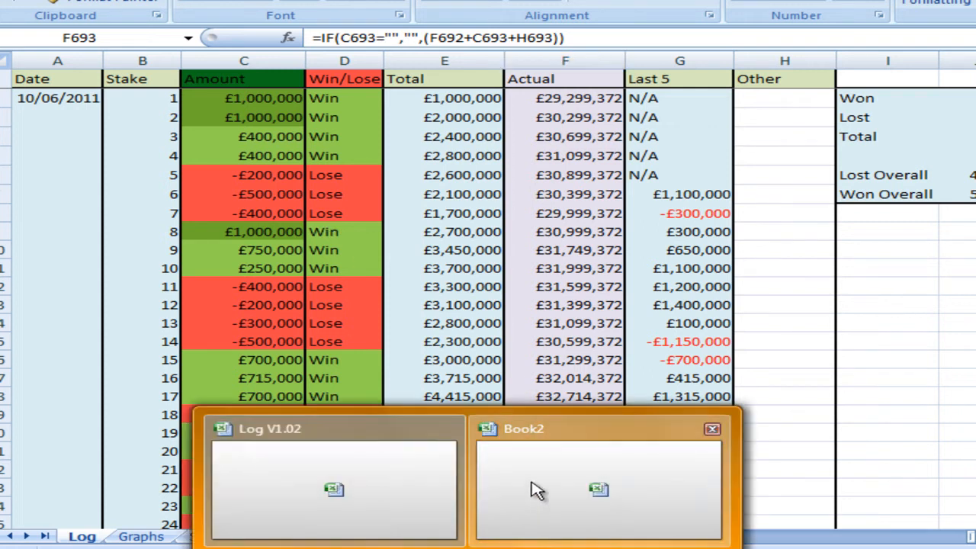
Apply Thick Box Borders to columns A–H of Book2 and move to the first cell under Date
left_click(598, 488)
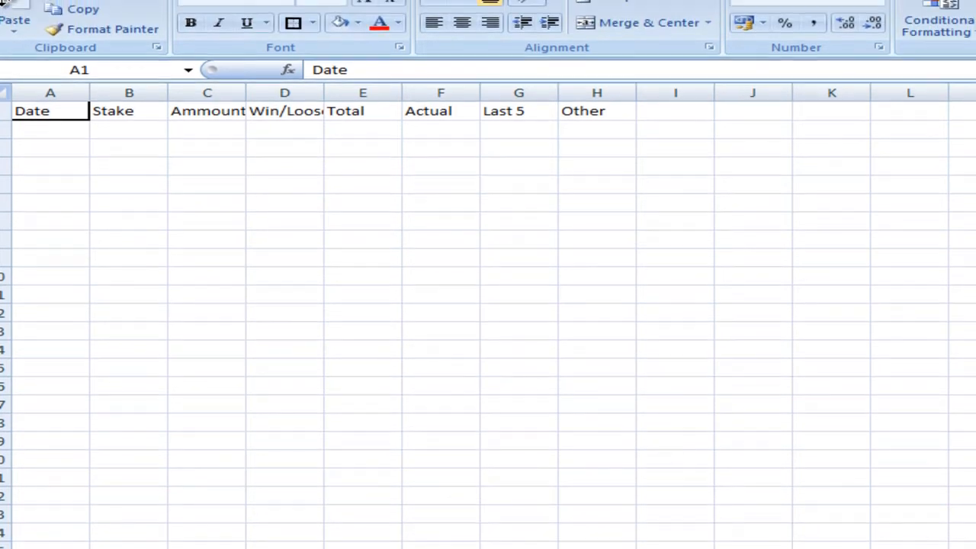
left_click(293, 23)
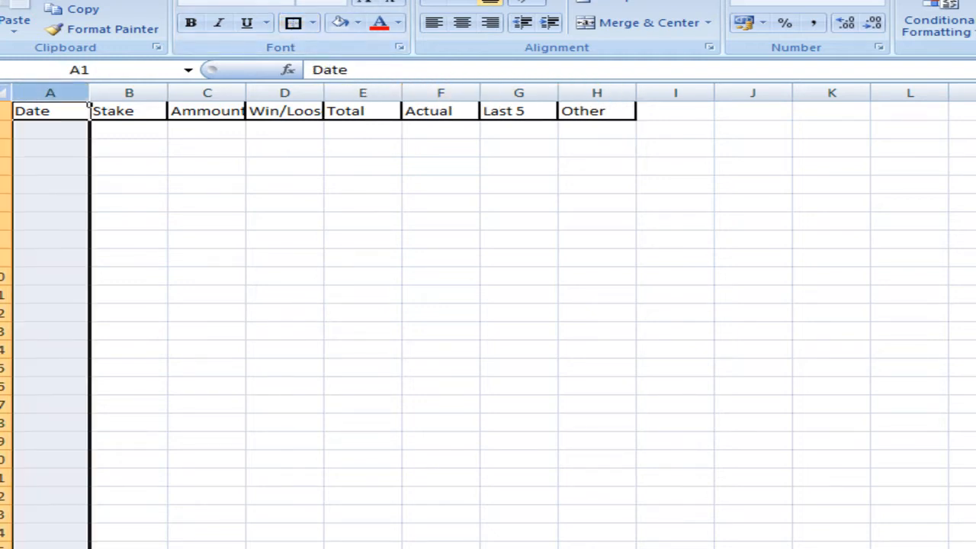
left_click(128, 110)
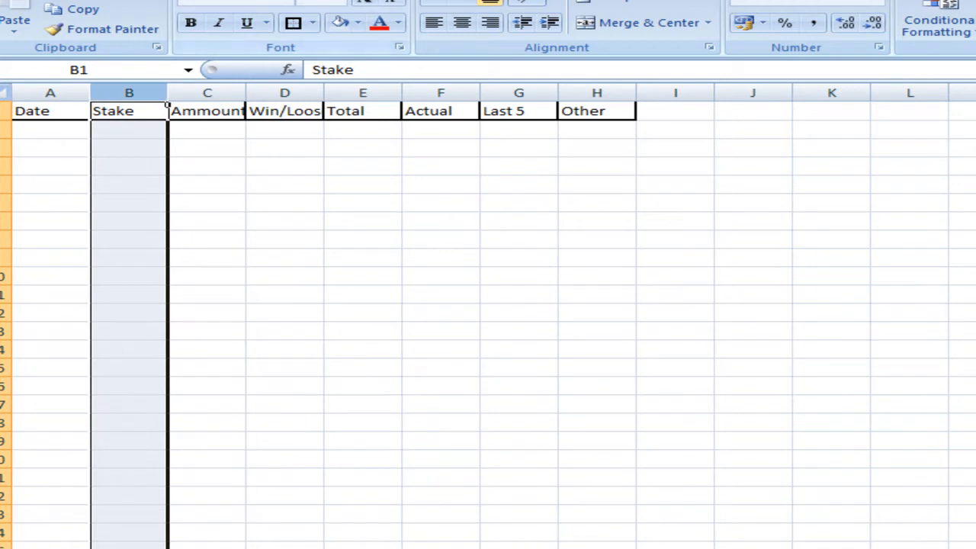
left_click(208, 93)
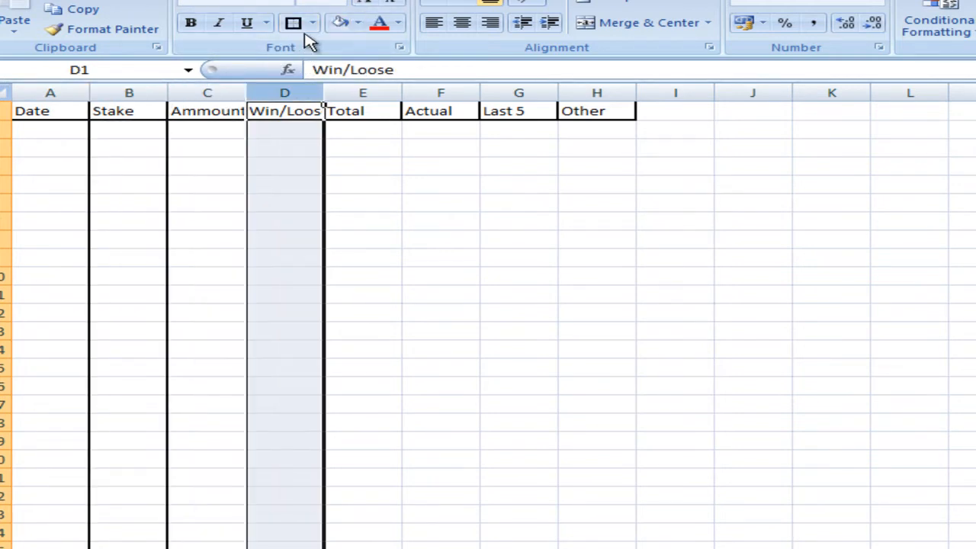
left_click(363, 110)
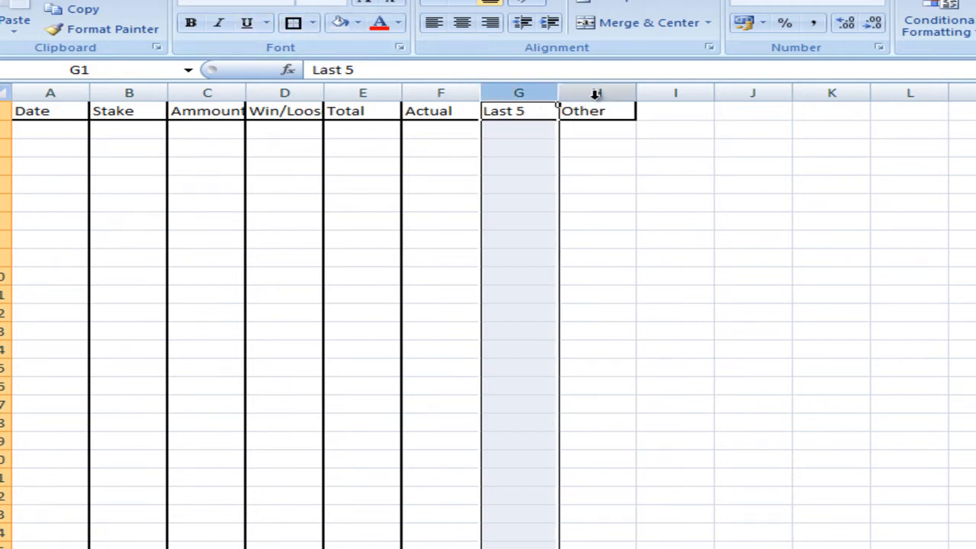
left_click(596, 93)
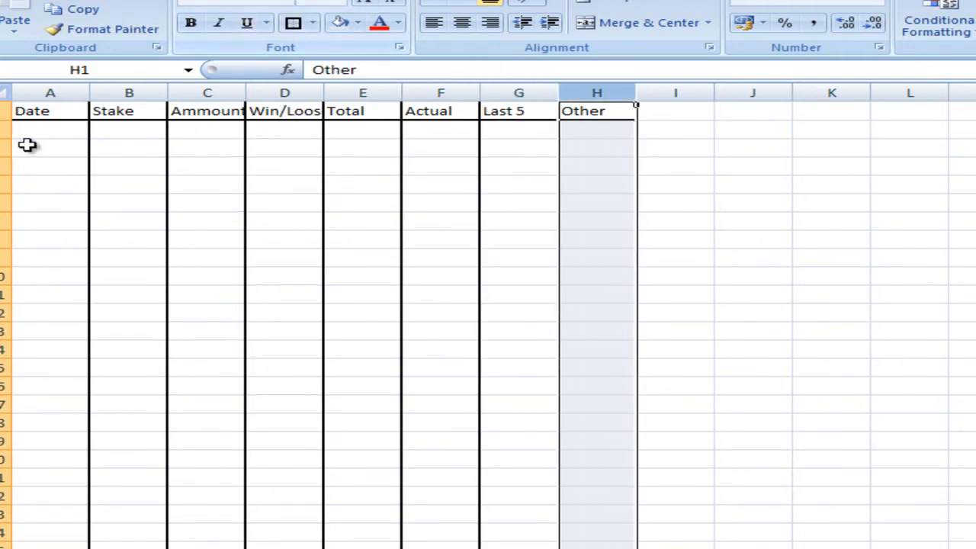
left_click(49, 130)
type("02/09/2011")
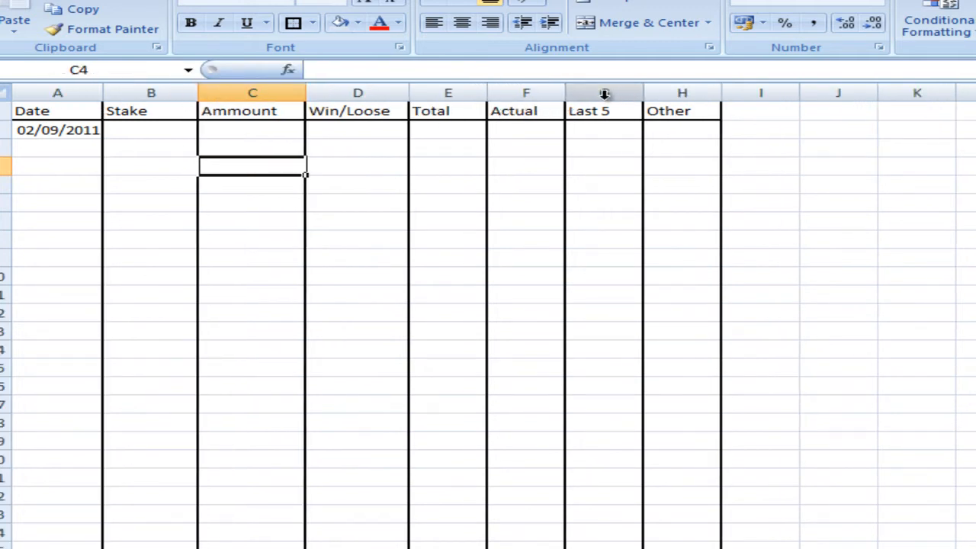
Move to the first Stake cell B2 beside the date 02/09/2011
left_click(149, 129)
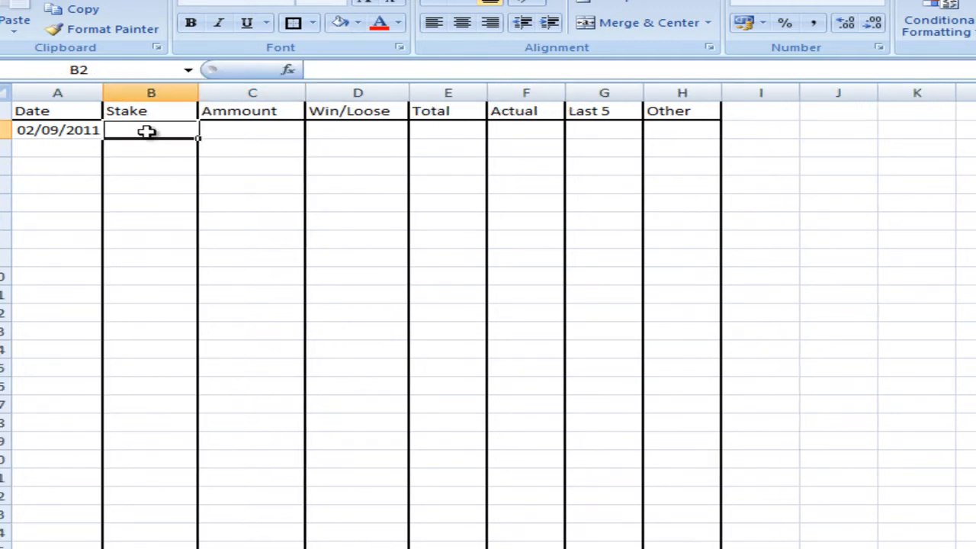
mouse_move(212, 238)
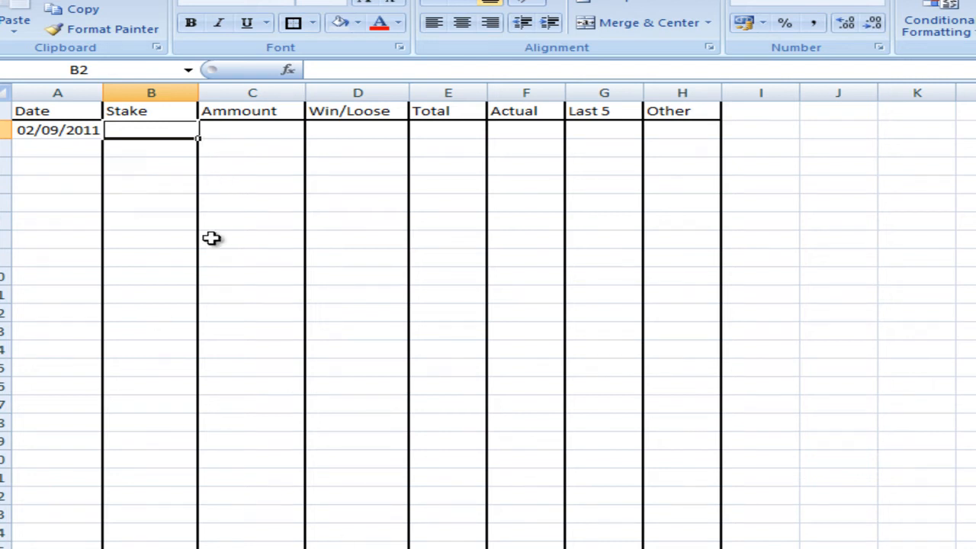
mouse_move(202, 241)
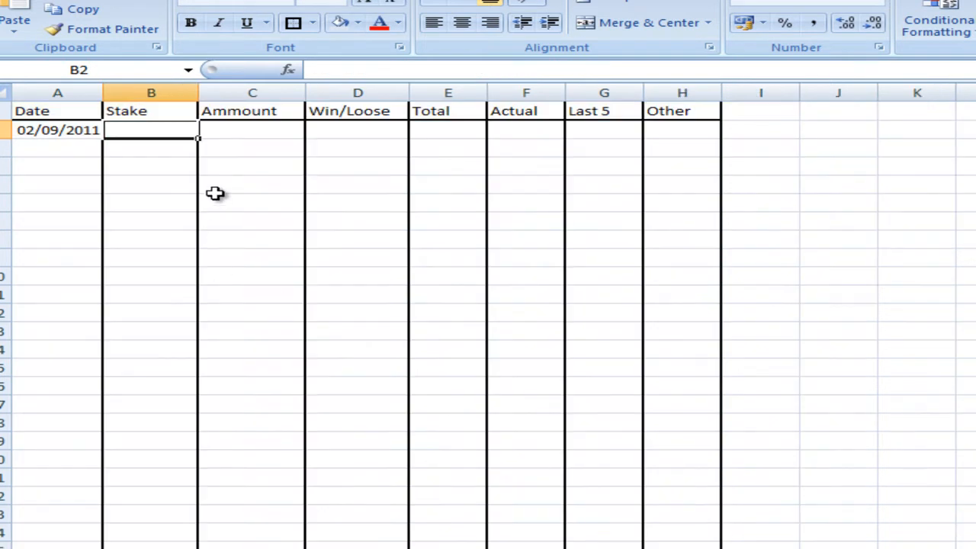
Enter a starting stake of 1 in B2 and review the nested IF stake formula in B3
type("1")
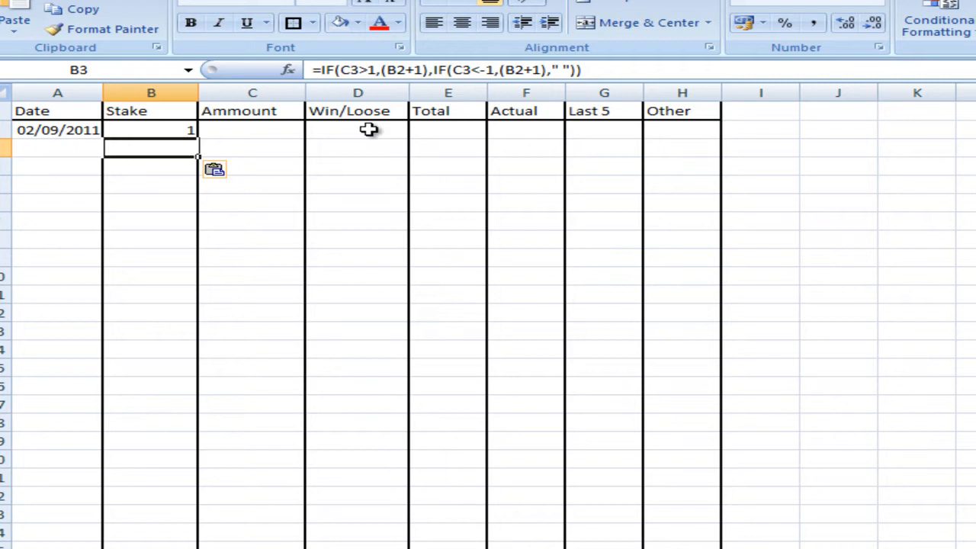
mouse_move(369, 82)
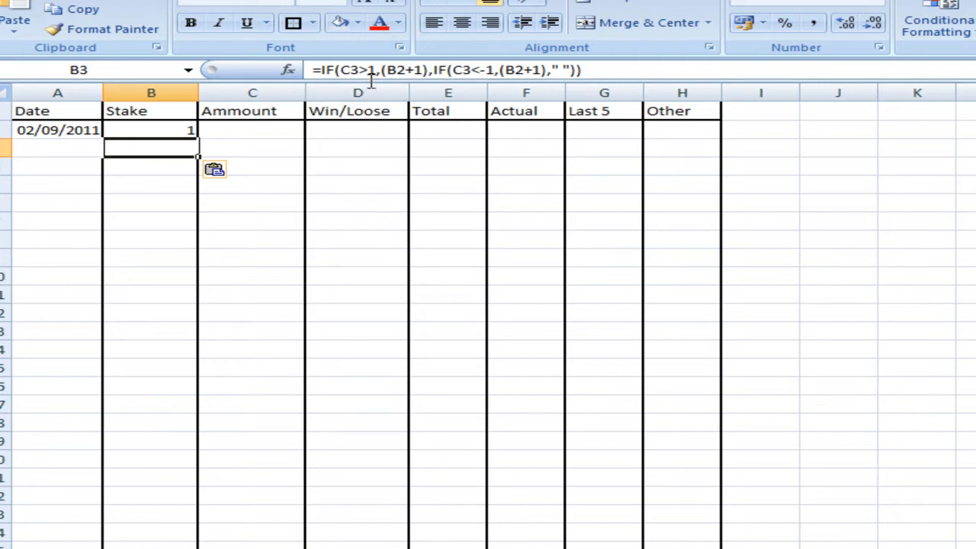
left_click(149, 166)
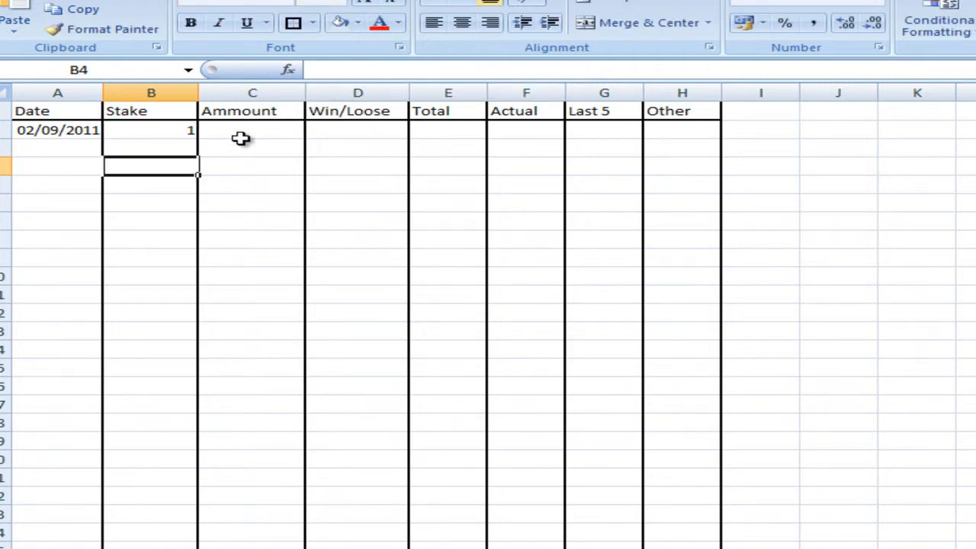
left_click(149, 144)
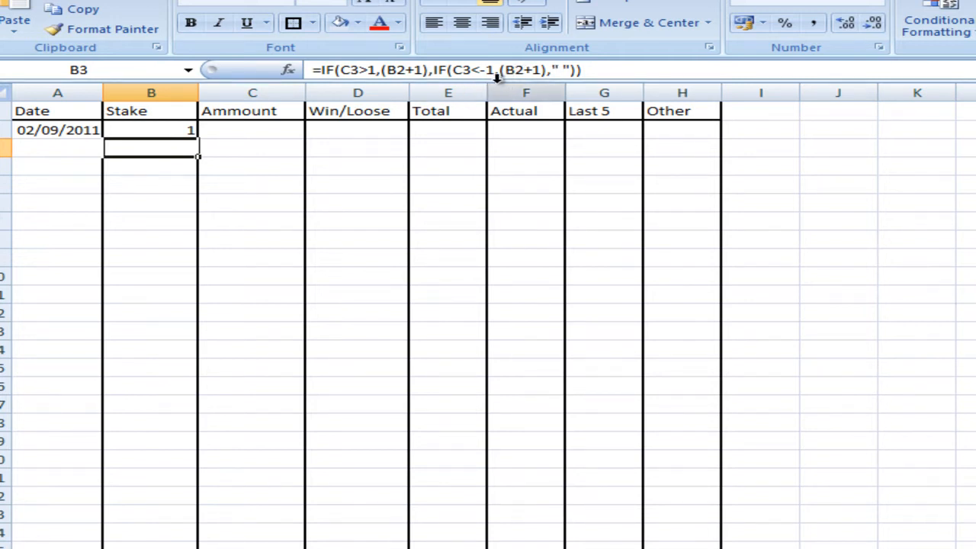
mouse_move(409, 93)
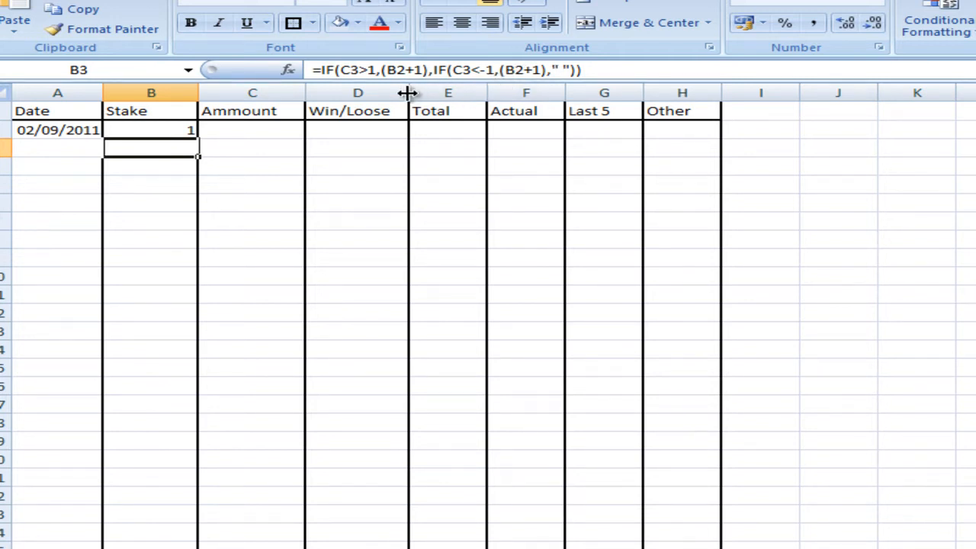
mouse_move(402, 339)
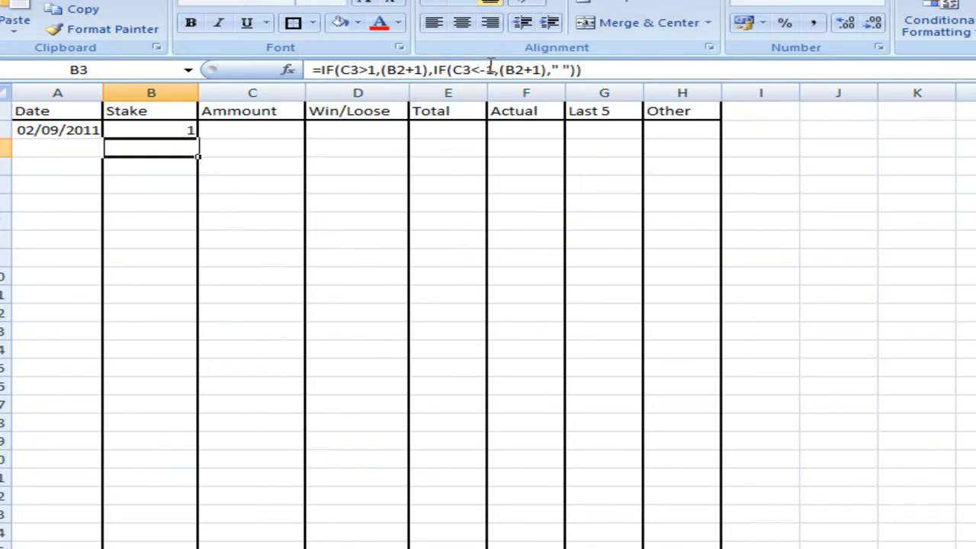
mouse_move(491, 71)
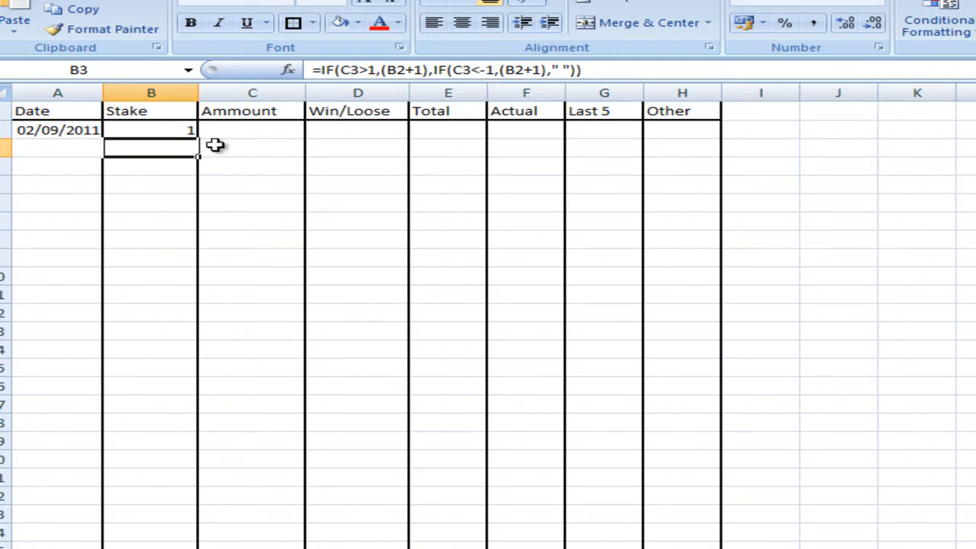
mouse_move(400, 47)
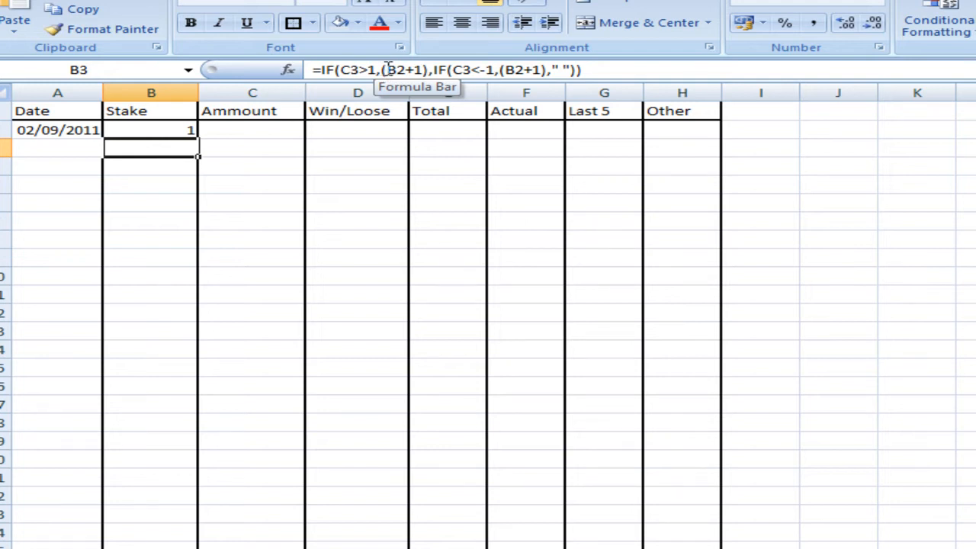
mouse_move(246, 106)
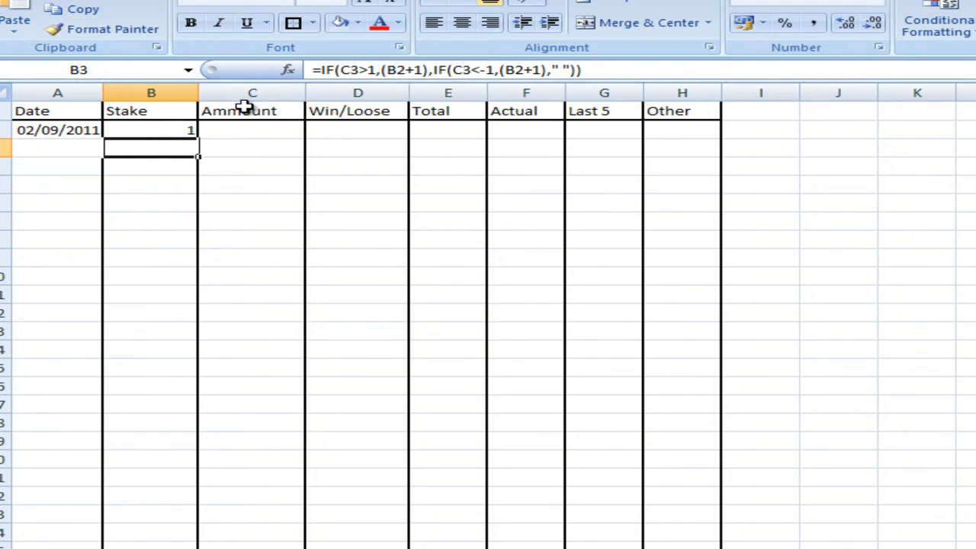
mouse_move(206, 136)
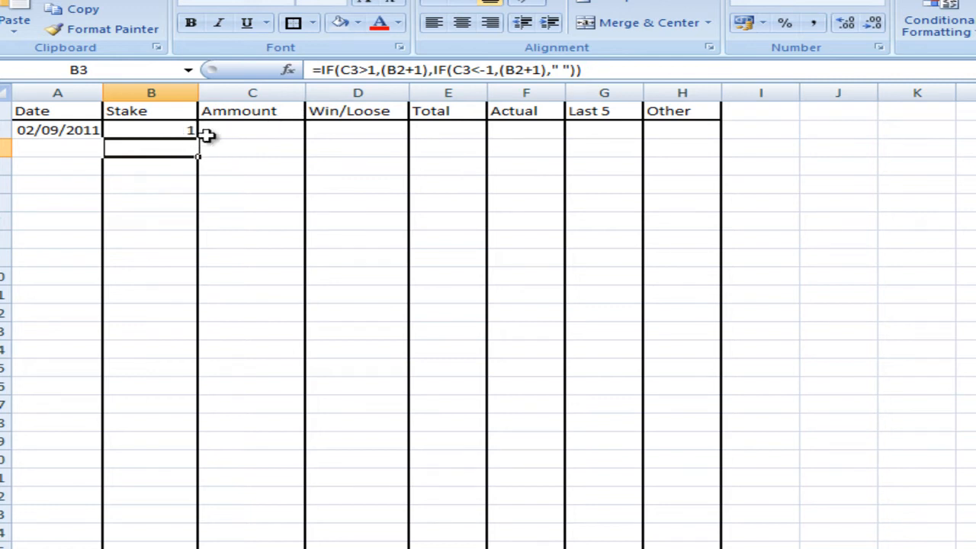
mouse_move(480, 73)
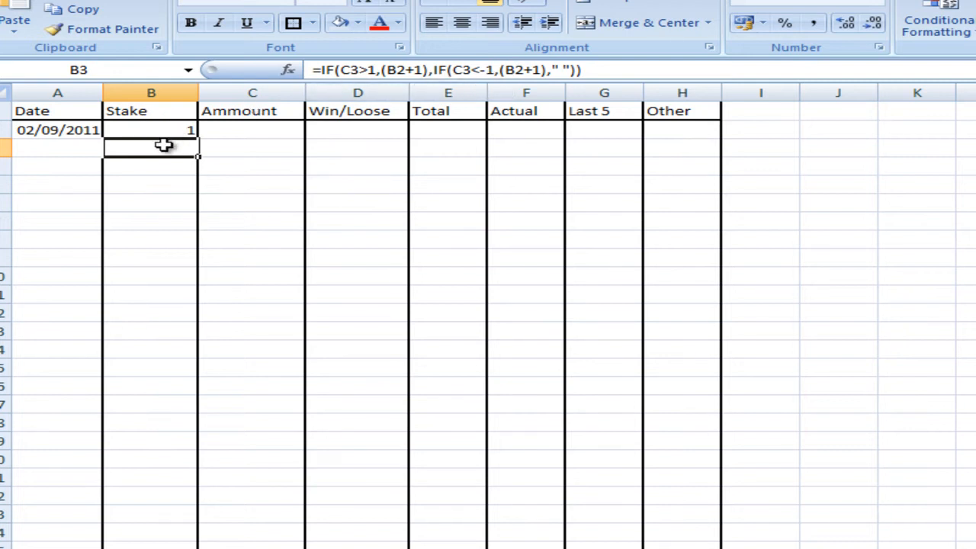
mouse_move(548, 70)
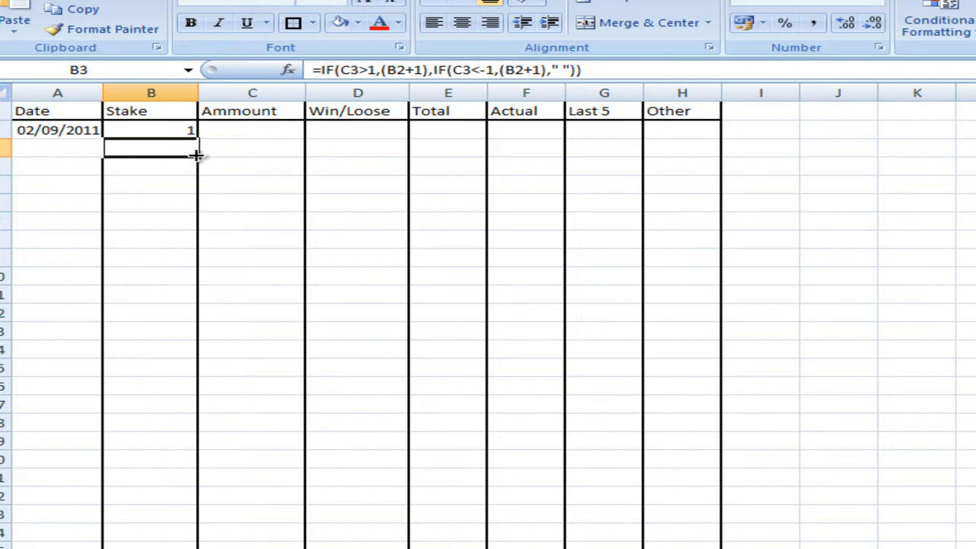
scroll("down", 3)
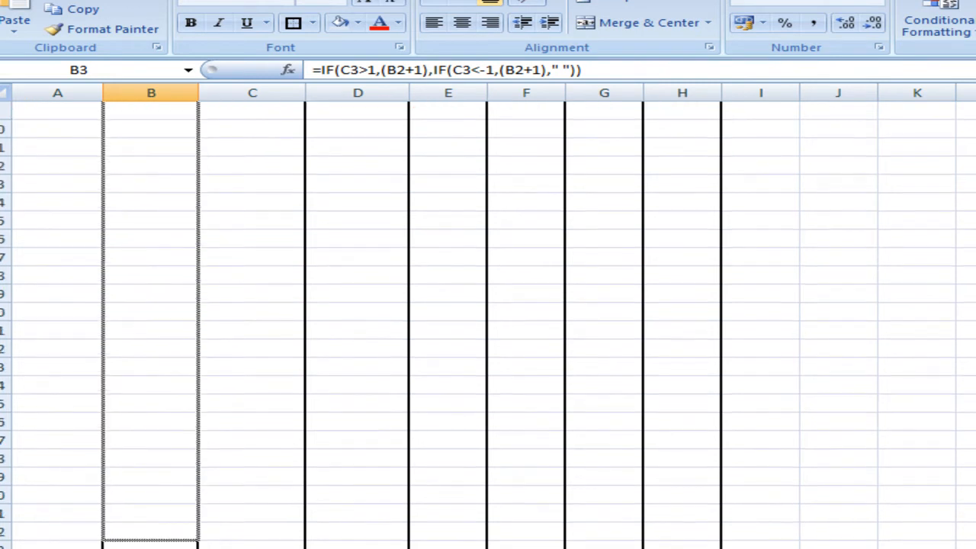
scroll("down", 3)
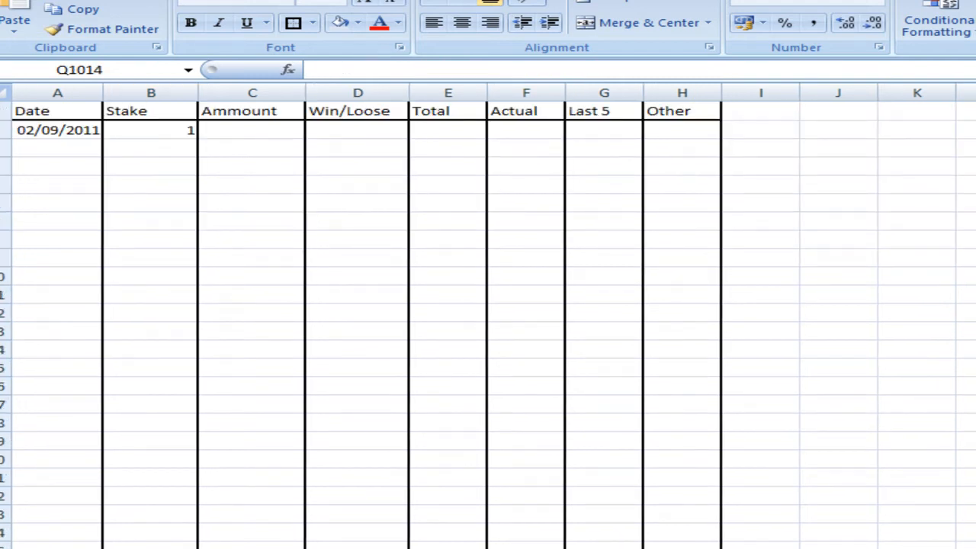
left_click(253, 129)
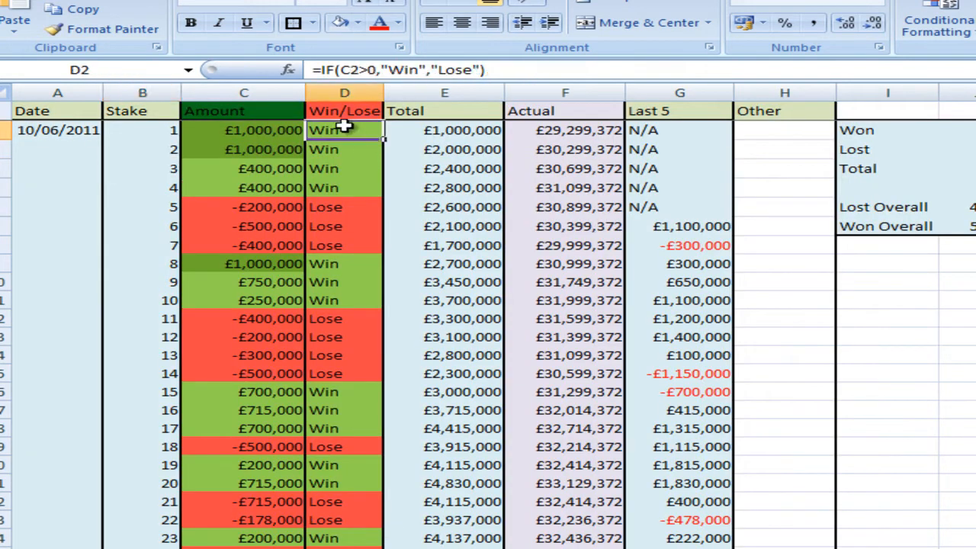
mouse_move(352, 131)
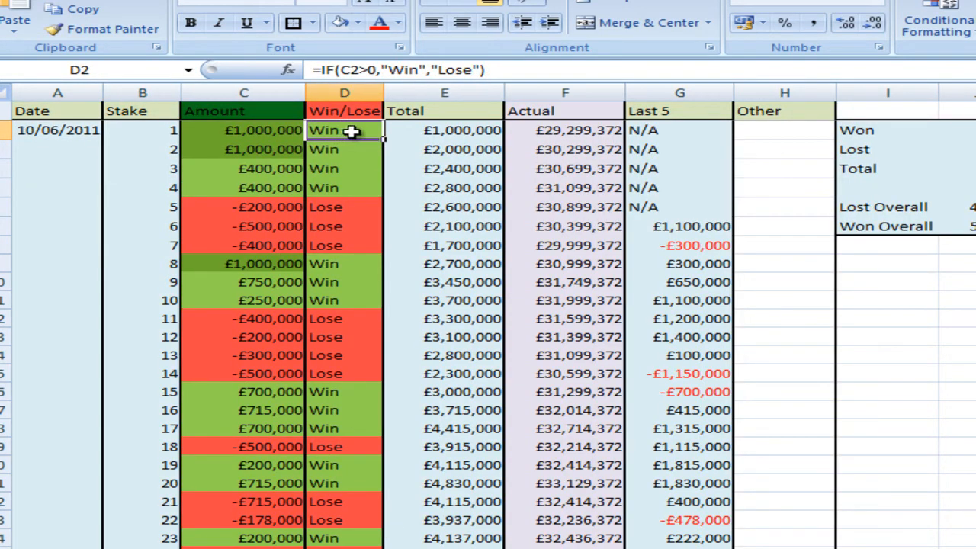
Open the first Win/Loose cell D2 for editing its formula
double_click(345, 129)
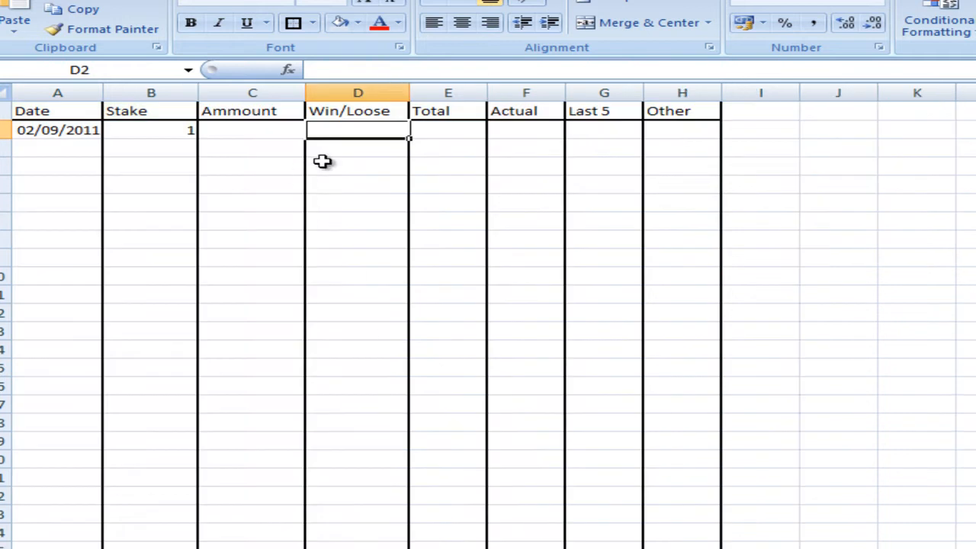
Enter =IF(C2>0,"Win","Lose") in D2, clearing the too-many-arguments errors so it shows Lose
type("=IF(C2>0,\"Win\",\"Lose\")")
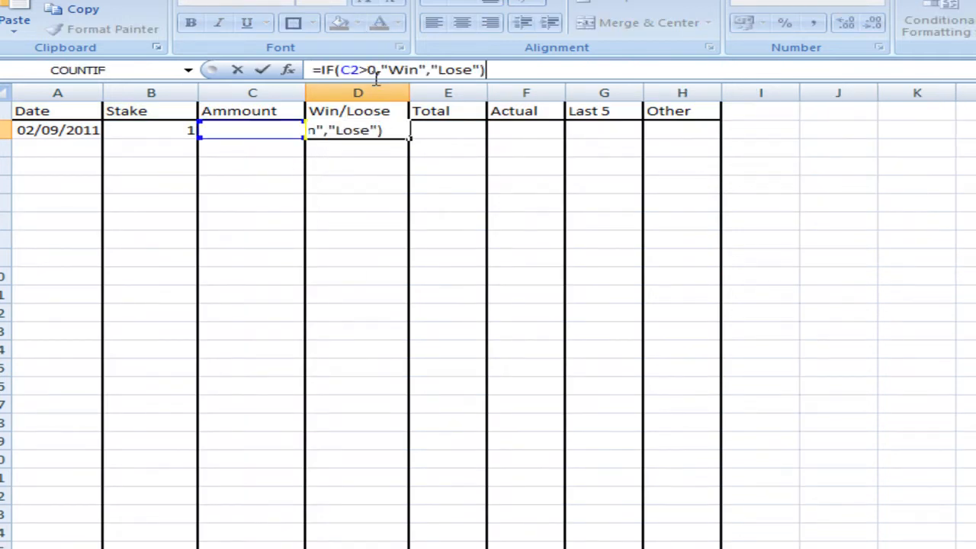
mouse_move(378, 70)
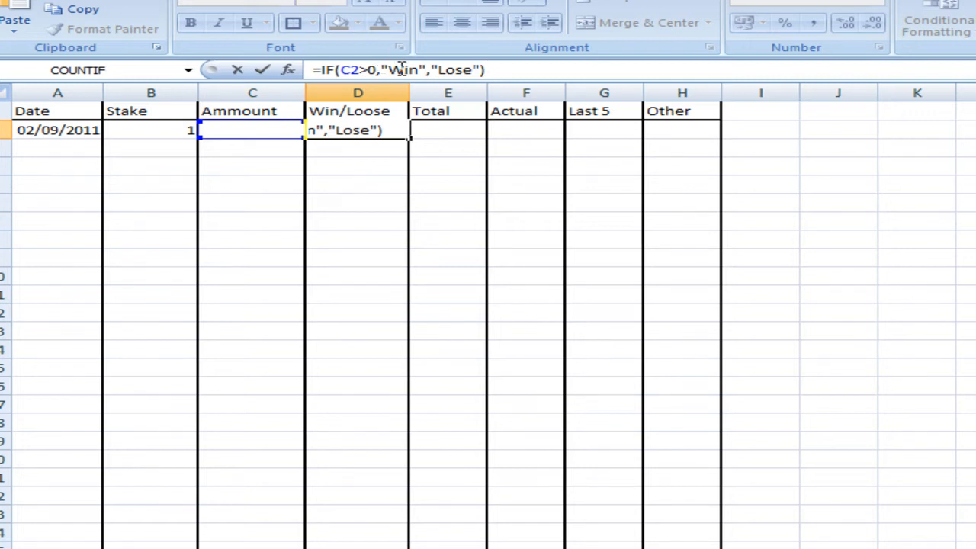
mouse_move(490, 61)
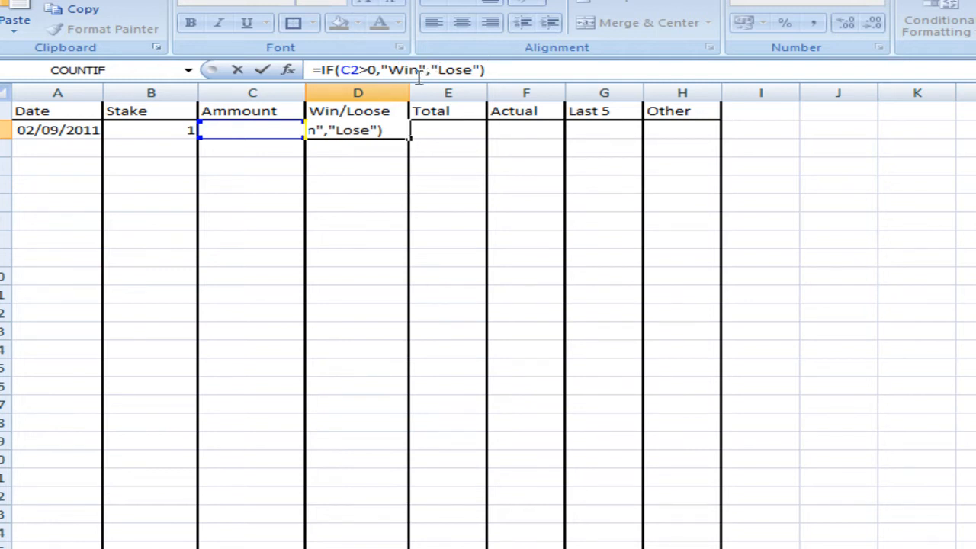
mouse_move(469, 70)
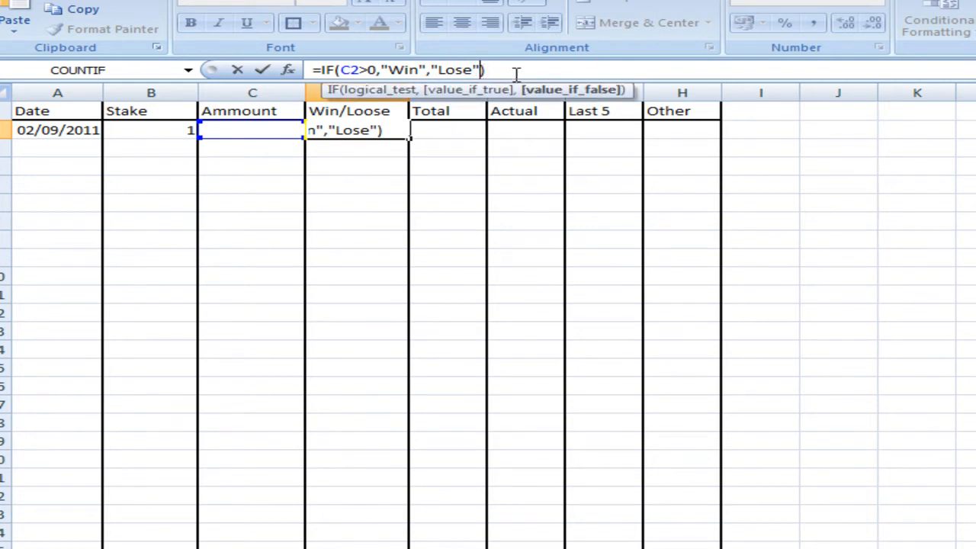
type(",\"")
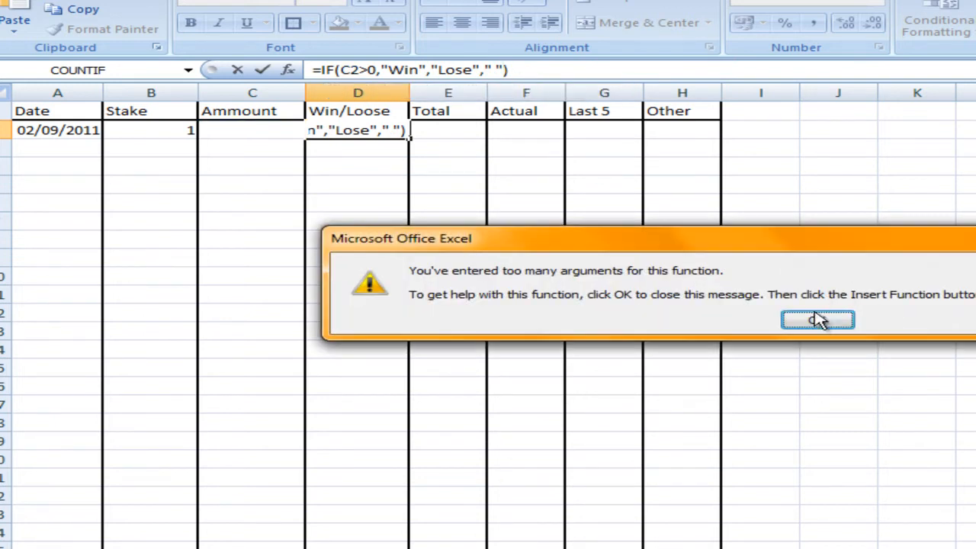
left_click(817, 320)
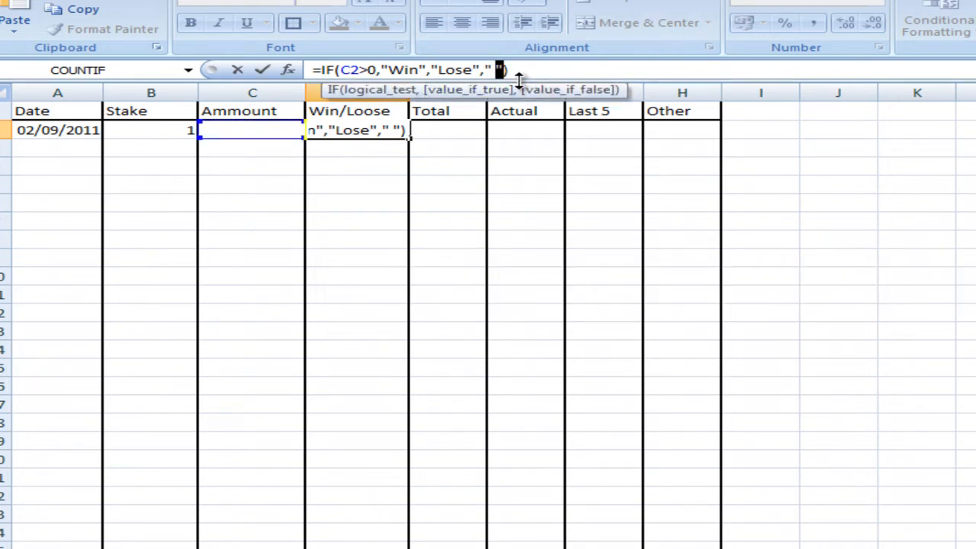
key("enter")
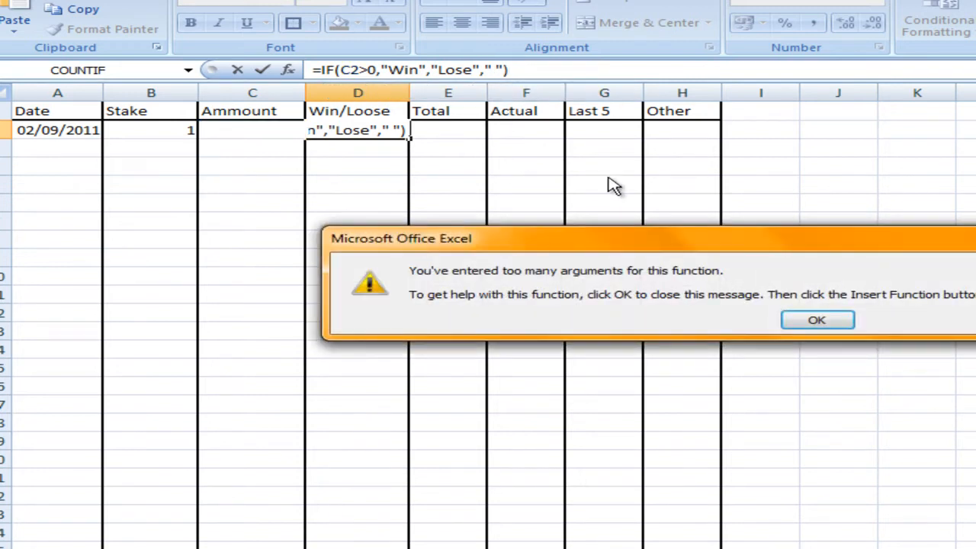
left_click(816, 320)
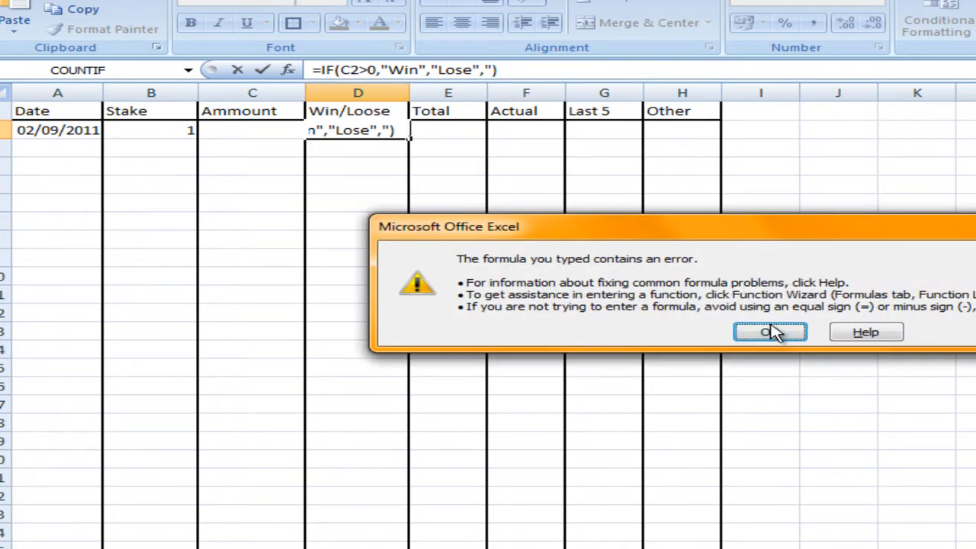
left_click(768, 333)
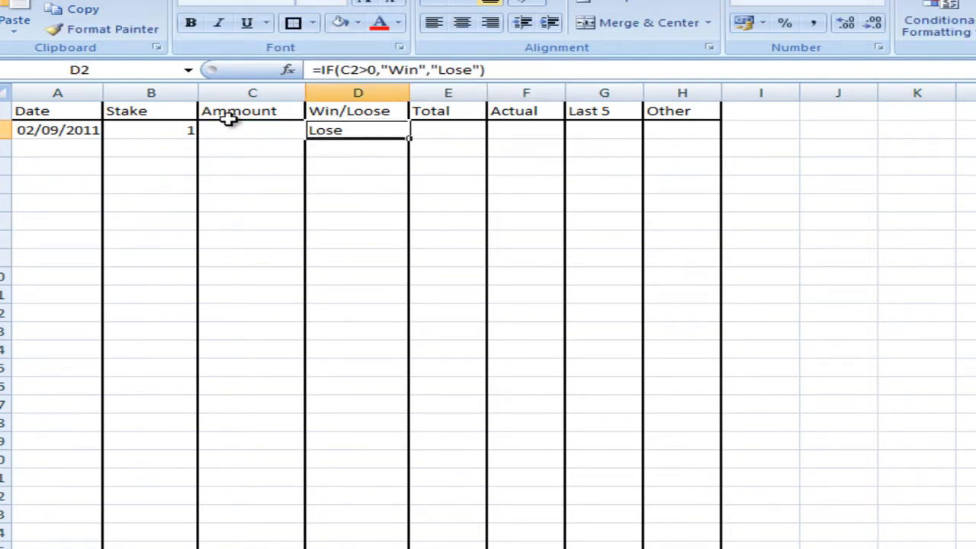
mouse_move(274, 139)
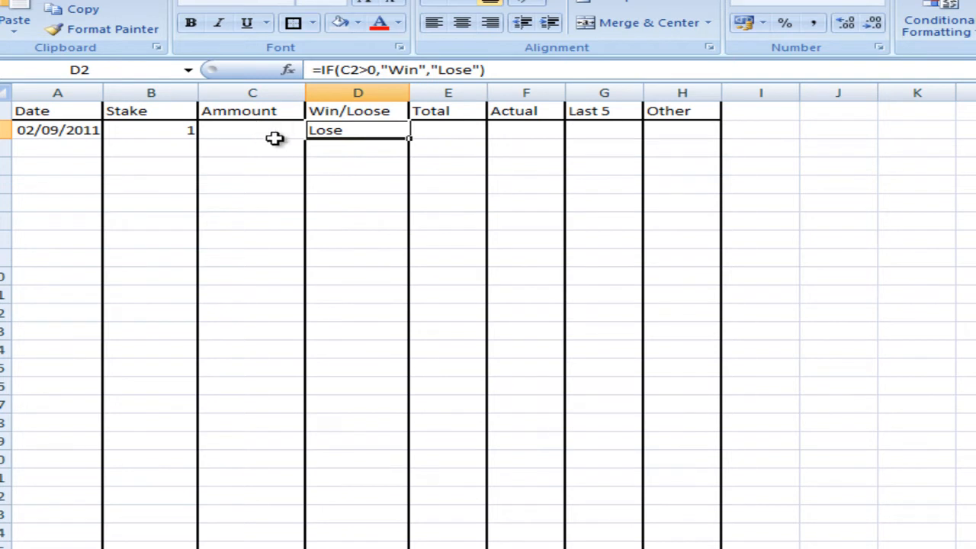
Recheck the stake IF formula in B3 and return to the Win/Loose result in D2
left_click(151, 129)
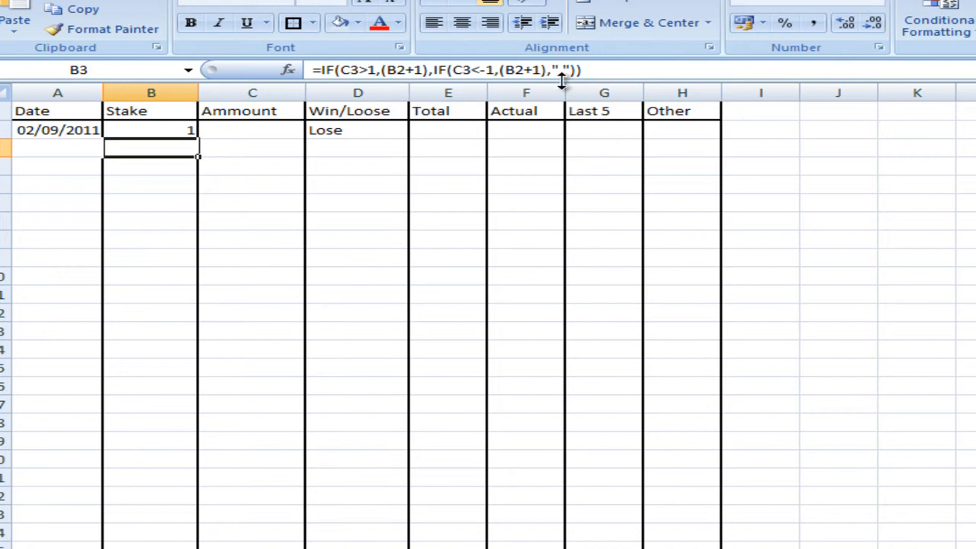
mouse_move(542, 70)
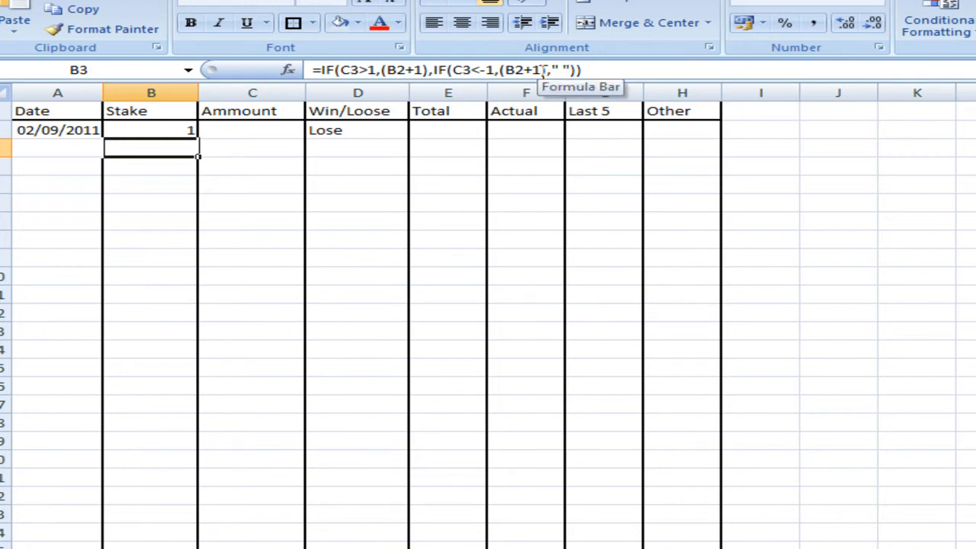
left_click(356, 129)
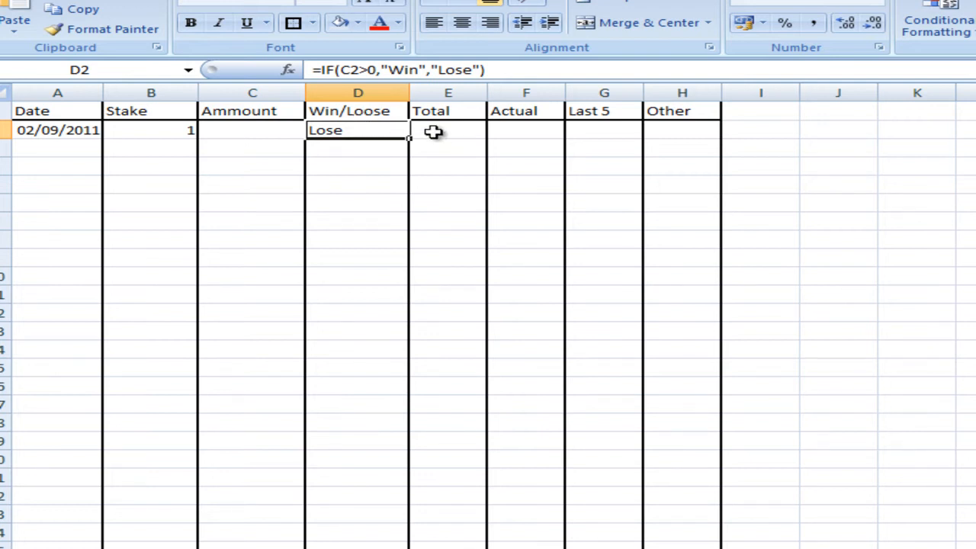
mouse_move(373, 151)
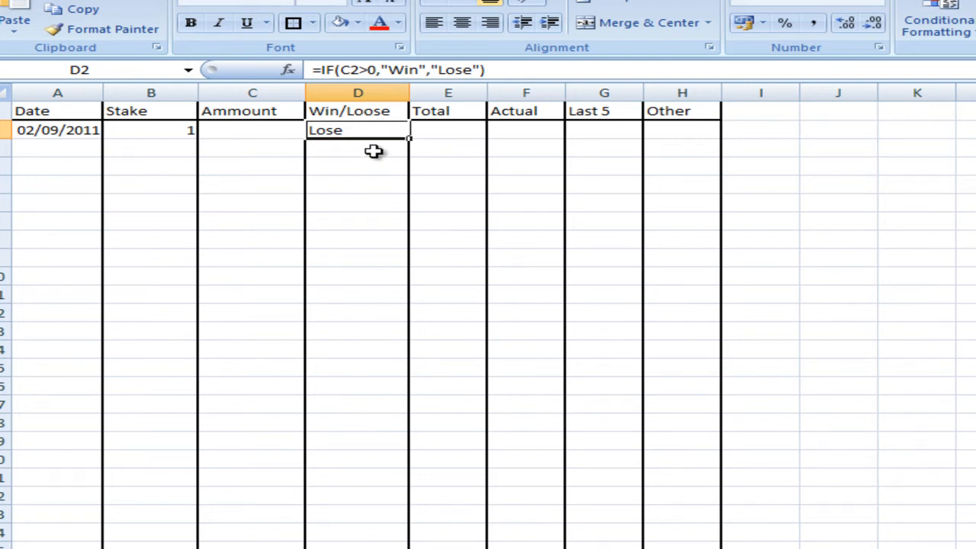
mouse_move(466, 128)
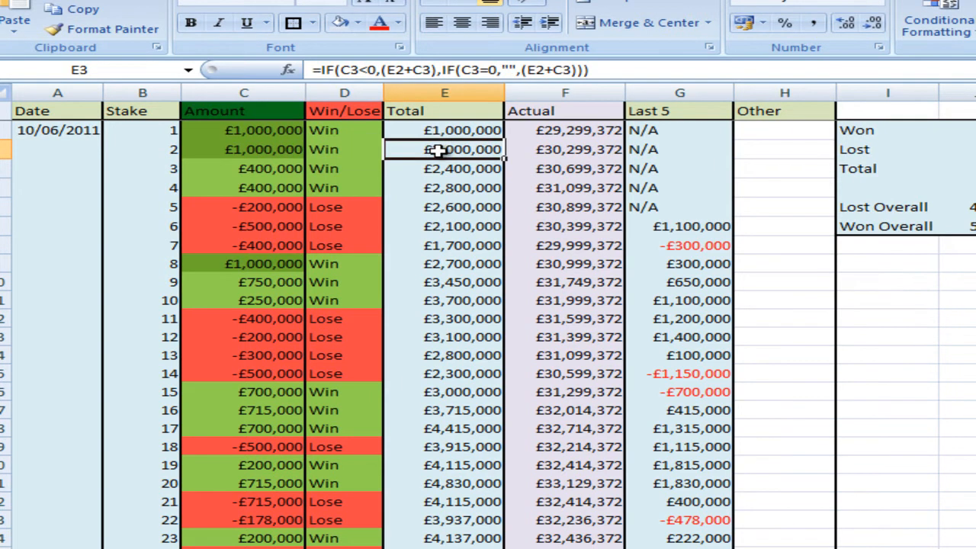
Inspect the example's running Total formula =IF(C3<0,(E2+C3),IF(C3=0,"",(E2+C3))) in E3
double_click(445, 150)
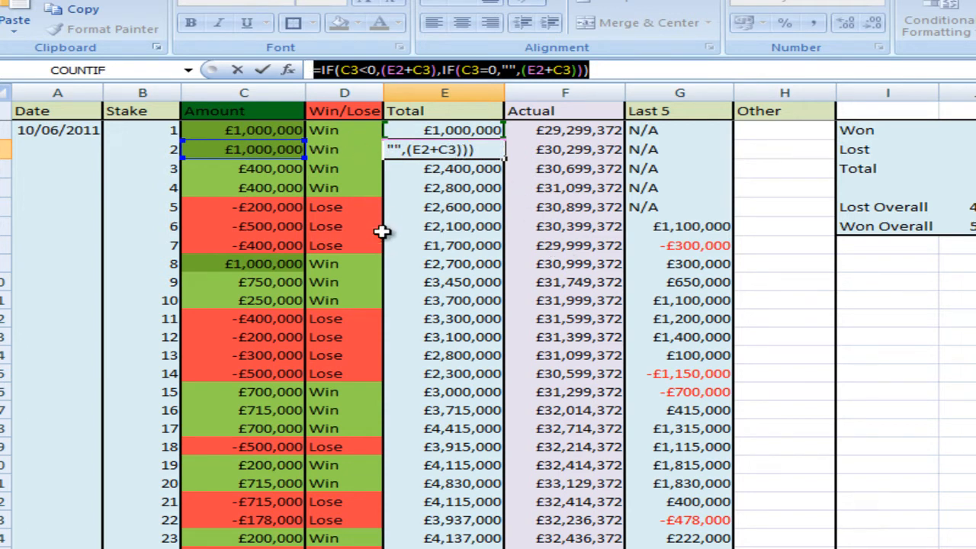
mouse_move(419, 235)
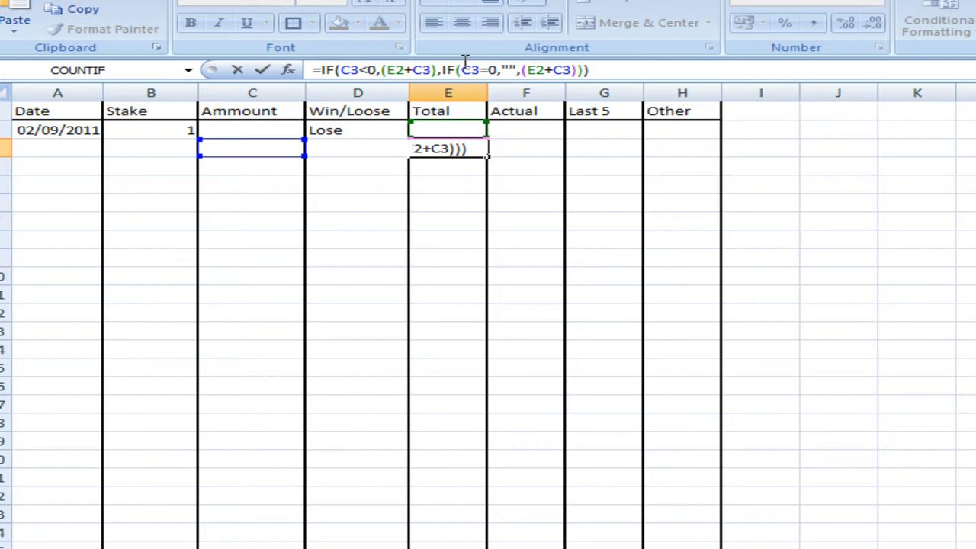
mouse_move(212, 160)
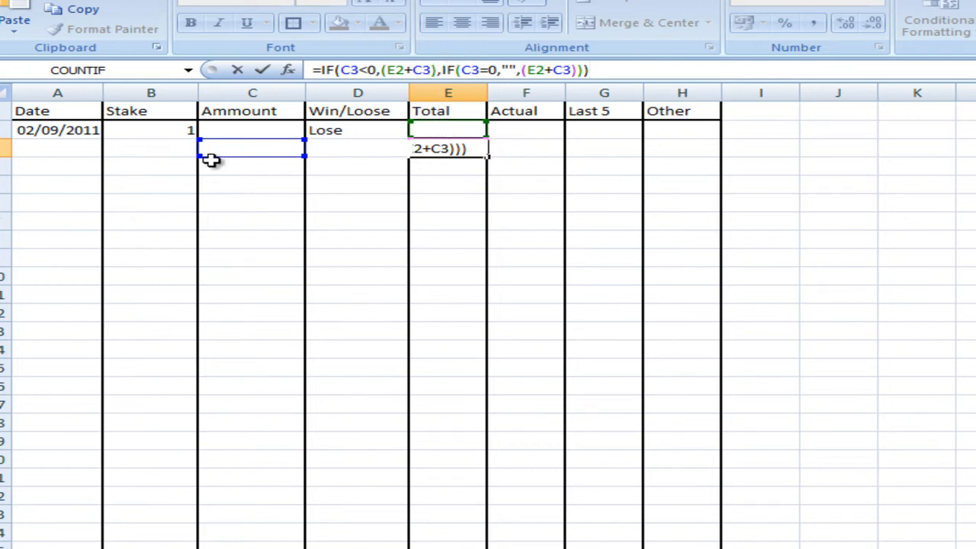
mouse_move(448, 164)
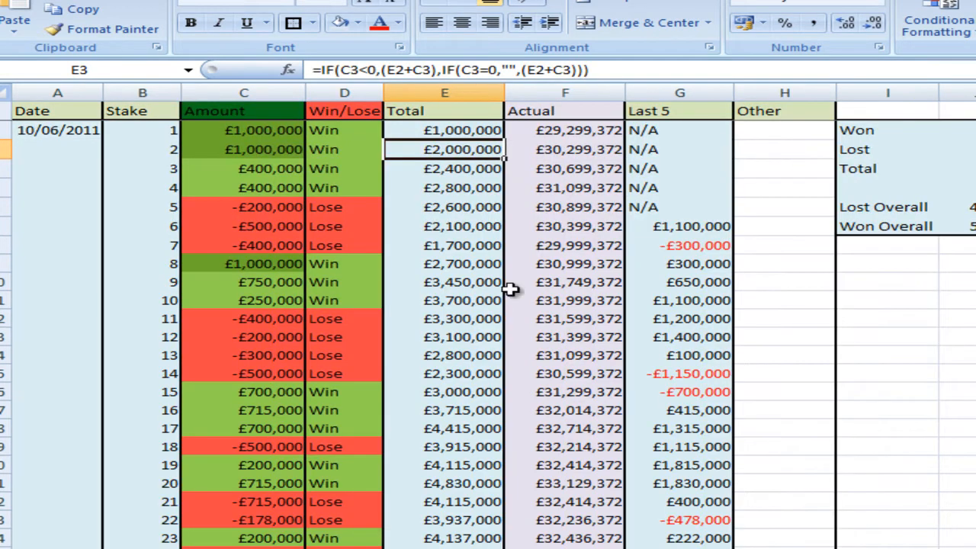
Enter the Actual formula =IF(E3="","",(28299372+E3)) in F3 of the new sheet
left_click(564, 149)
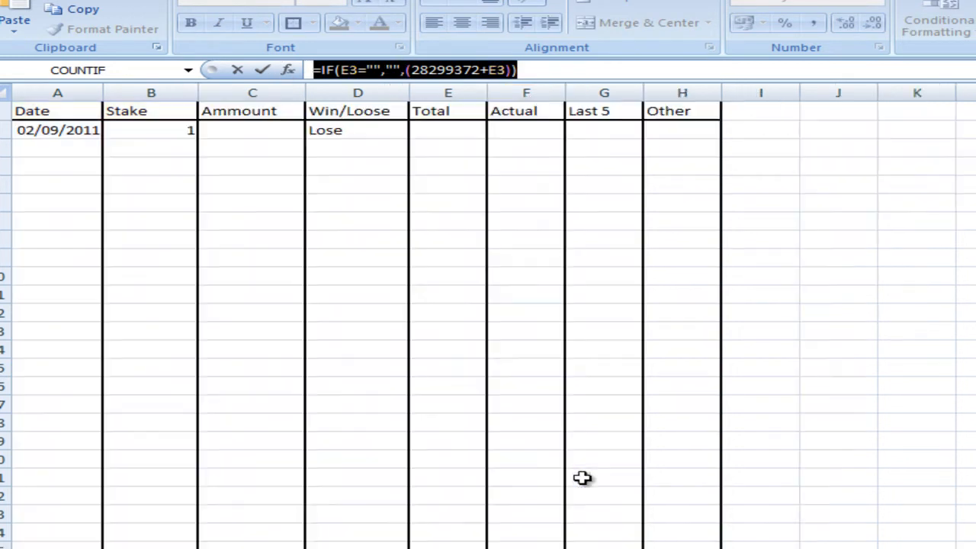
left_click(524, 146)
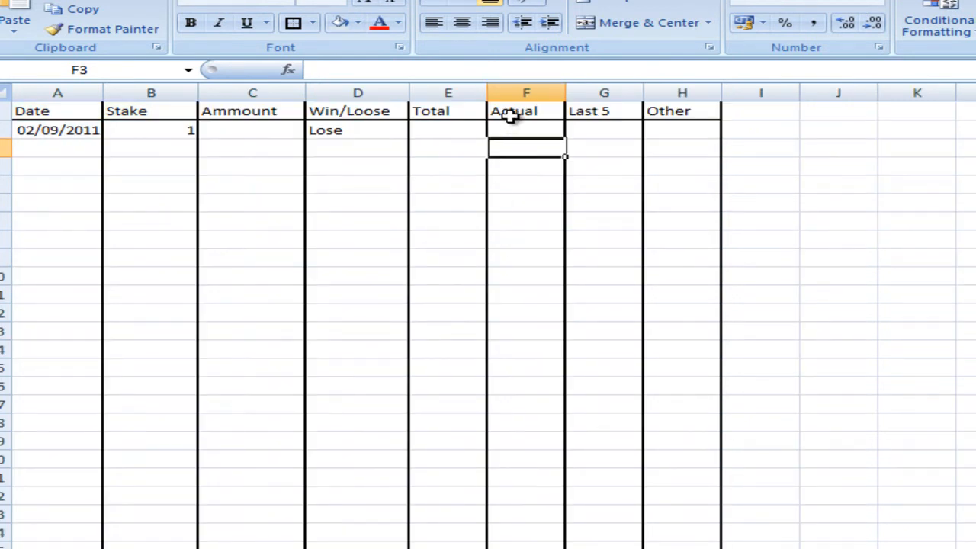
double_click(525, 143)
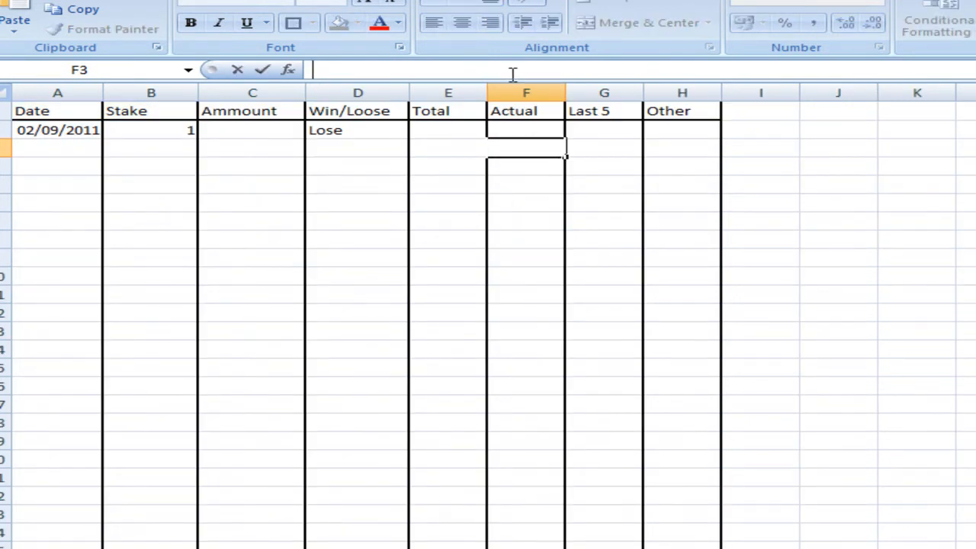
type("=IF(E3=\"\",\"\",(28299372+E3))")
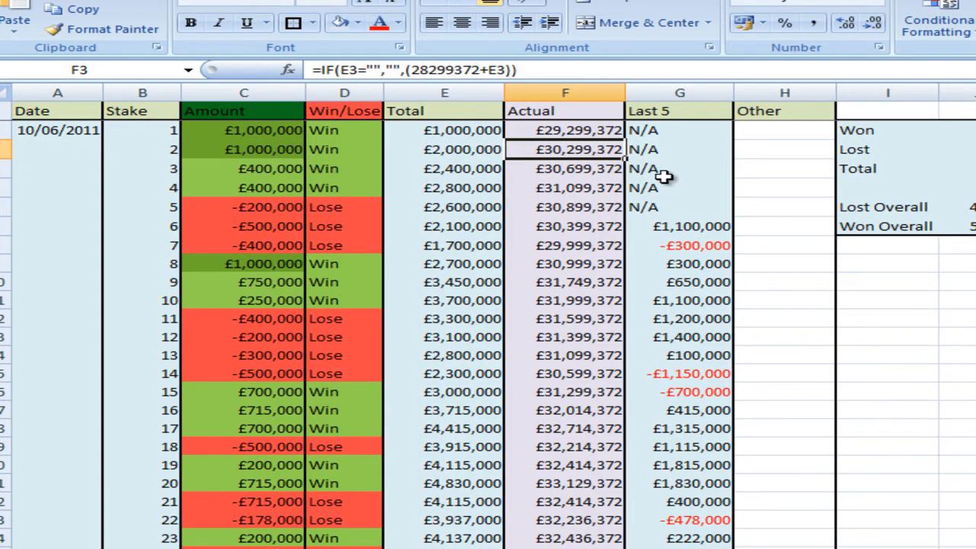
Read the example's Last 5 formula in G7, which subtracts E2 from E7
left_click(679, 226)
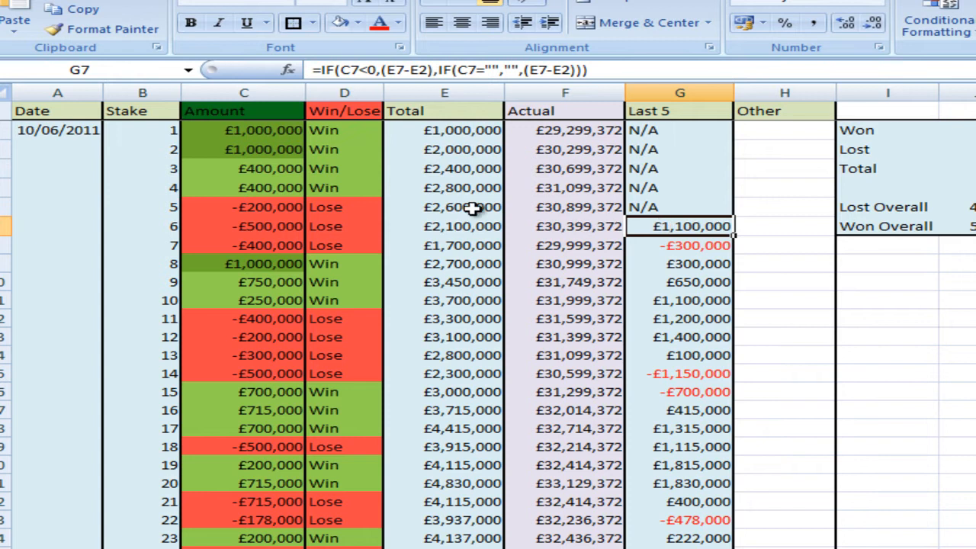
double_click(678, 225)
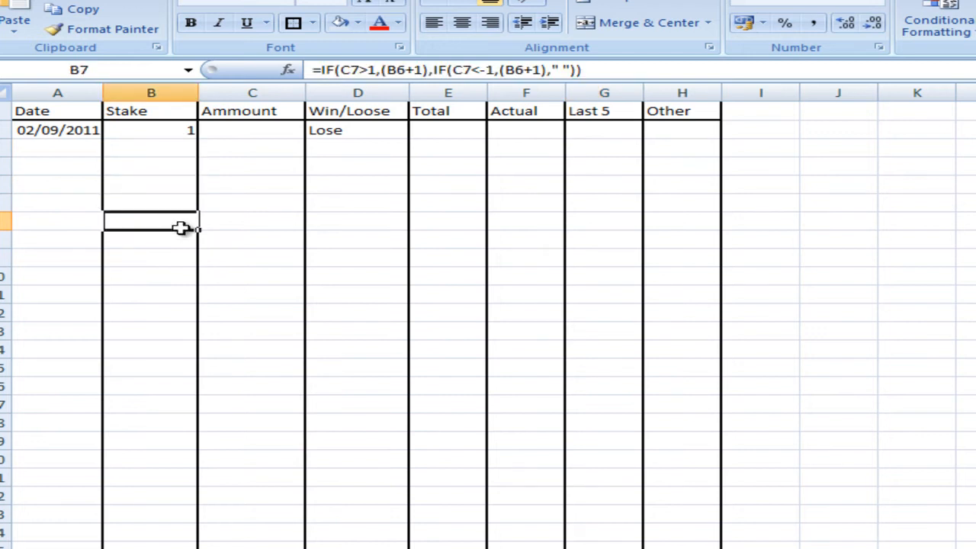
left_click_drag(150, 221, 603, 221)
type("=IF(C7<0,(E7-E2),IF(C7=\"\",\"\",(E7-E2)))")
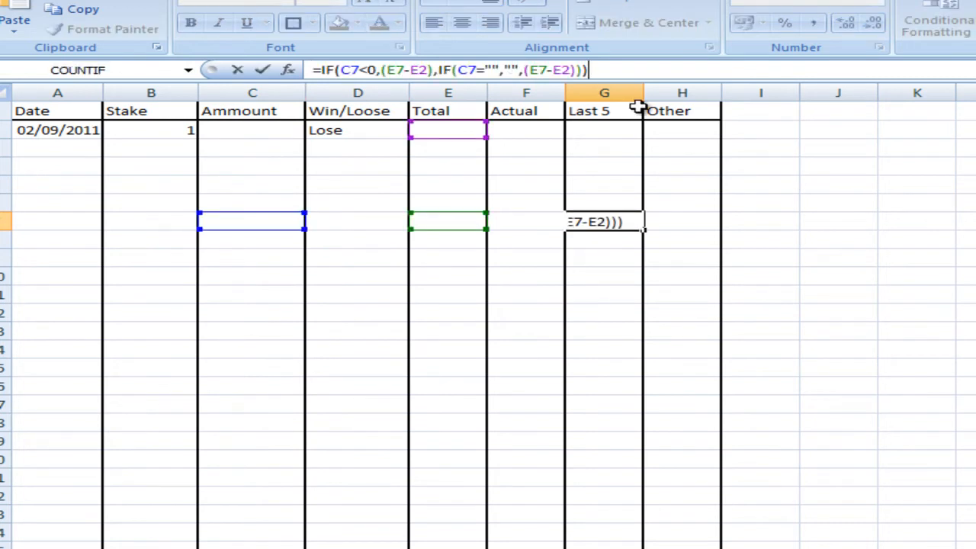
key("Escape")
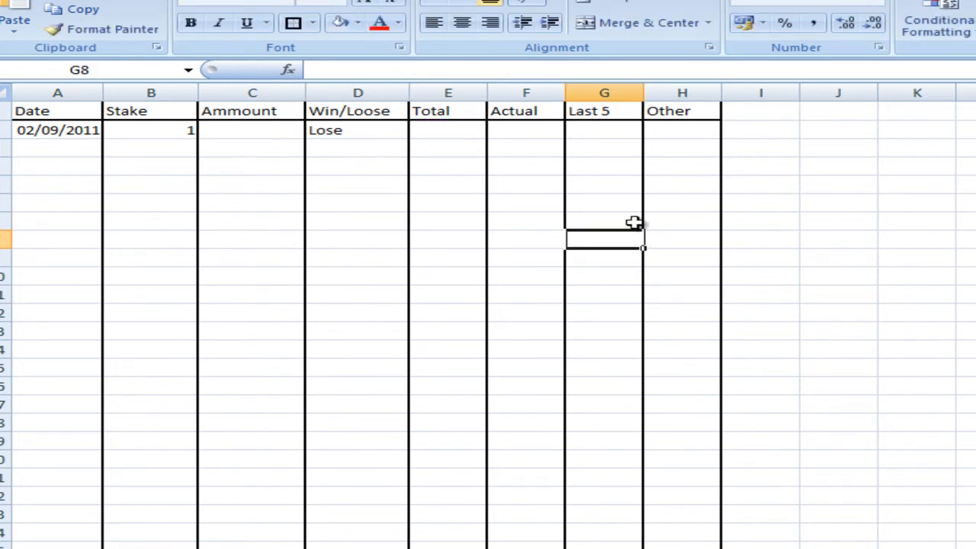
left_click(604, 221)
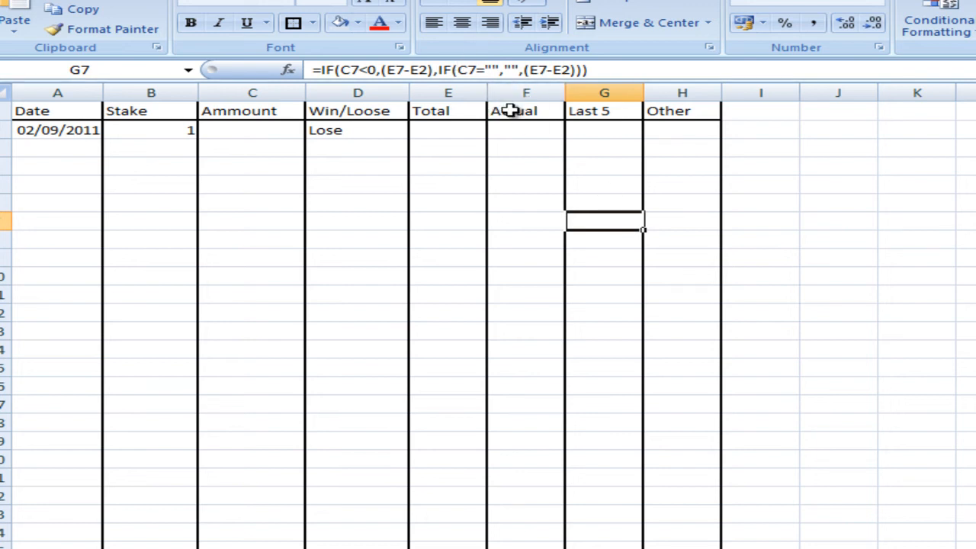
mouse_move(660, 223)
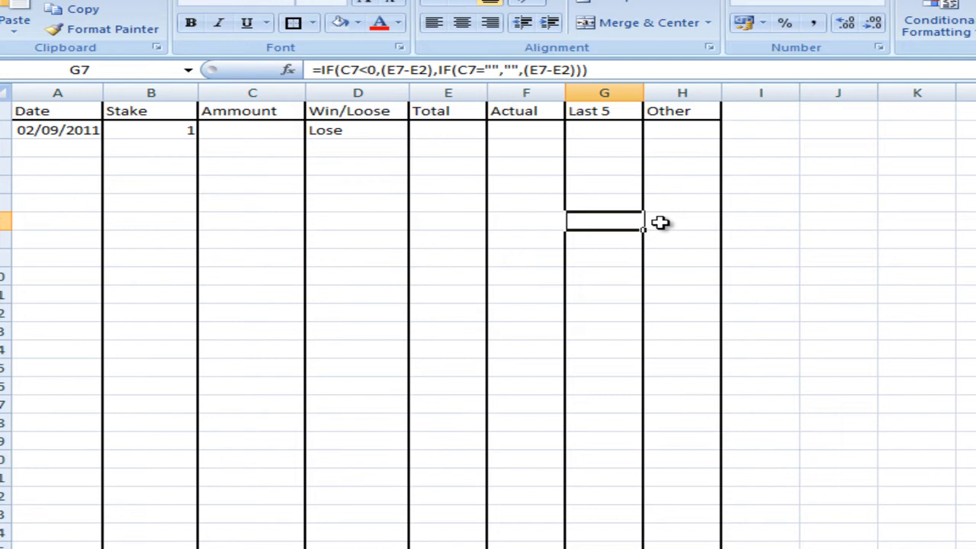
Inspect the Actual and Total formulas in rows 7 and 3, then bring up the finished staking log
left_click(525, 219)
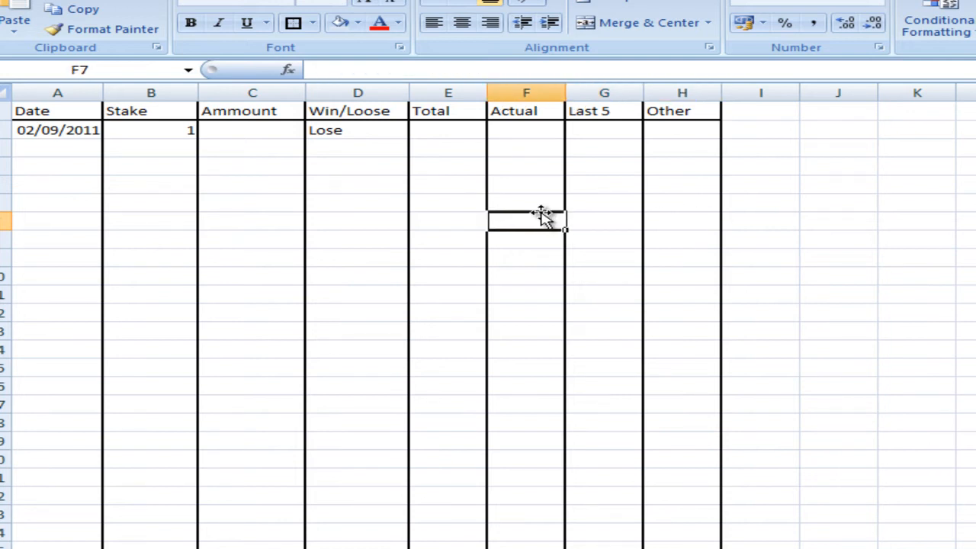
left_click(524, 147)
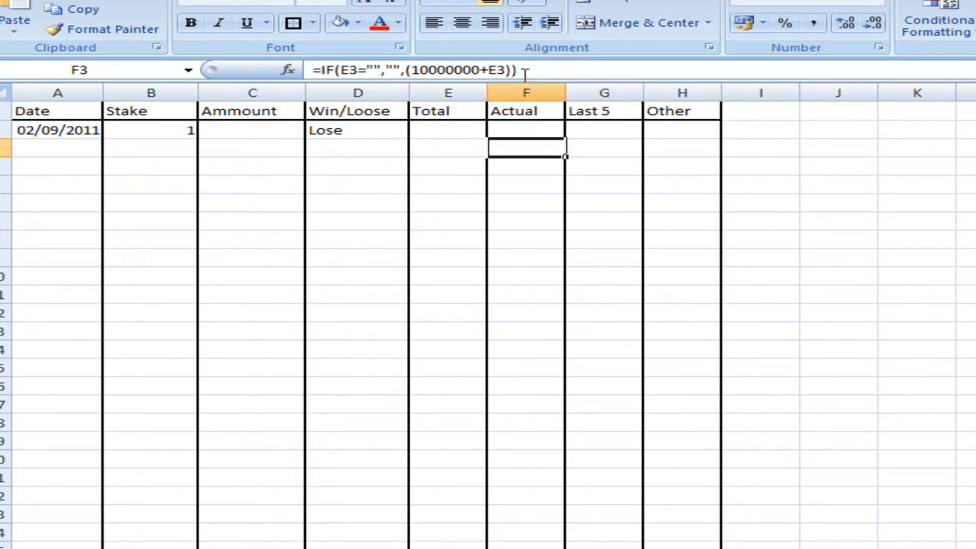
left_click(448, 145)
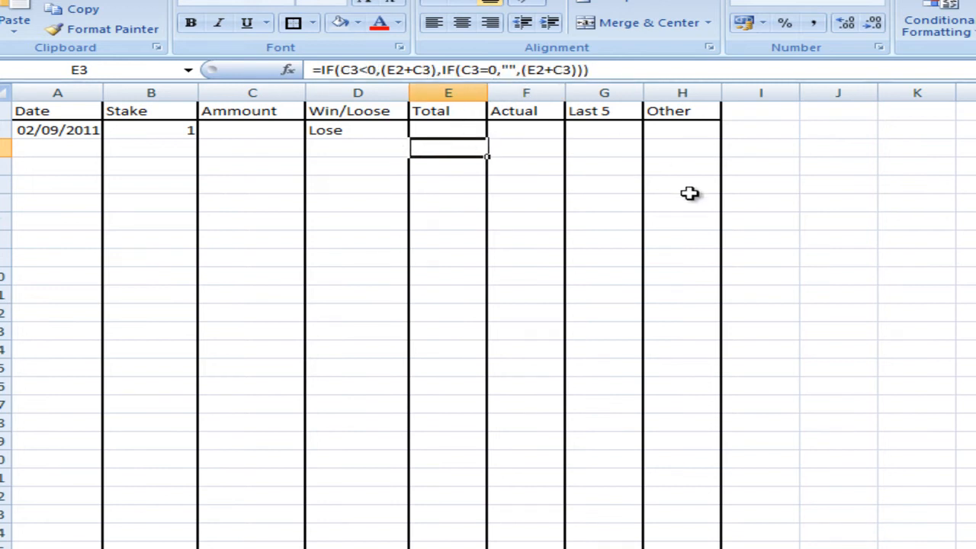
left_click(604, 221)
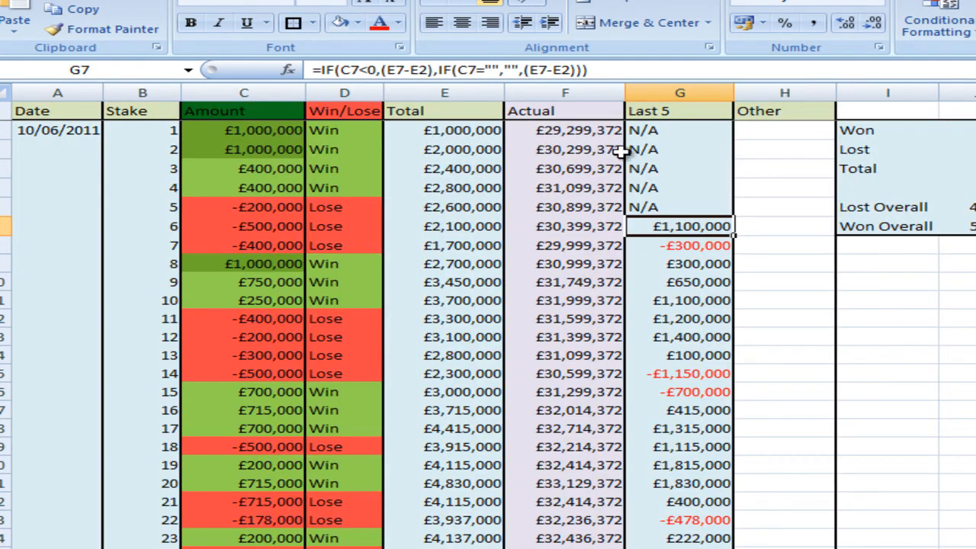
View the finished log's Actual formula near stake 639 without changing it
scroll("down", 3)
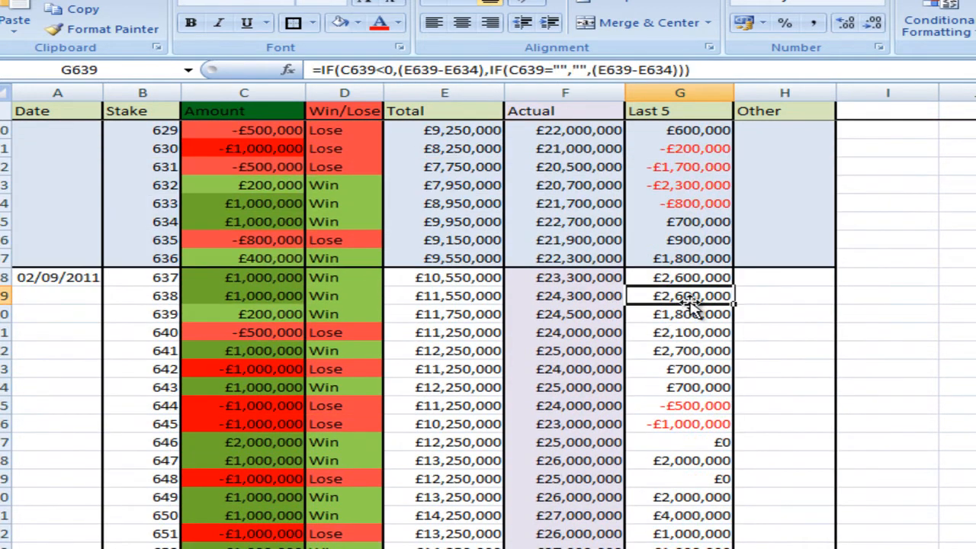
double_click(679, 296)
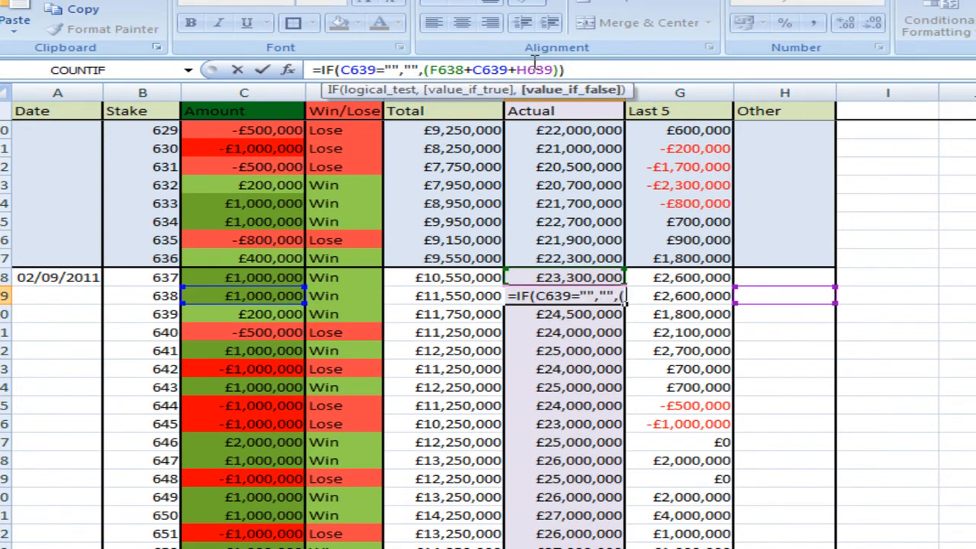
key("Enter")
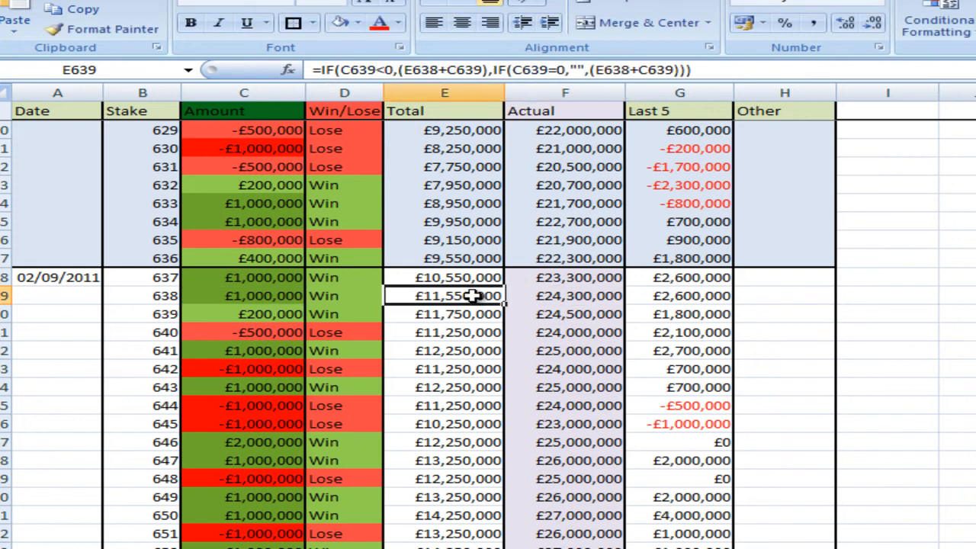
mouse_move(576, 247)
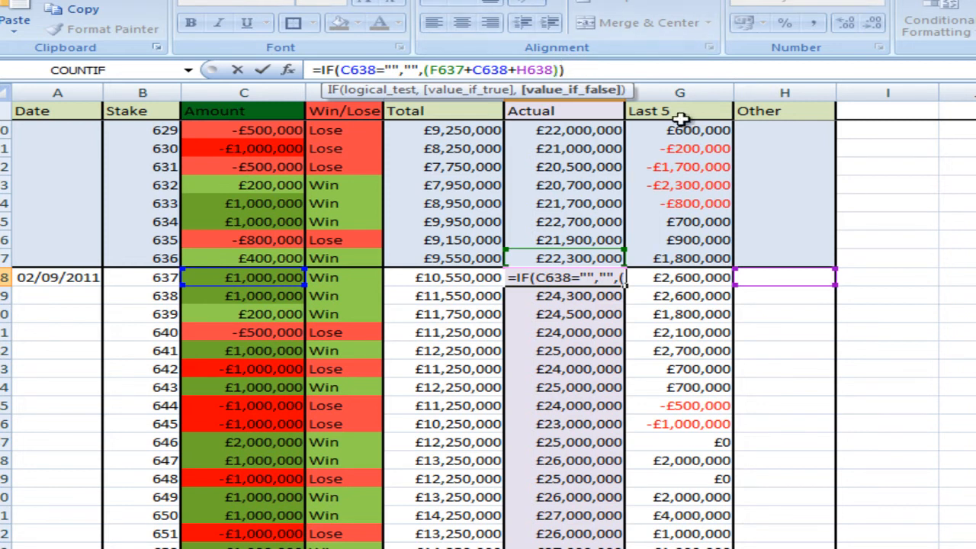
mouse_move(774, 273)
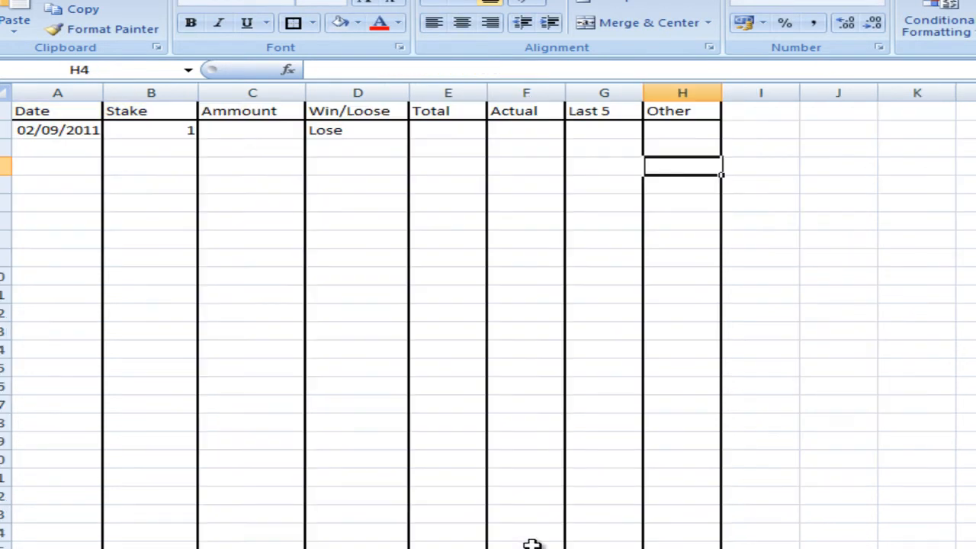
Give the Actual cell F3 the formula =IF(C3="","",(F3+C3+H3)) so it stays blank when Amount is empty
left_click(524, 135)
type("=IF(C638=\"\",\"\",(F3+C638+H638))")
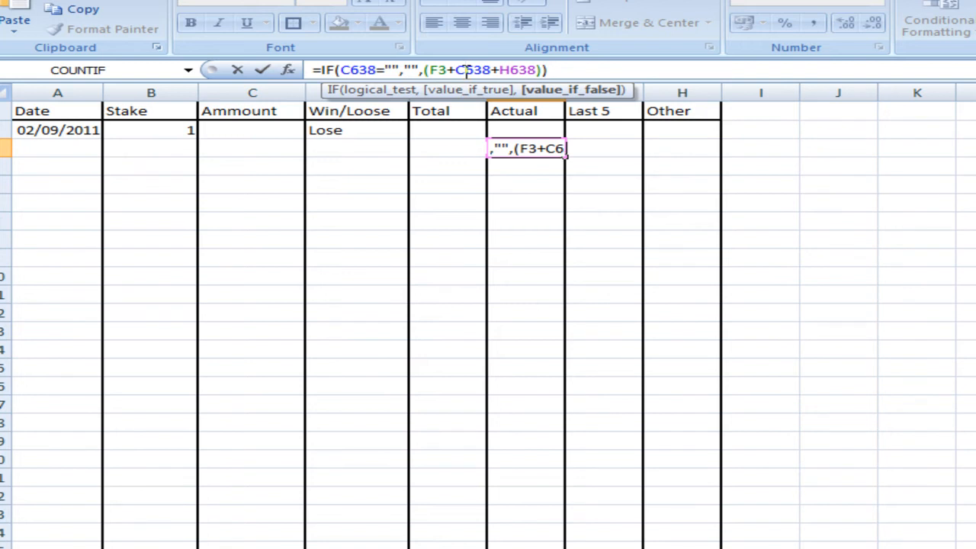
left_click(251, 238)
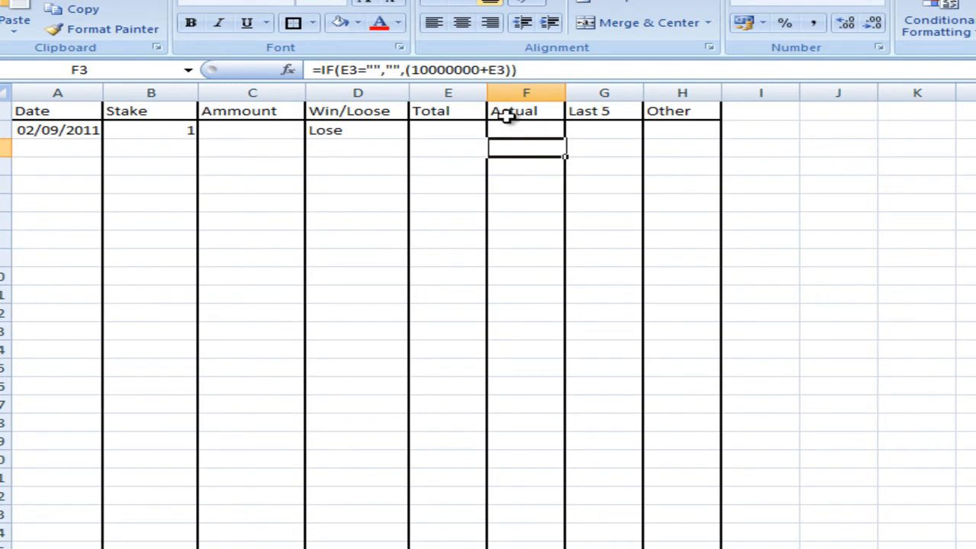
left_click(525, 201)
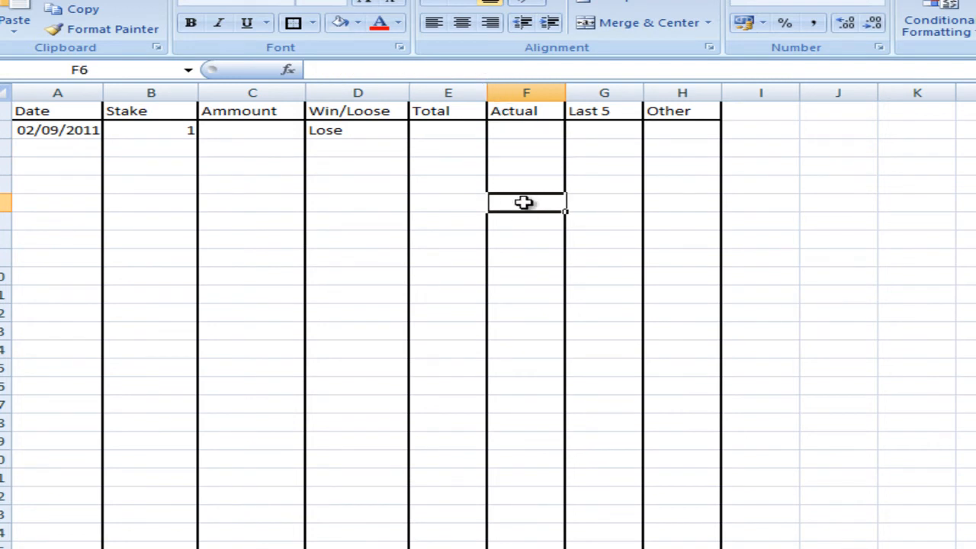
left_click(524, 149)
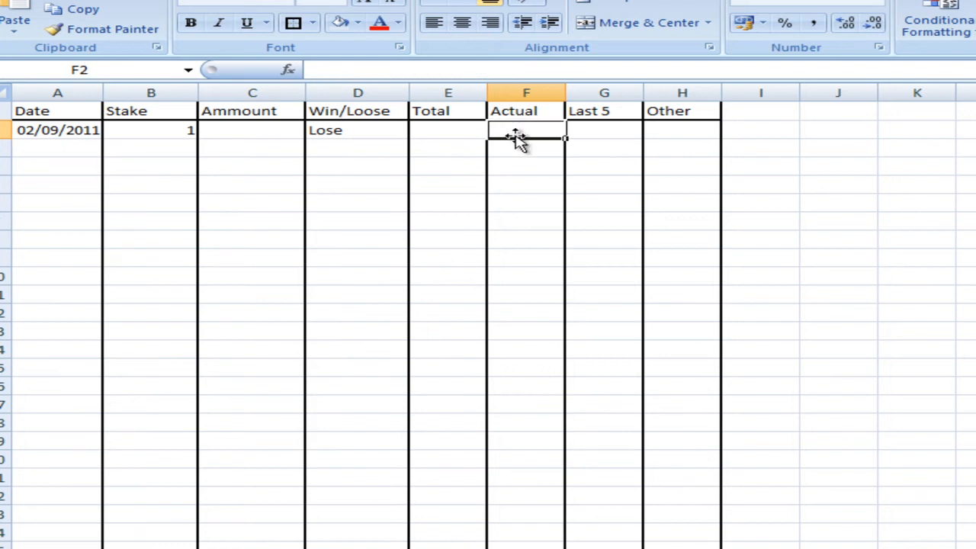
type("=IF(E3=\"\",\"\",(10000000+E3))")
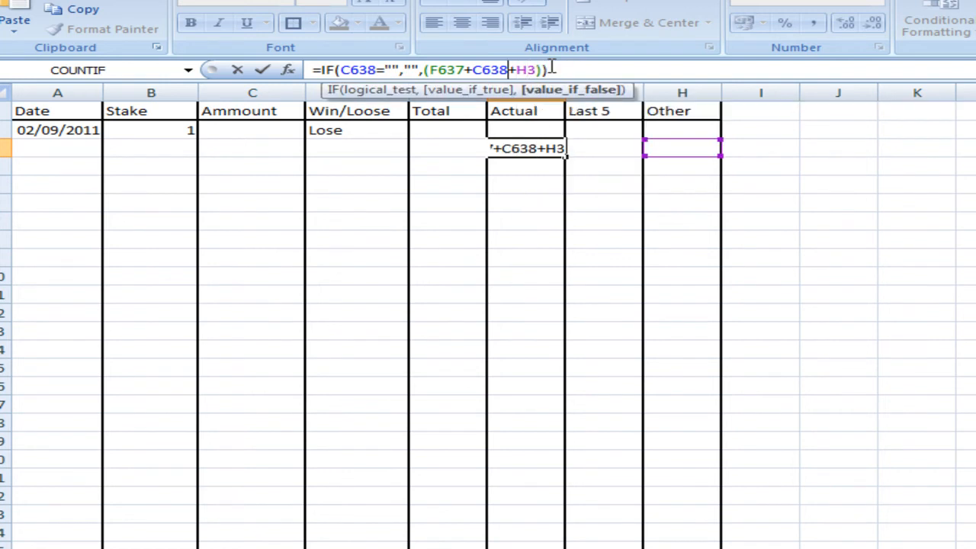
left_click(251, 150)
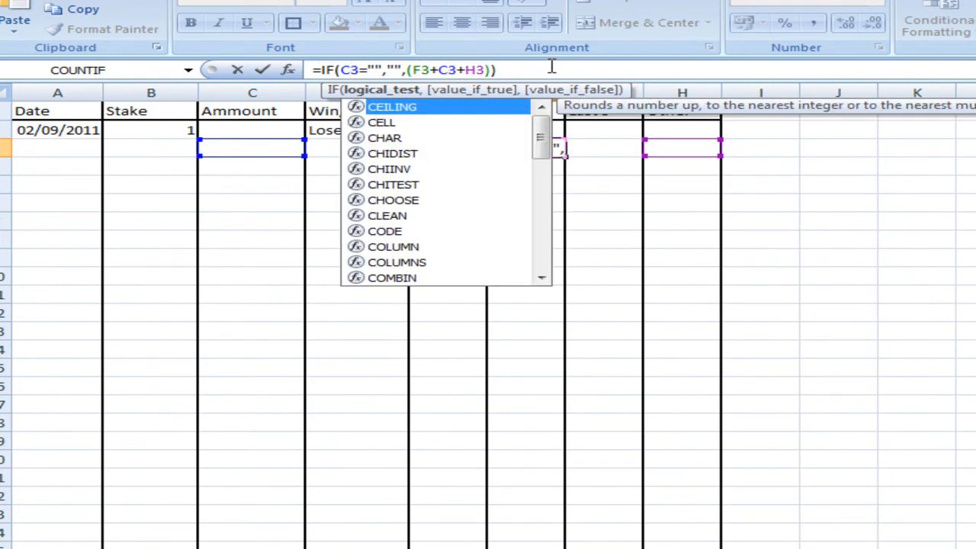
key("Escape")
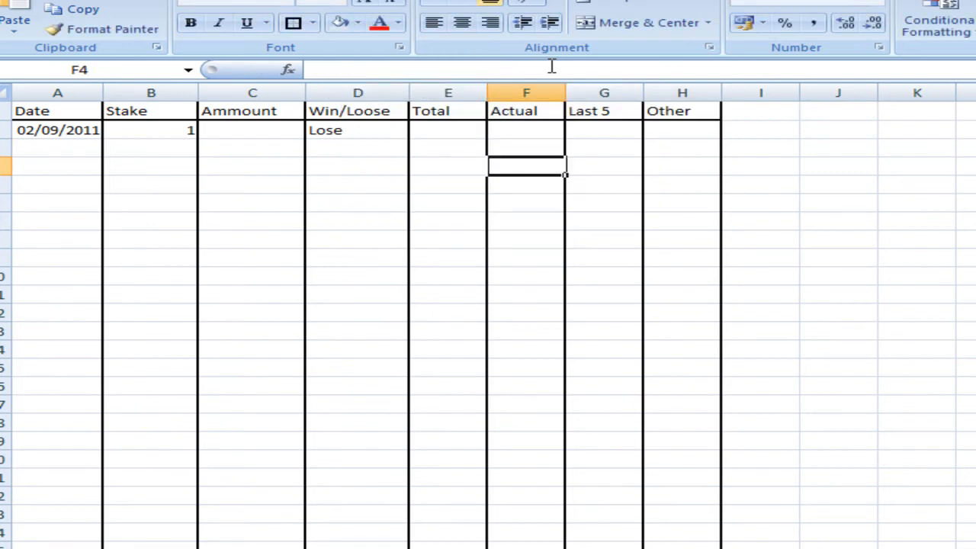
left_click(525, 150)
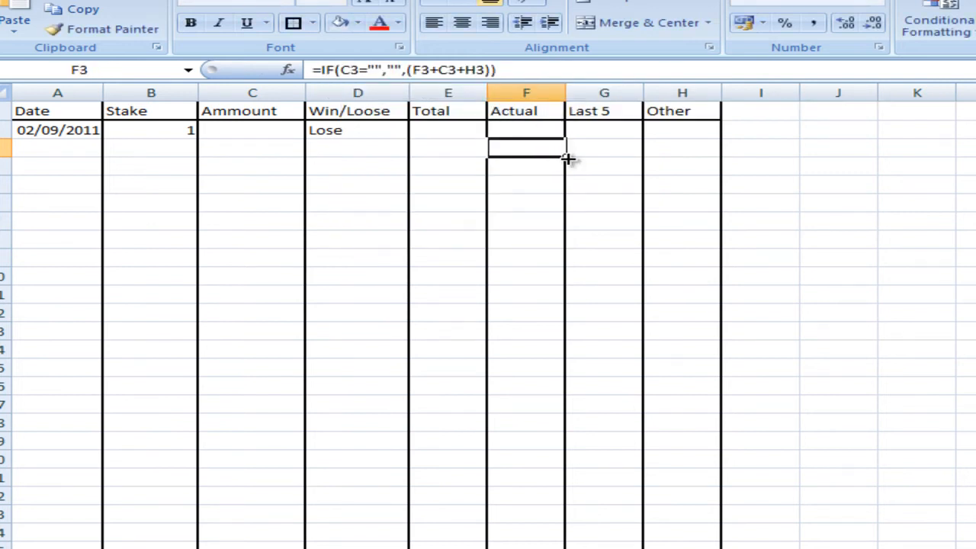
left_click(604, 148)
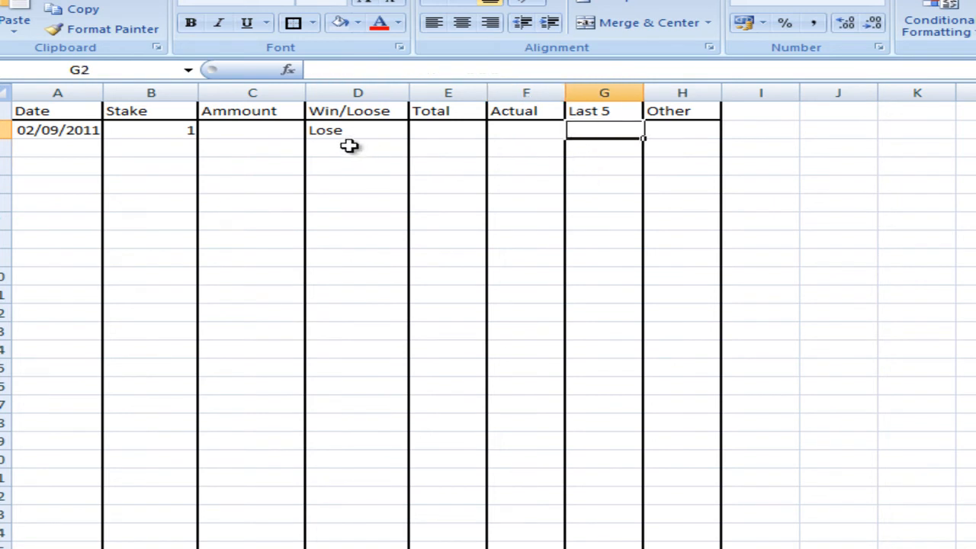
Fill Lose down the Win/Loose column alongside the Total and Actual formulas
left_click(149, 130)
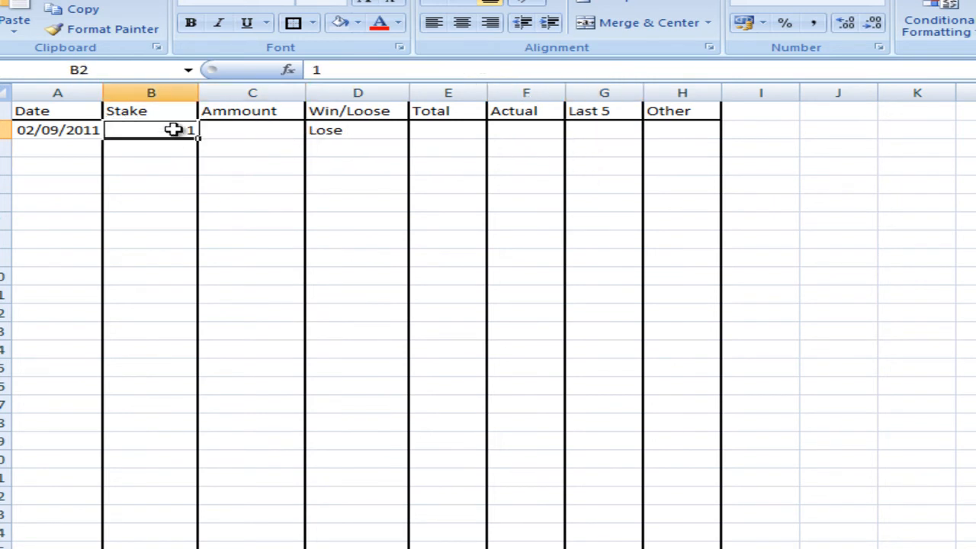
left_click(150, 241)
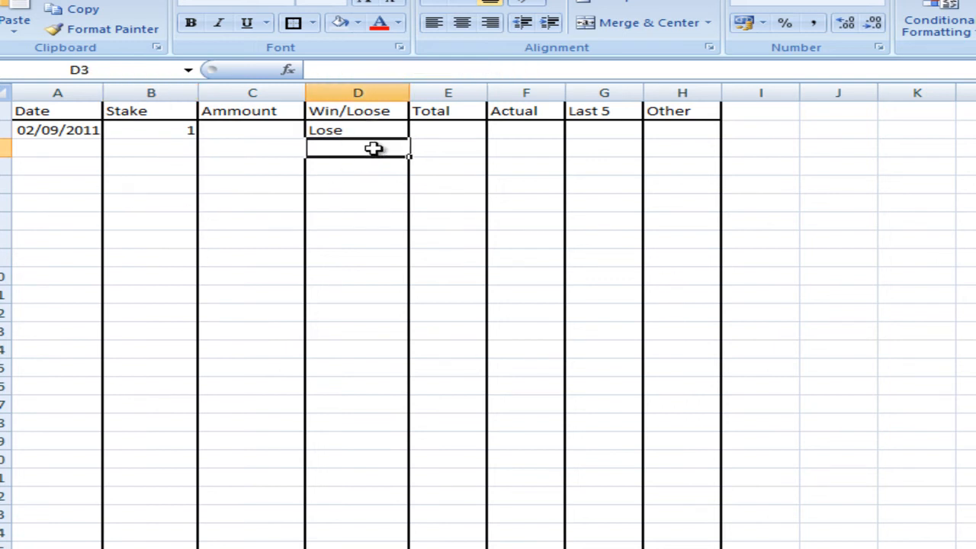
left_click(356, 130)
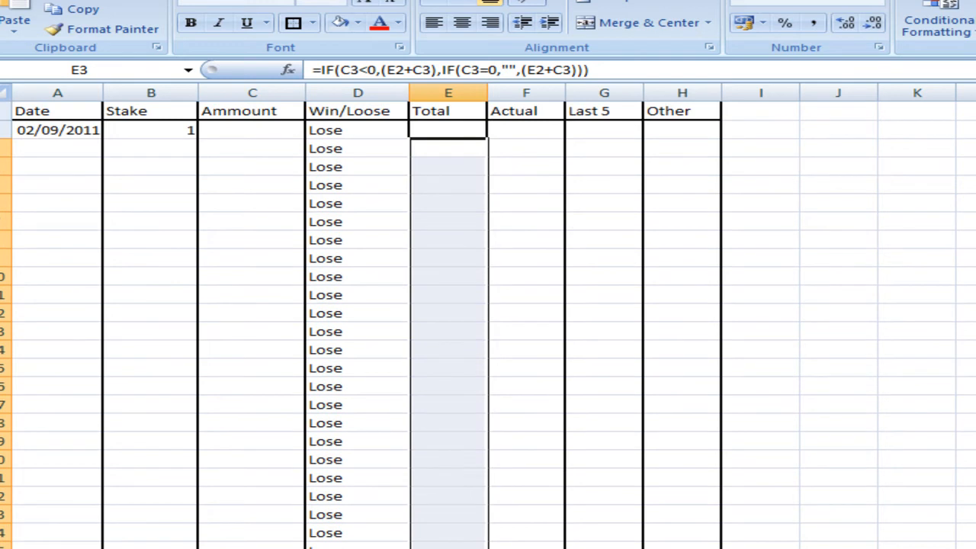
left_click(524, 148)
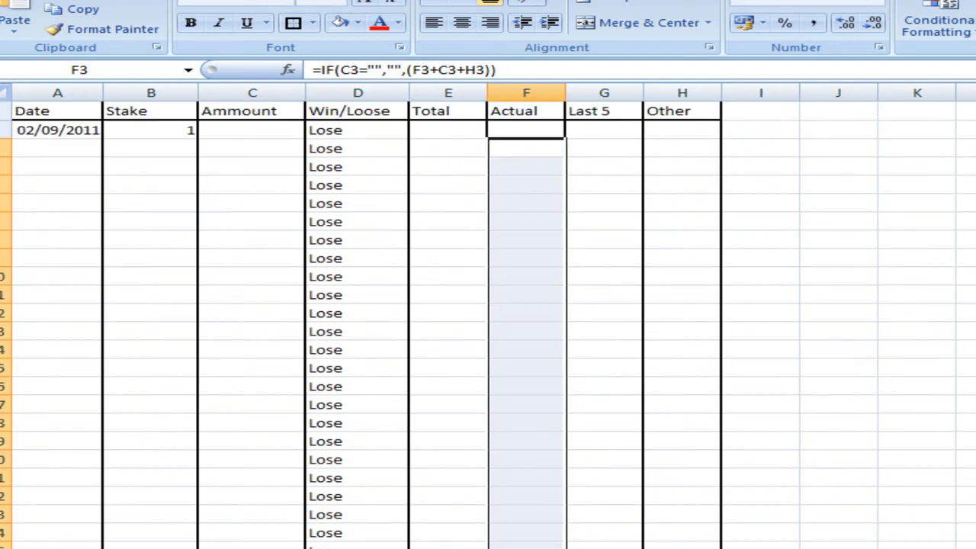
left_click(603, 204)
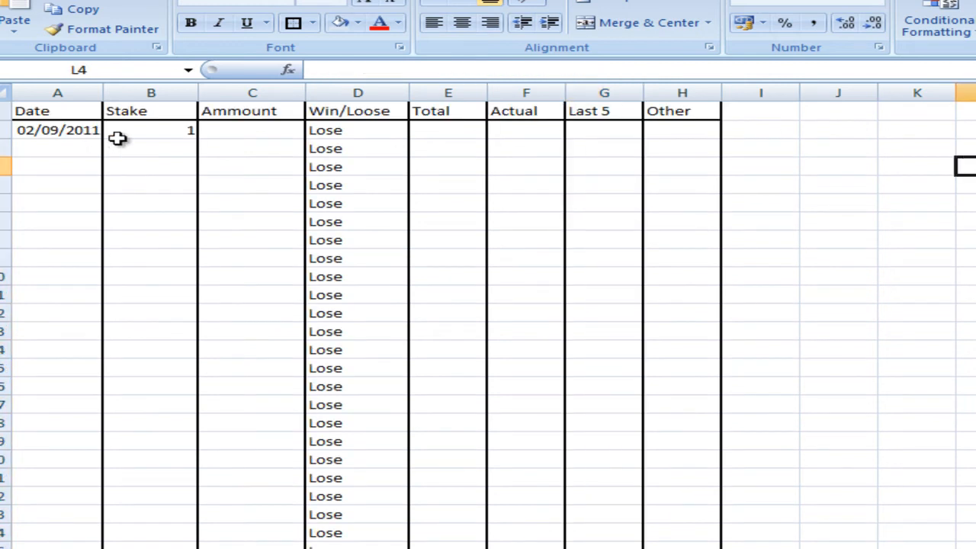
Enter test stake amounts (10000, 200000, 1000...) so Total climbs to 760000, dismissing the circular-reference warning
left_click(251, 130)
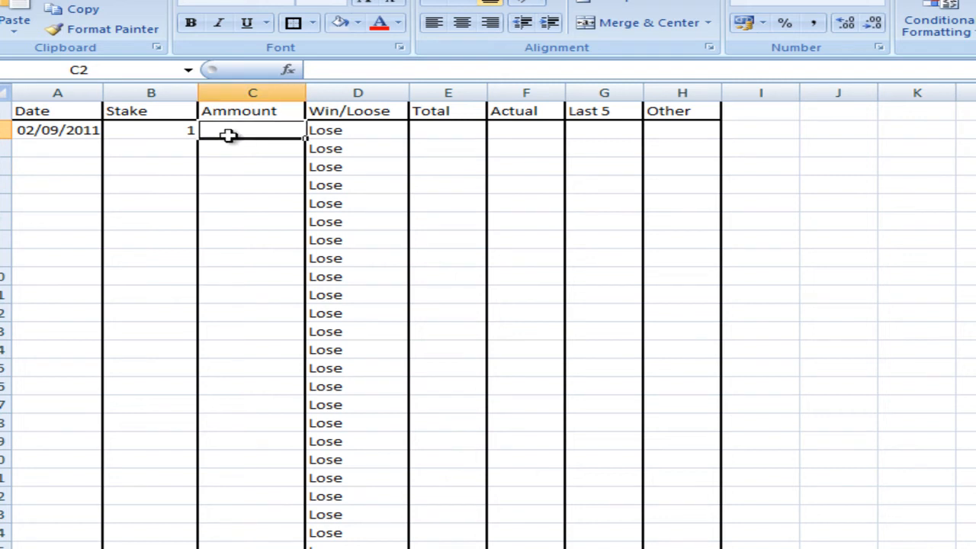
type("100000")
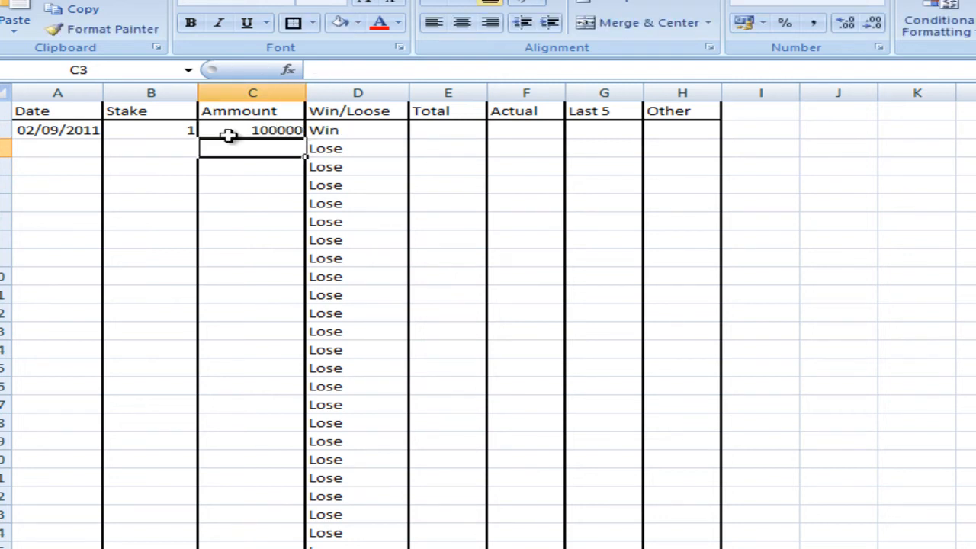
type("200000")
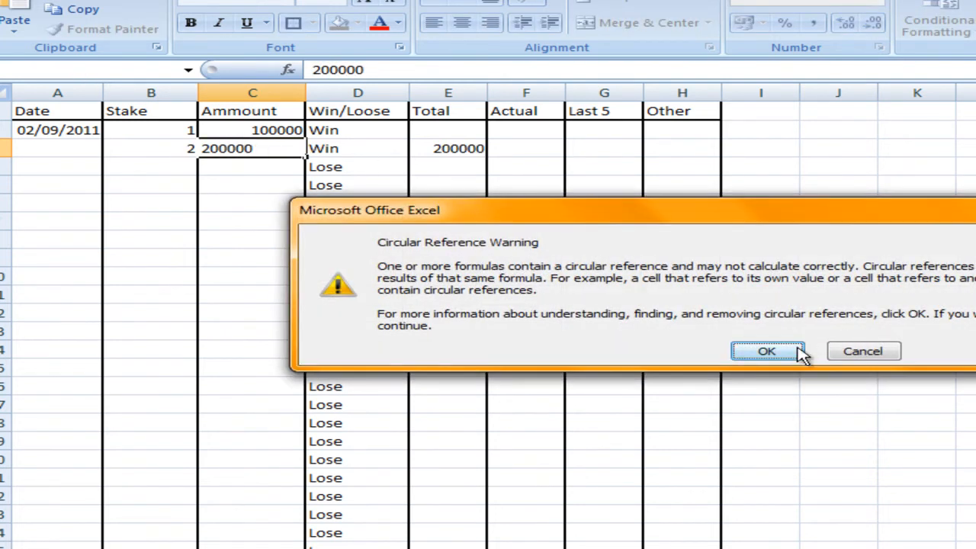
left_click(766, 351)
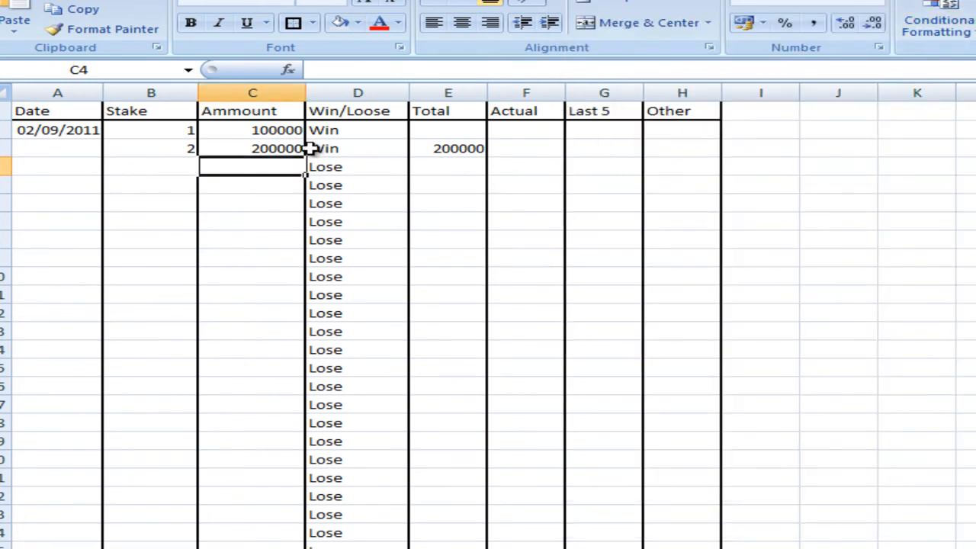
type("1---")
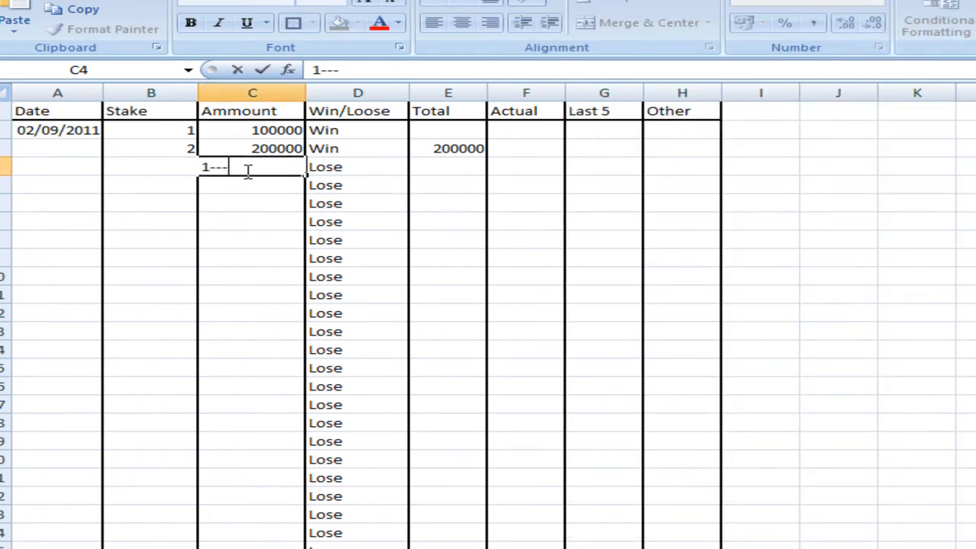
type("00000")
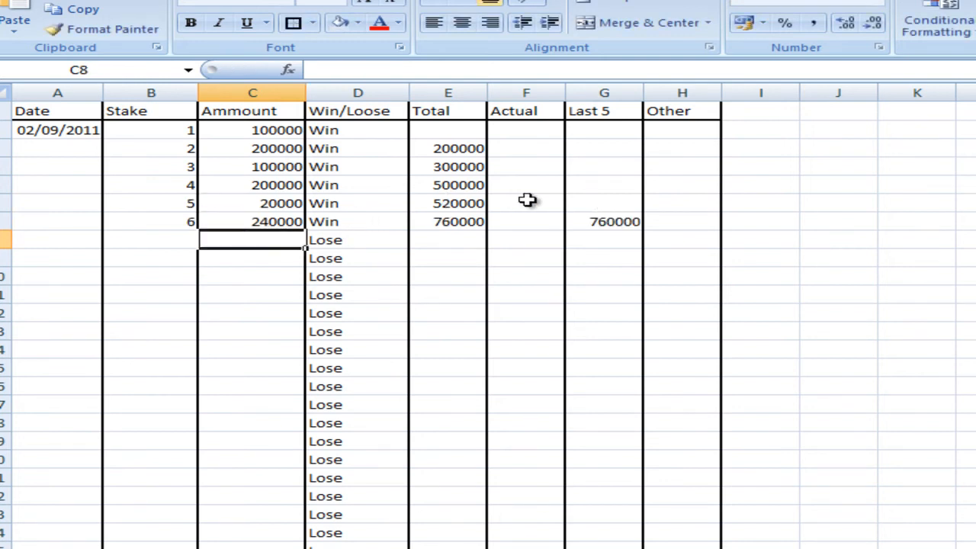
left_click(525, 148)
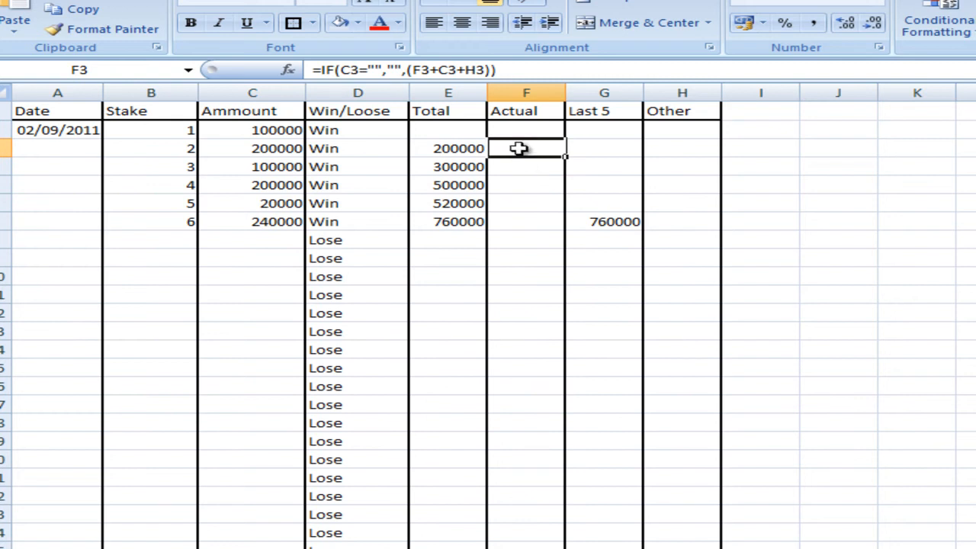
double_click(524, 148)
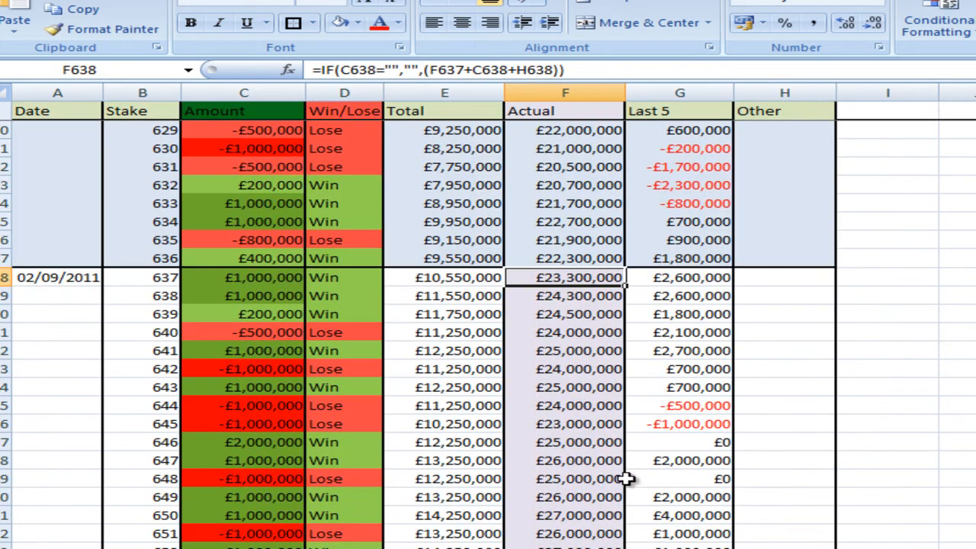
left_click(564, 388)
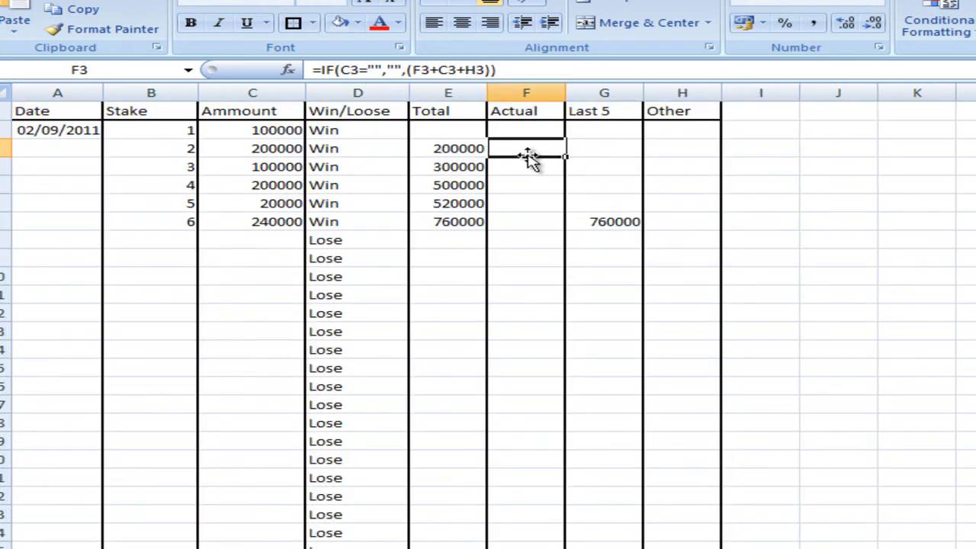
left_click(524, 203)
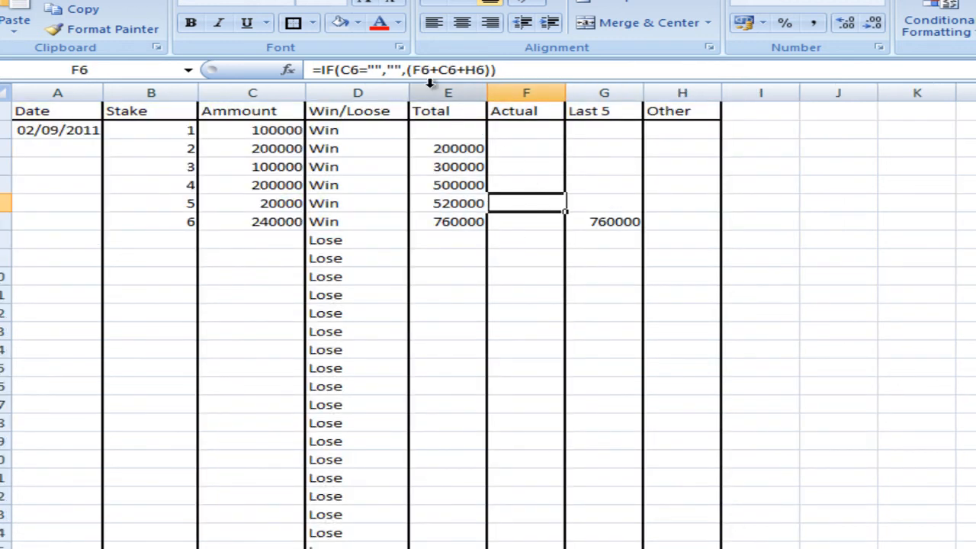
double_click(525, 203)
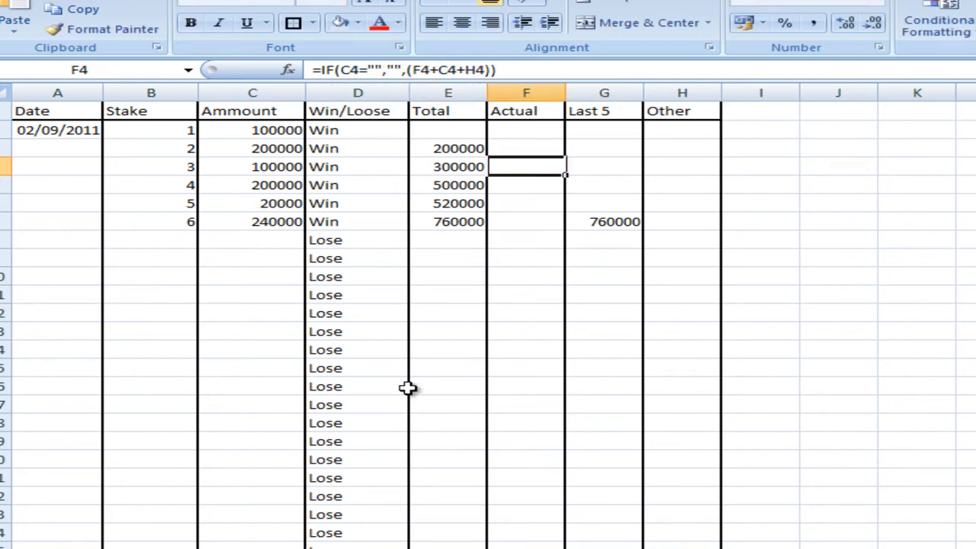
scroll("down", 3)
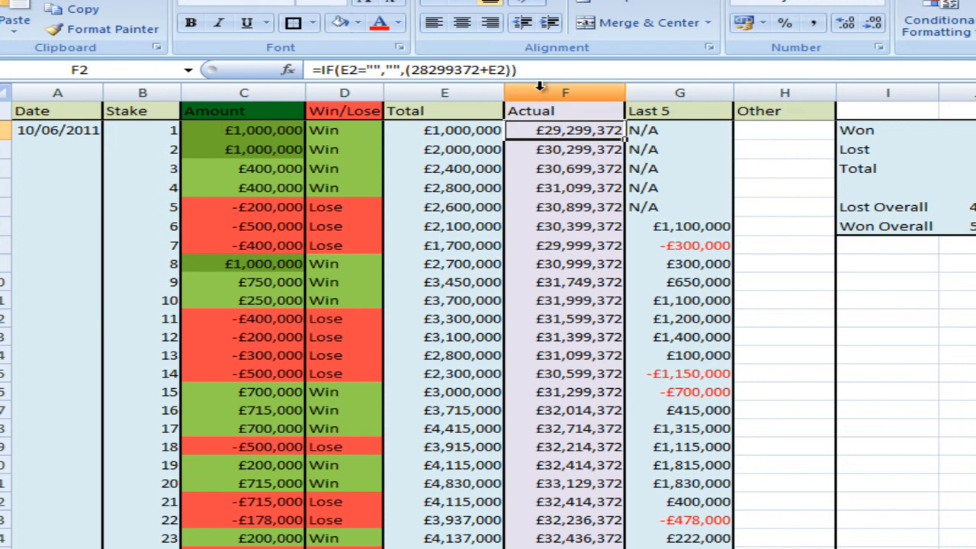
Enter =IF(E2="","",(28299372+E2)) in F2 and fill it down the Actual column
double_click(564, 130)
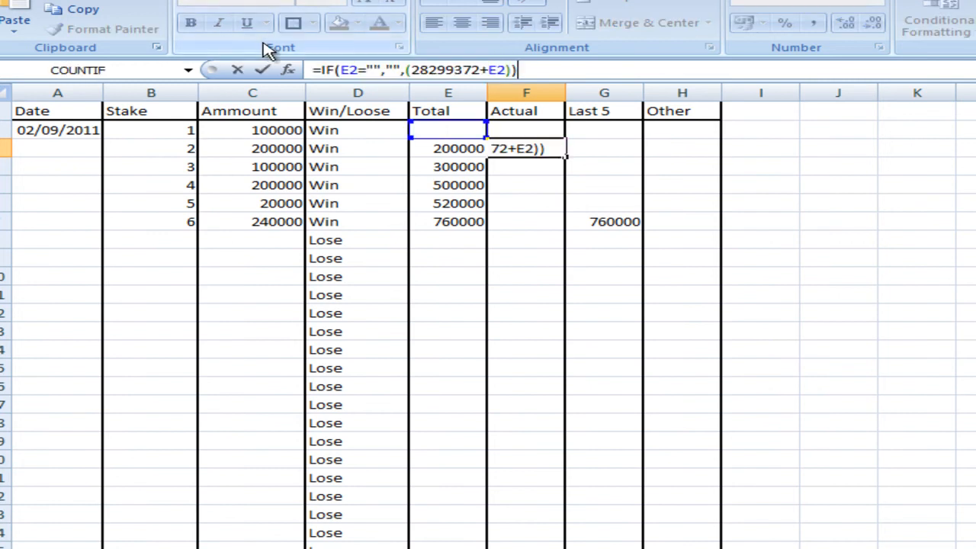
mouse_move(494, 164)
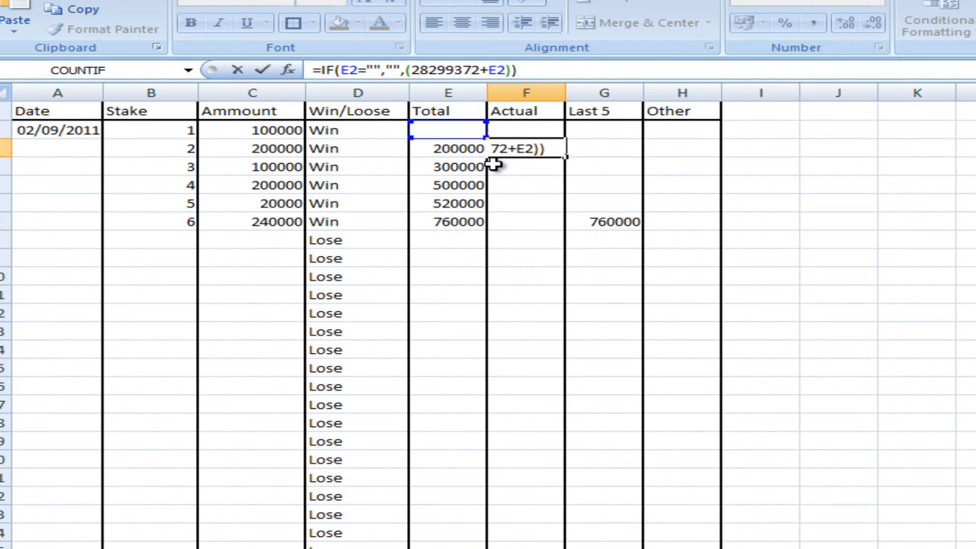
mouse_move(512, 165)
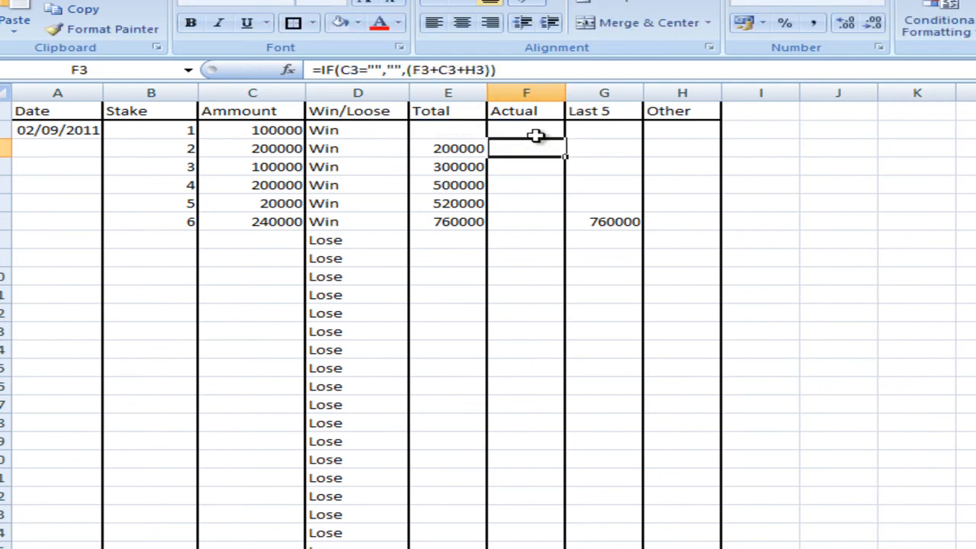
left_click(524, 130)
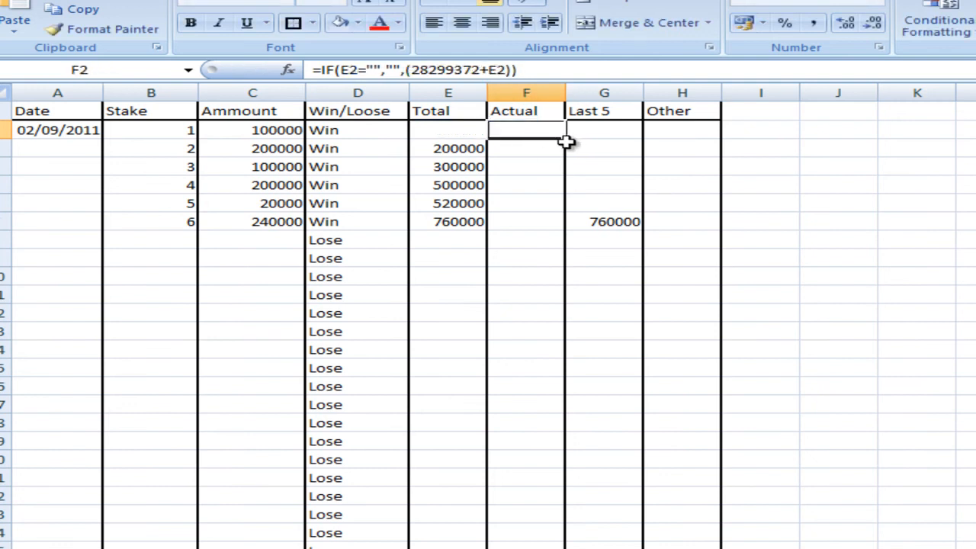
left_click_drag(524, 130, 524, 252)
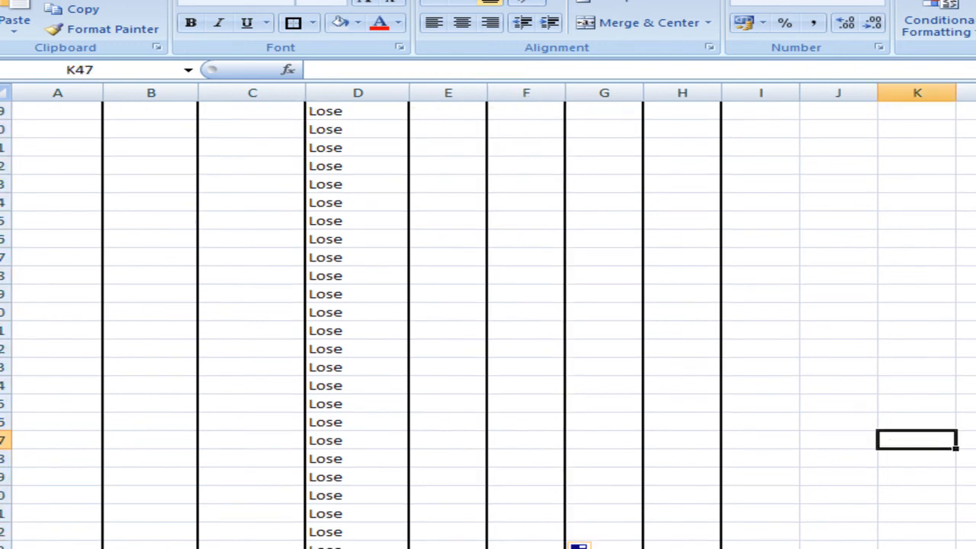
scroll("up", 3)
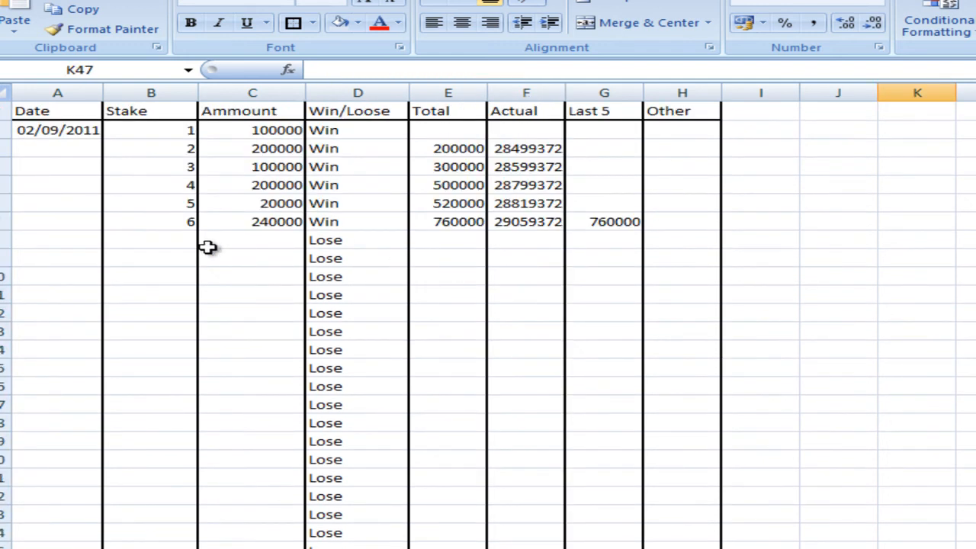
Add further stake amounts including a -5000000 loss, extending the log to stake 23
type("2000")
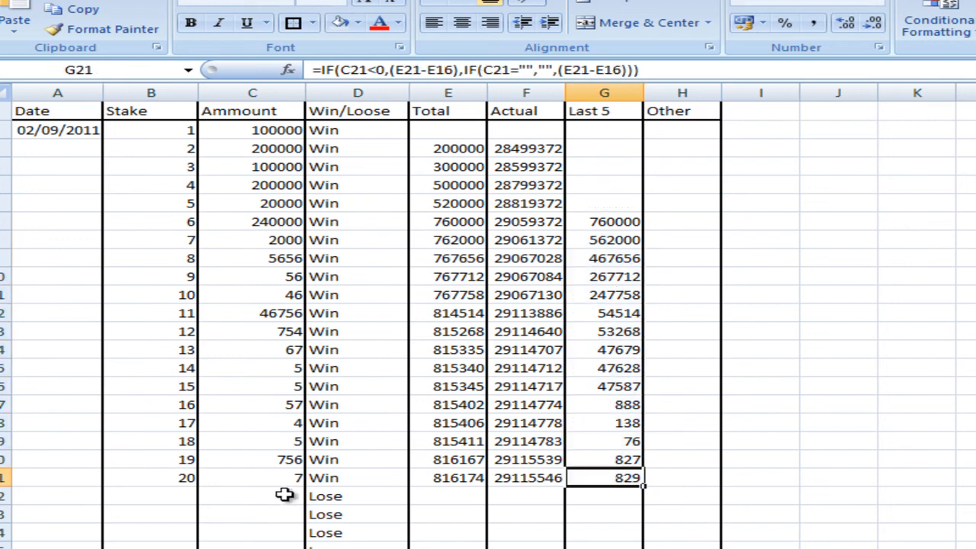
type("-500000")
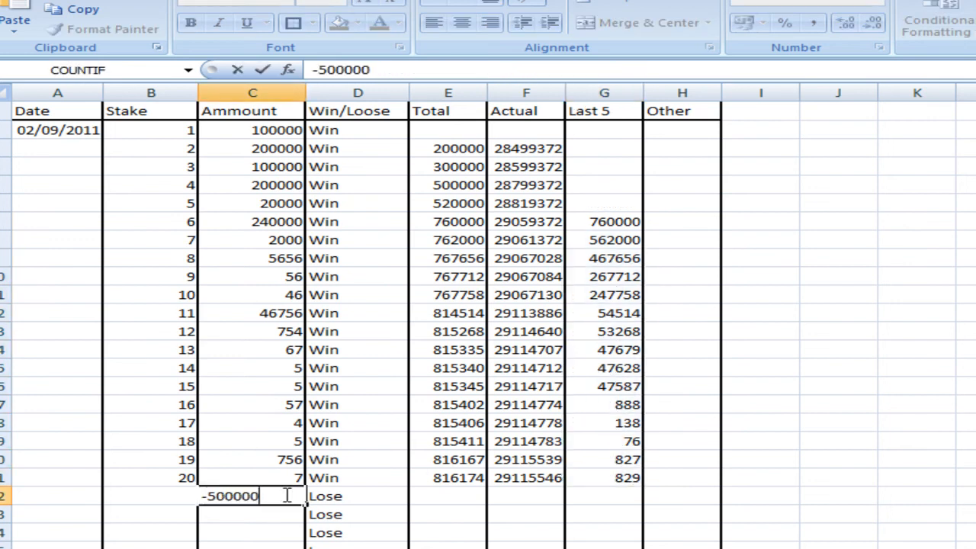
type("03000")
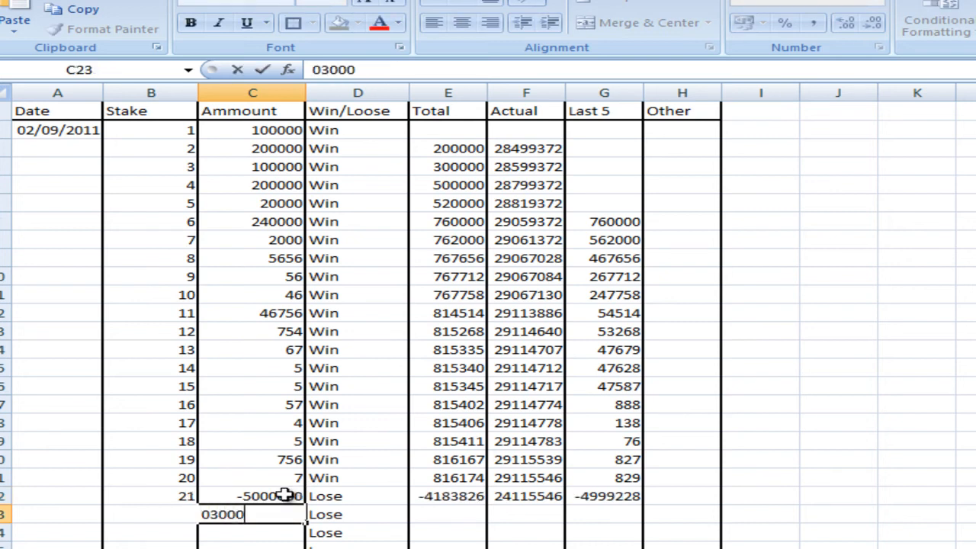
type("333")
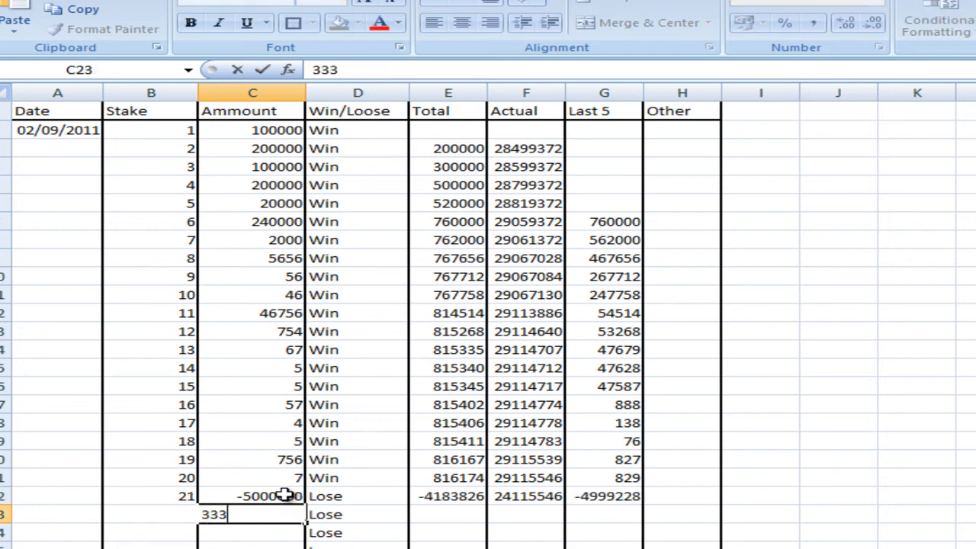
key("Enter")
type("500000")
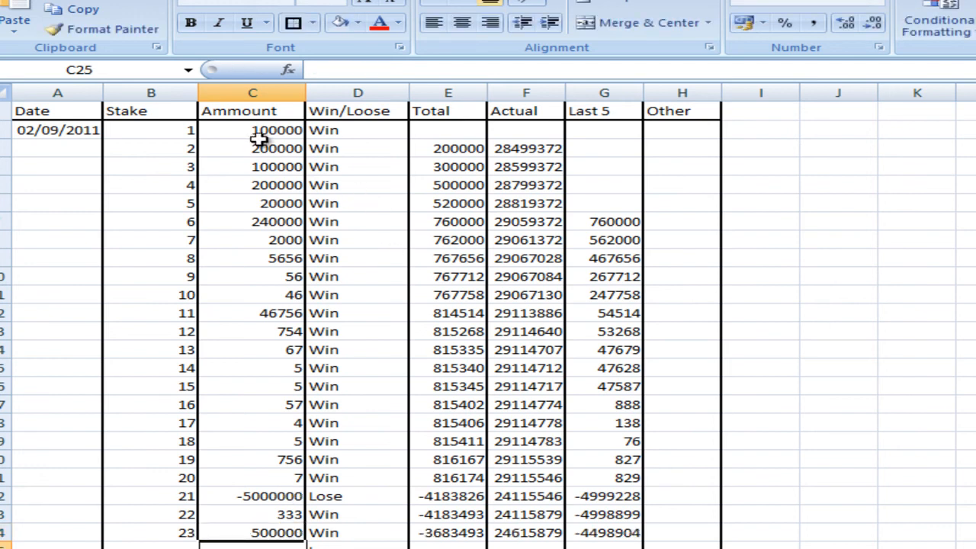
Format the Amount, Total, Actual and Last 5 columns as £ currency with 2 decimals and red negatives
left_click(251, 93)
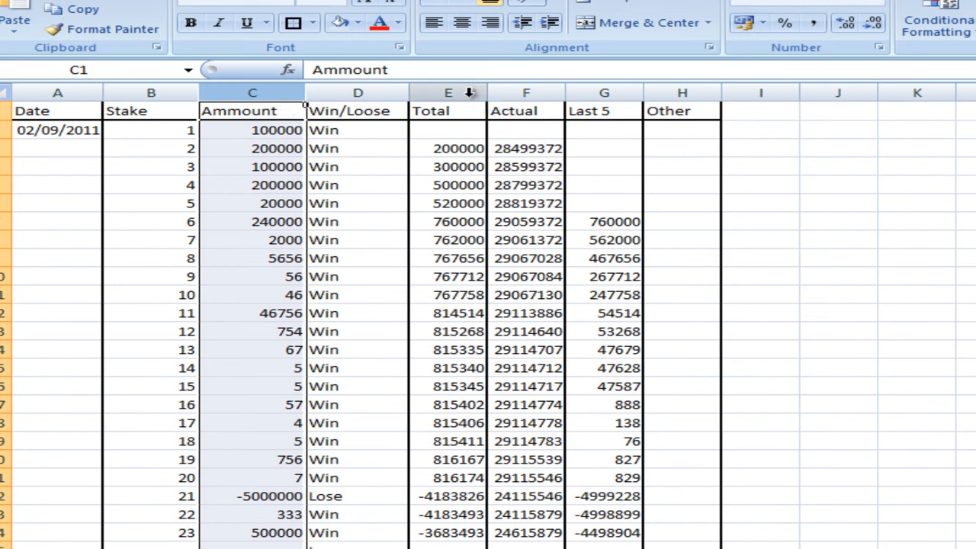
left_click(448, 93)
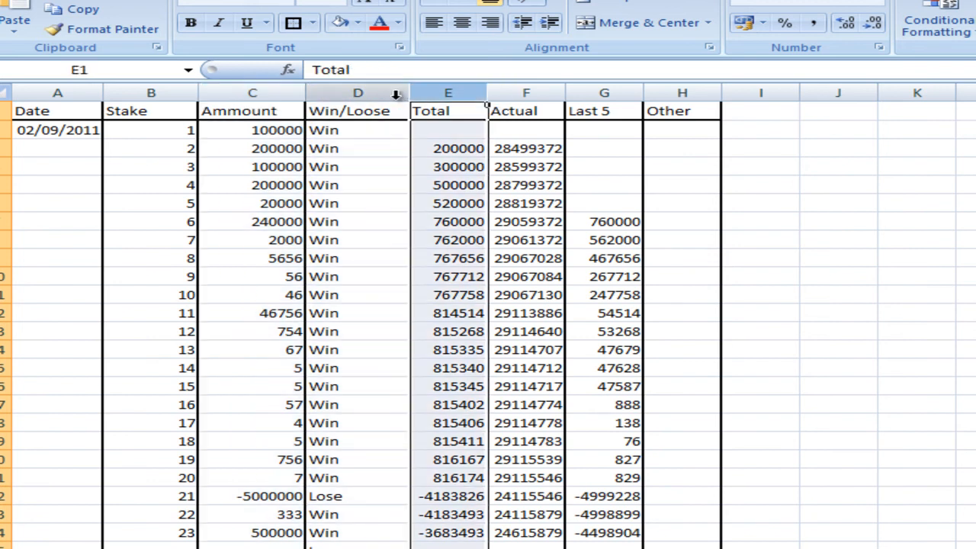
left_click(251, 93)
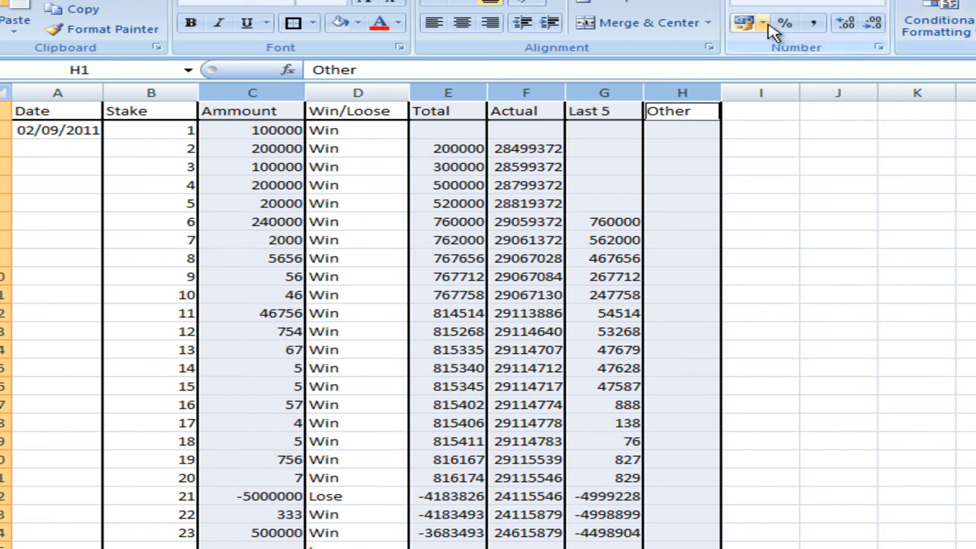
left_click(762, 23)
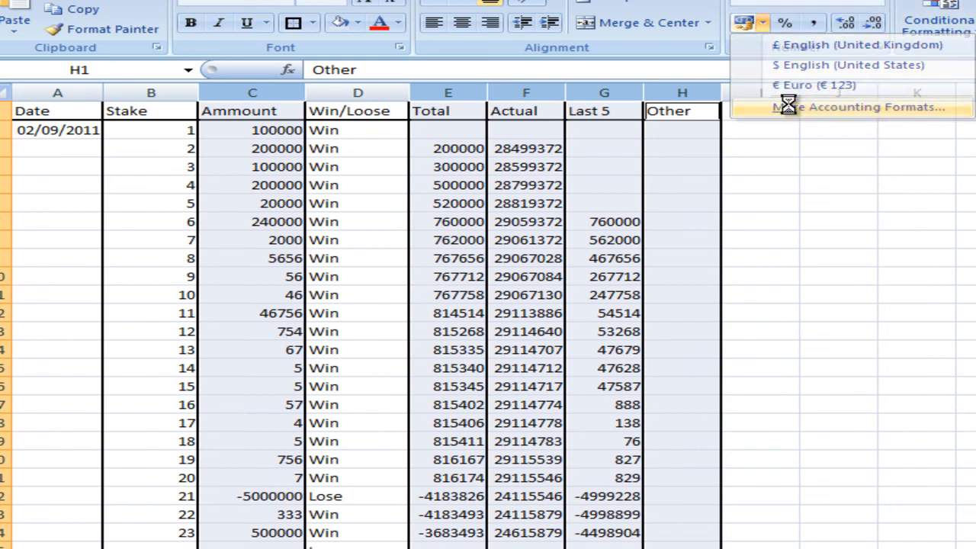
left_click(643, 103)
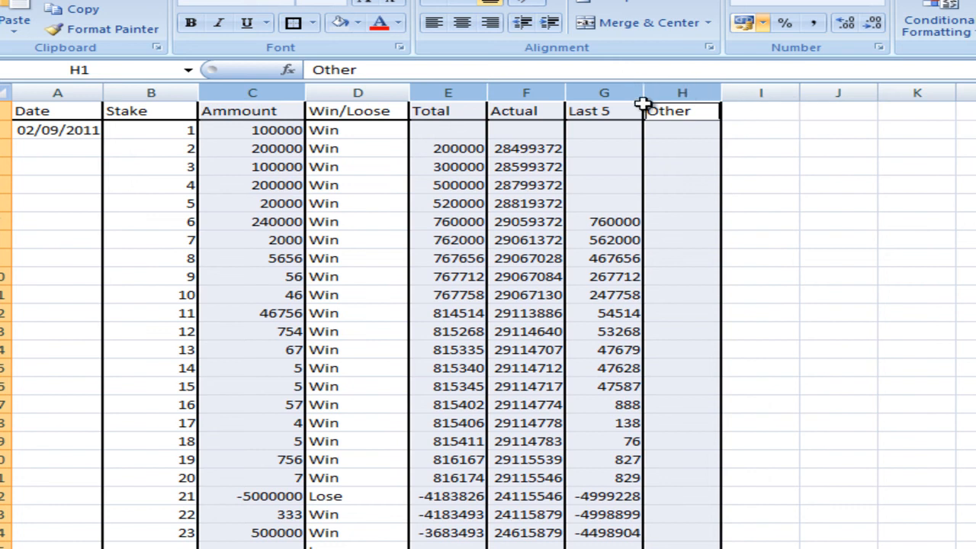
mouse_move(856, 10)
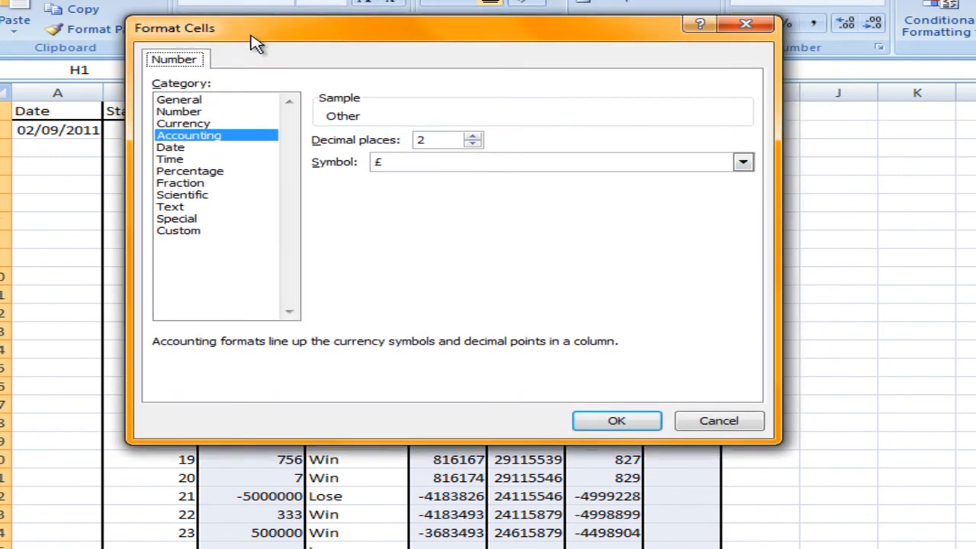
left_click(183, 140)
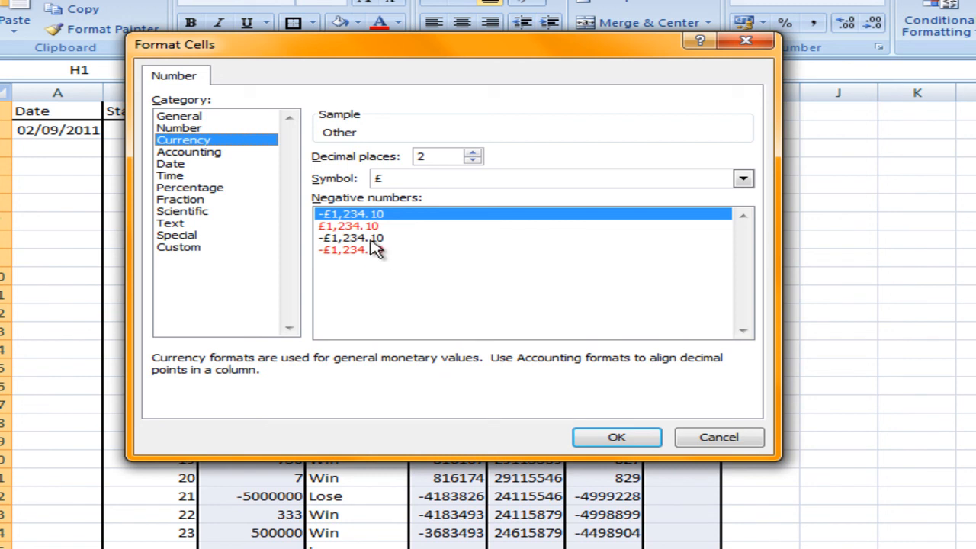
mouse_move(381, 235)
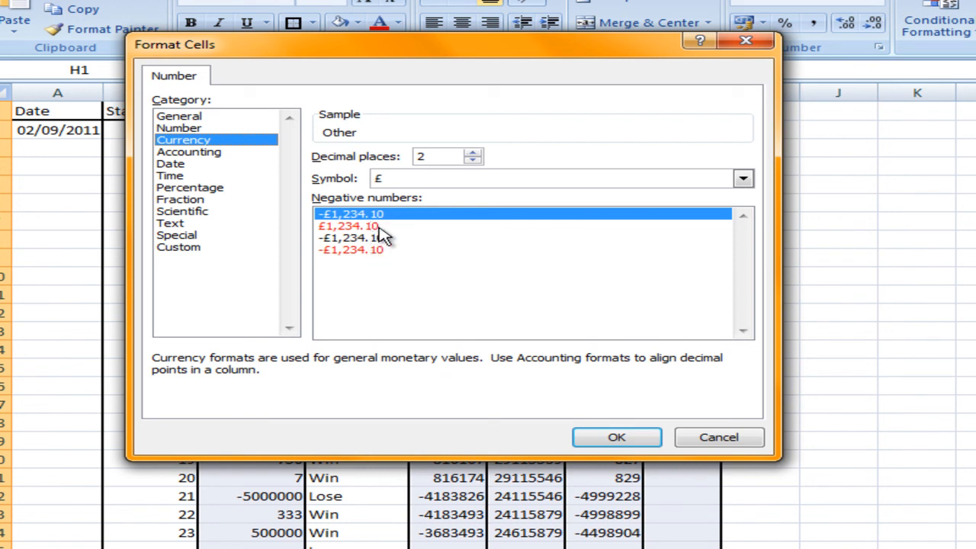
left_click(351, 250)
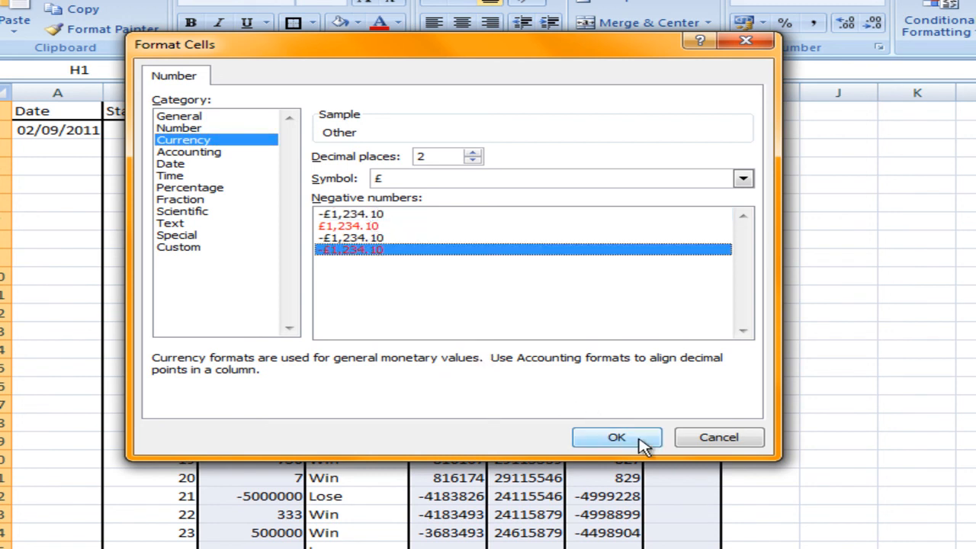
left_click(616, 436)
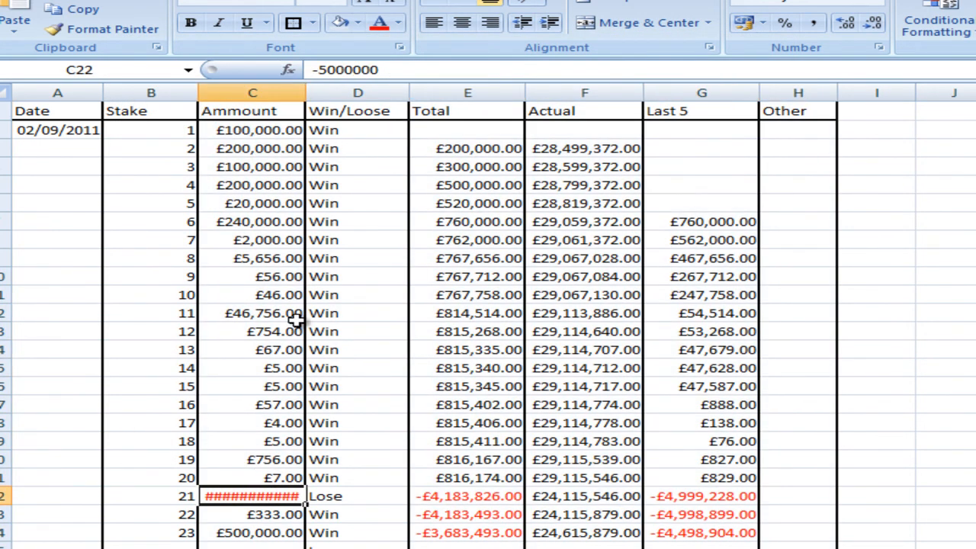
Widen column C and reformat the money columns as whole-pound currency with 0 decimal places
left_click_drag(308, 93, 345, 93)
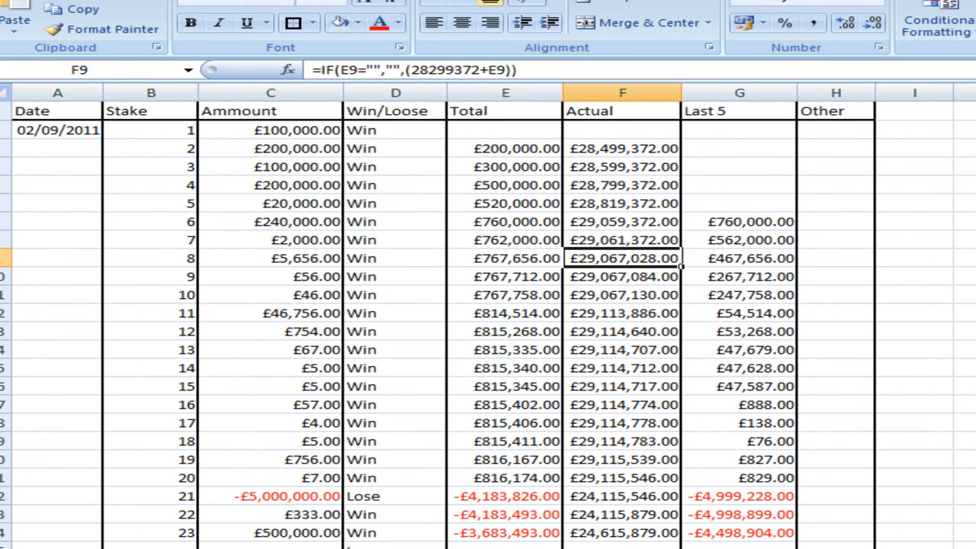
mouse_move(444, 183)
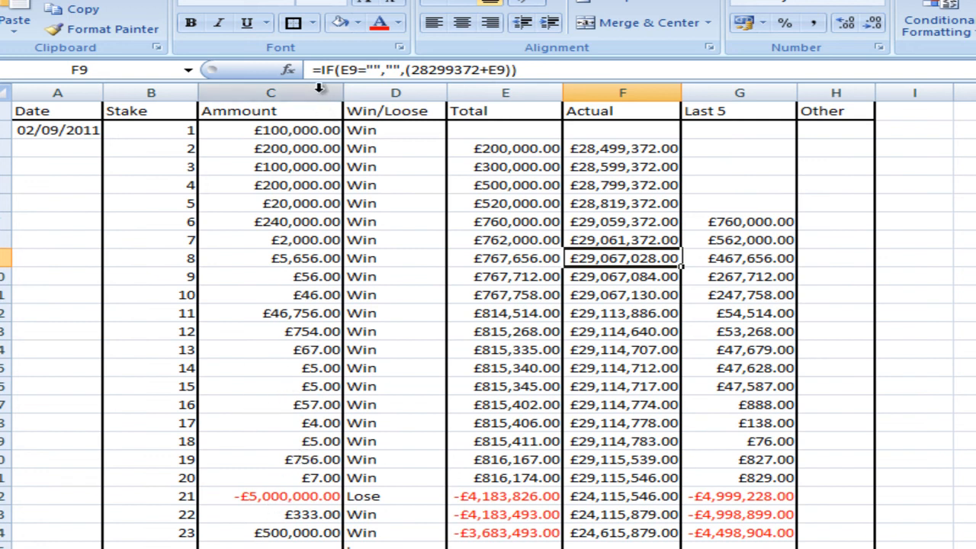
left_click(269, 93)
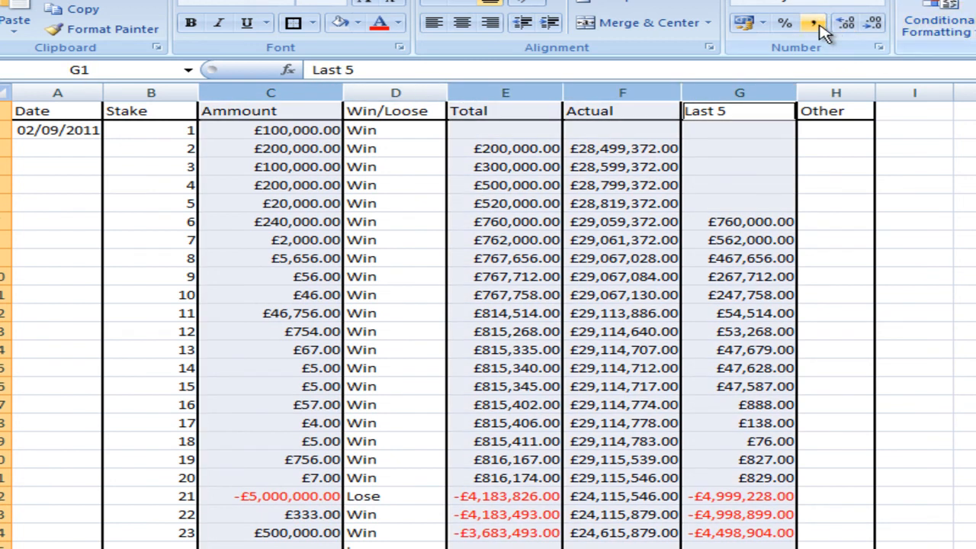
left_click(759, 23)
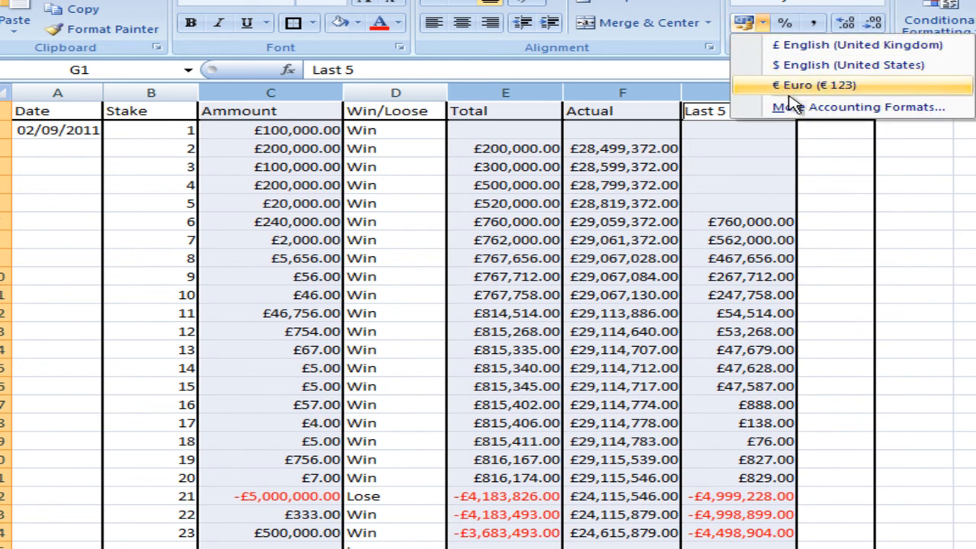
left_click(874, 106)
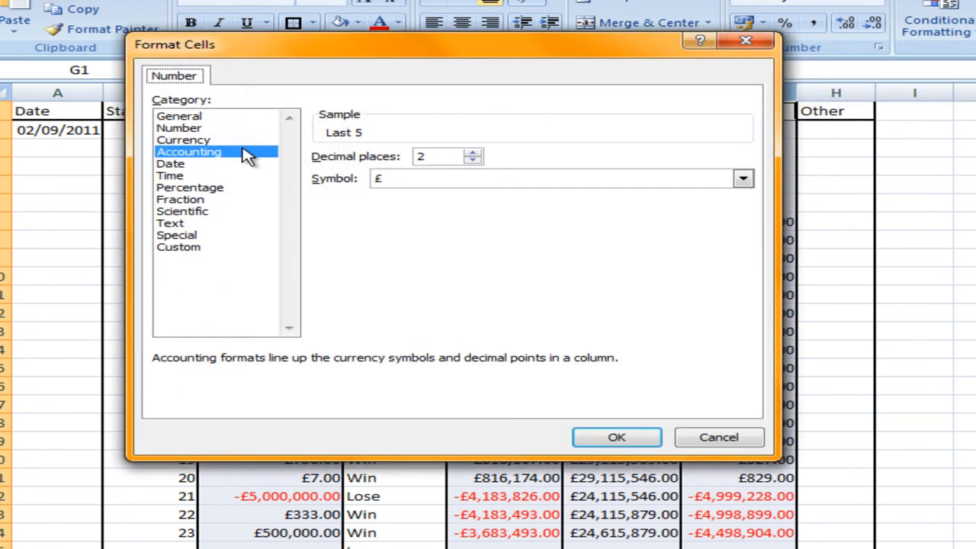
left_click(179, 128)
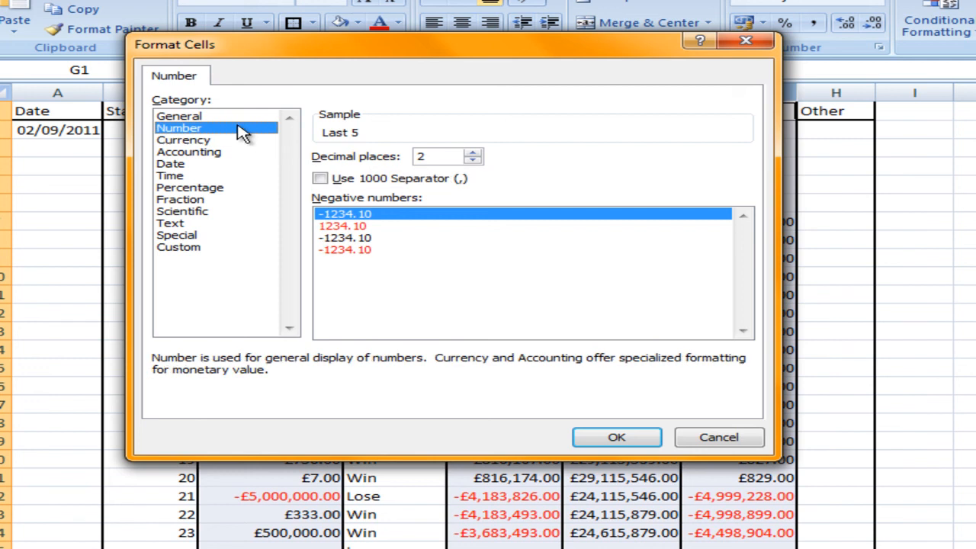
left_click(183, 141)
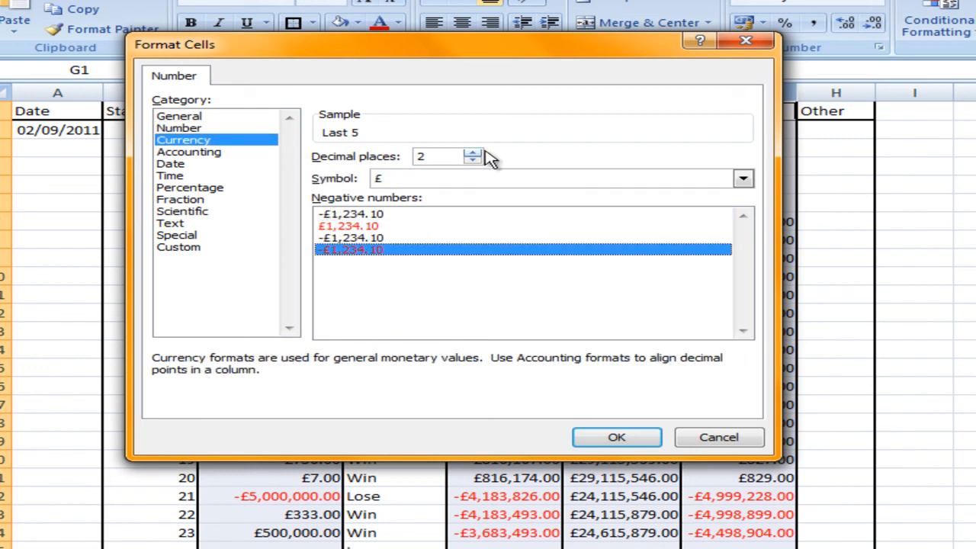
left_click(472, 162)
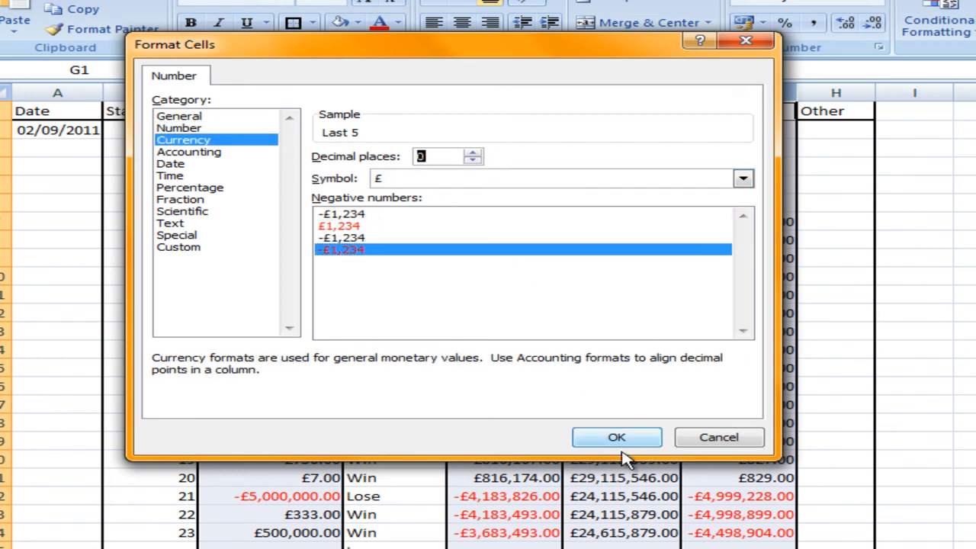
left_click(741, 178)
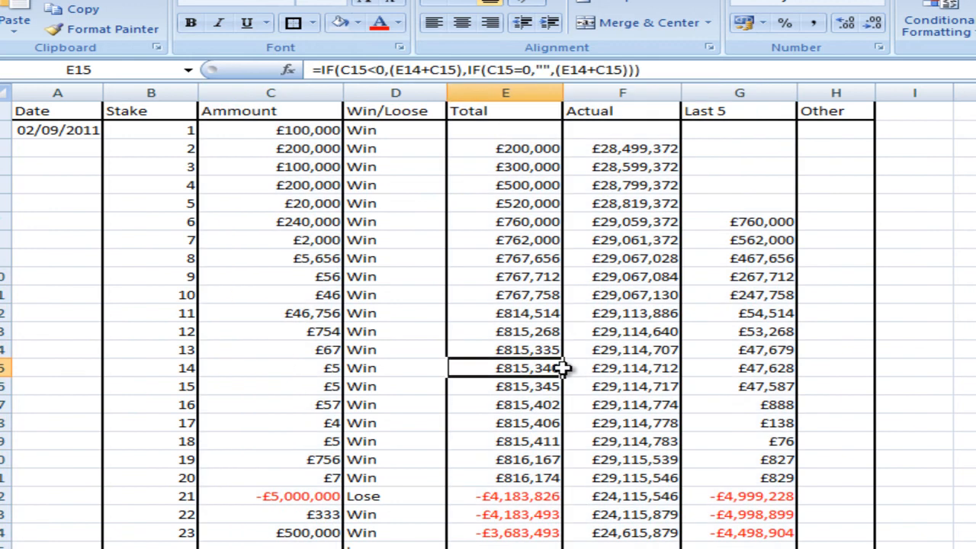
mouse_move(822, 221)
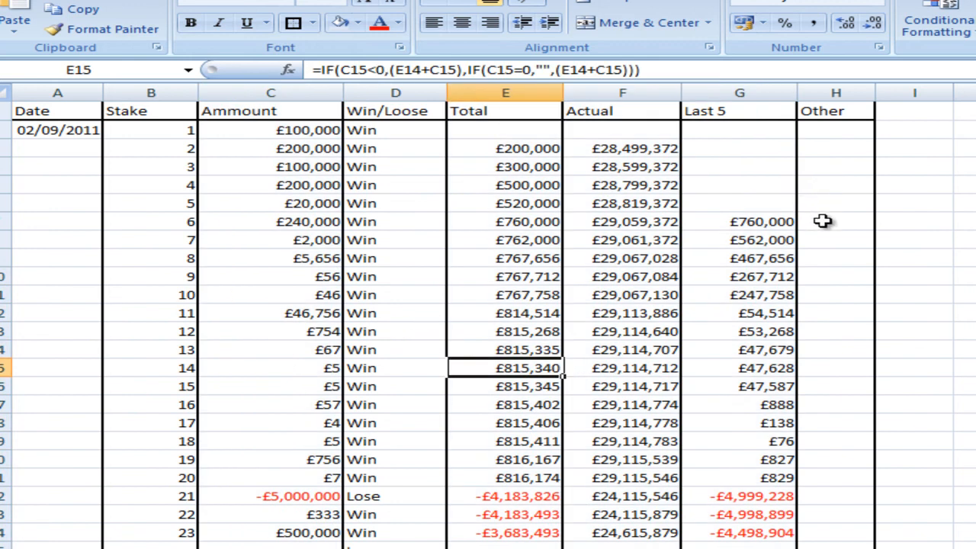
left_click(395, 184)
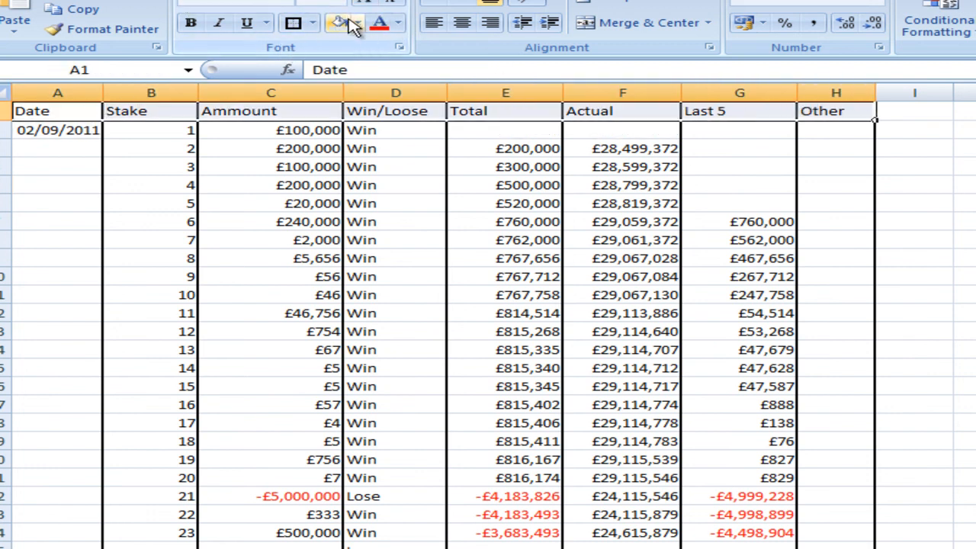
left_click(359, 23)
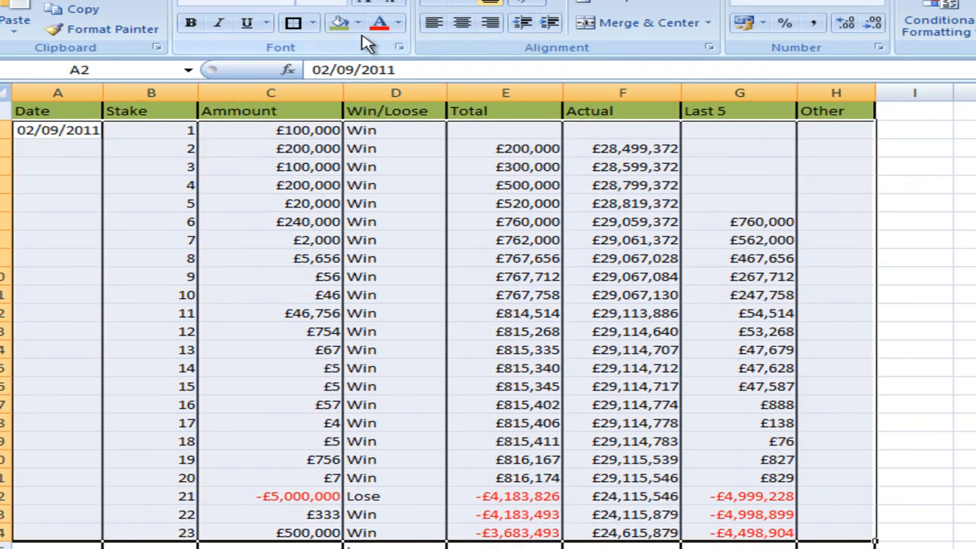
left_click(358, 23)
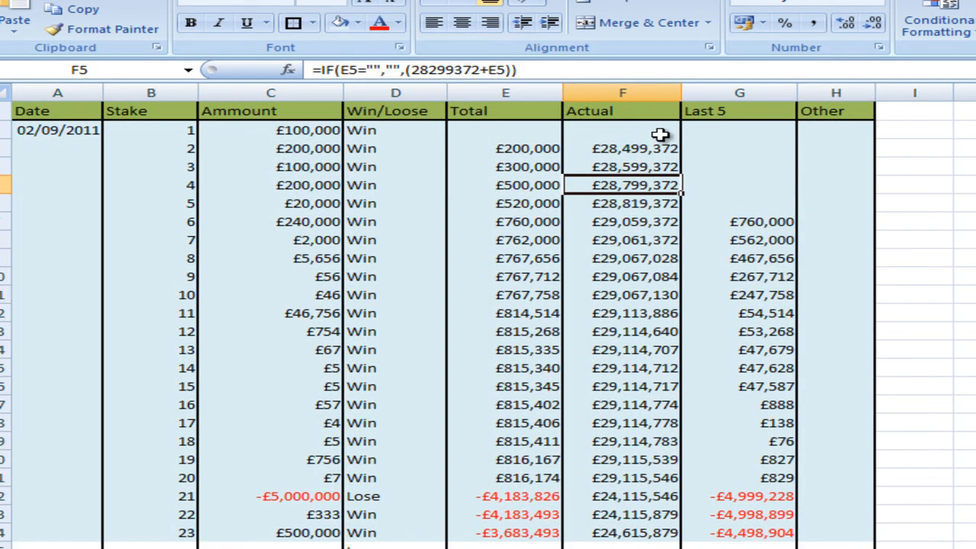
left_click(622, 93)
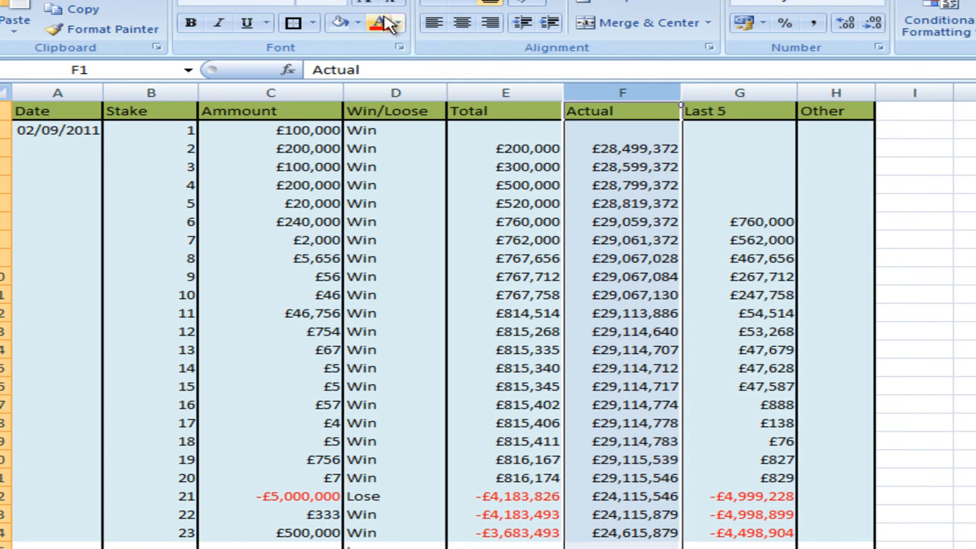
left_click(356, 23)
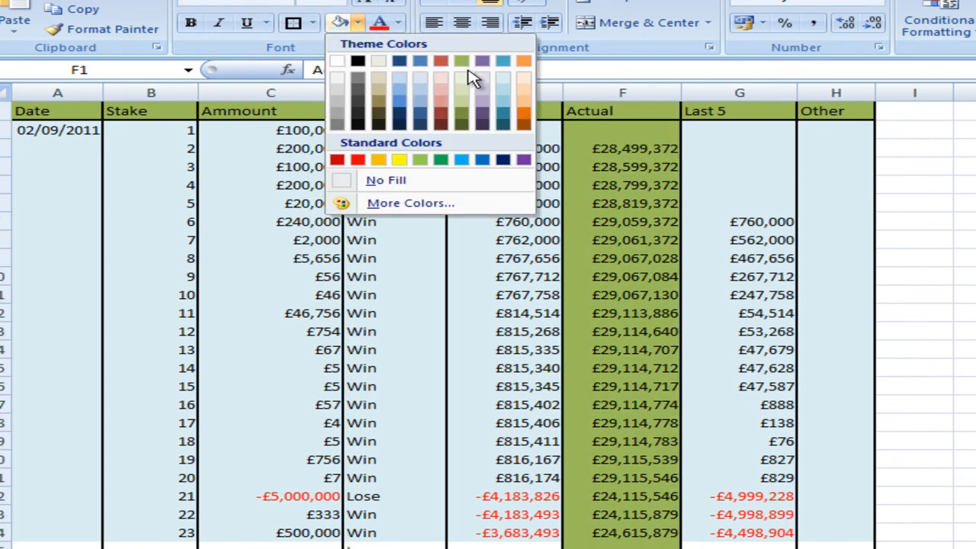
left_click(400, 160)
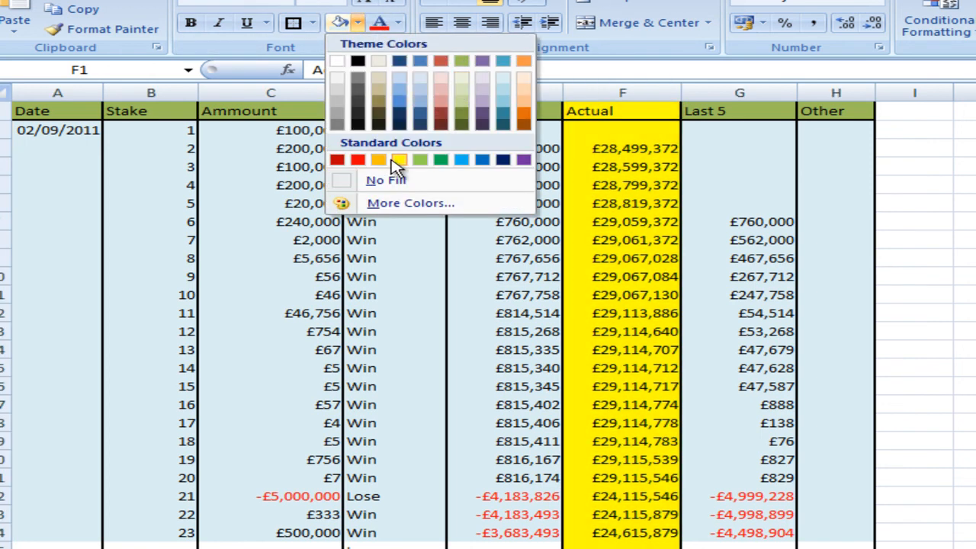
left_click(419, 160)
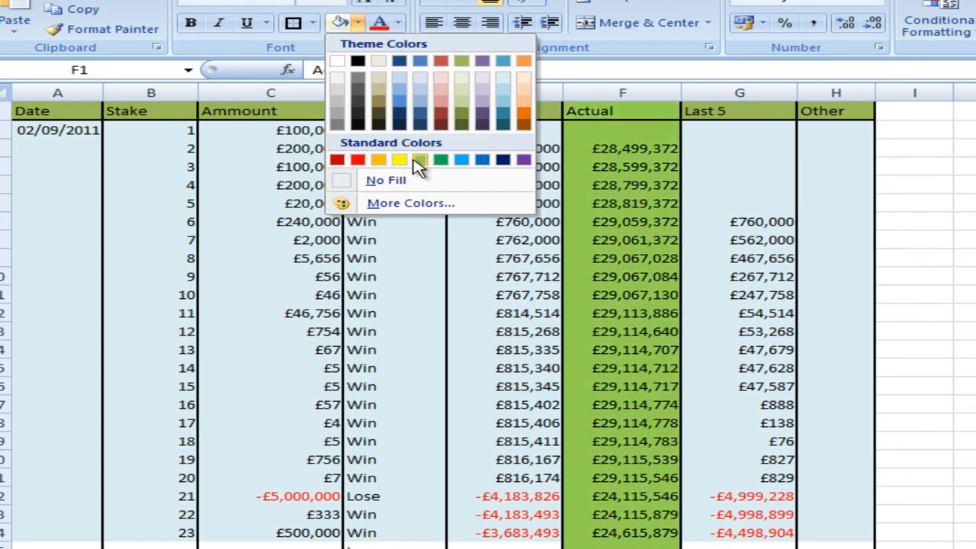
left_click(378, 160)
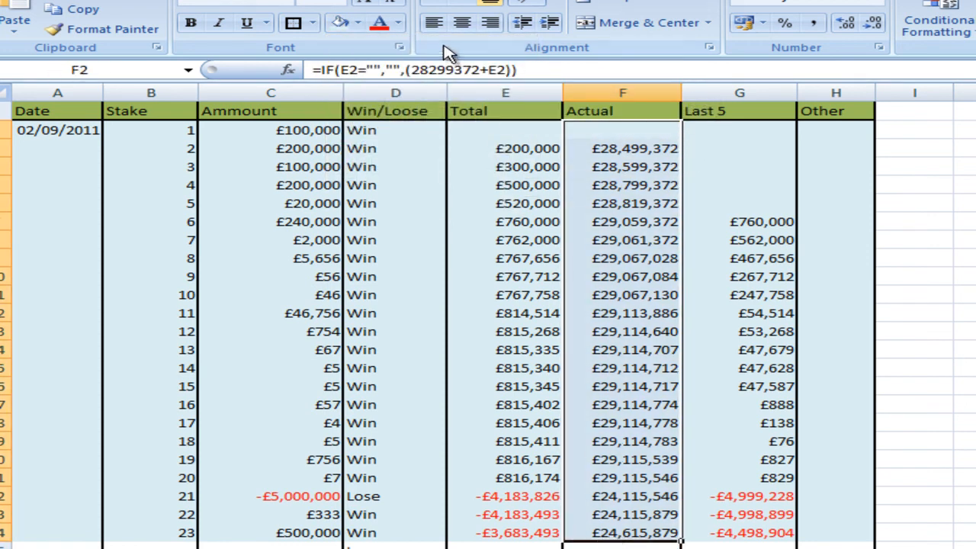
left_click(359, 22)
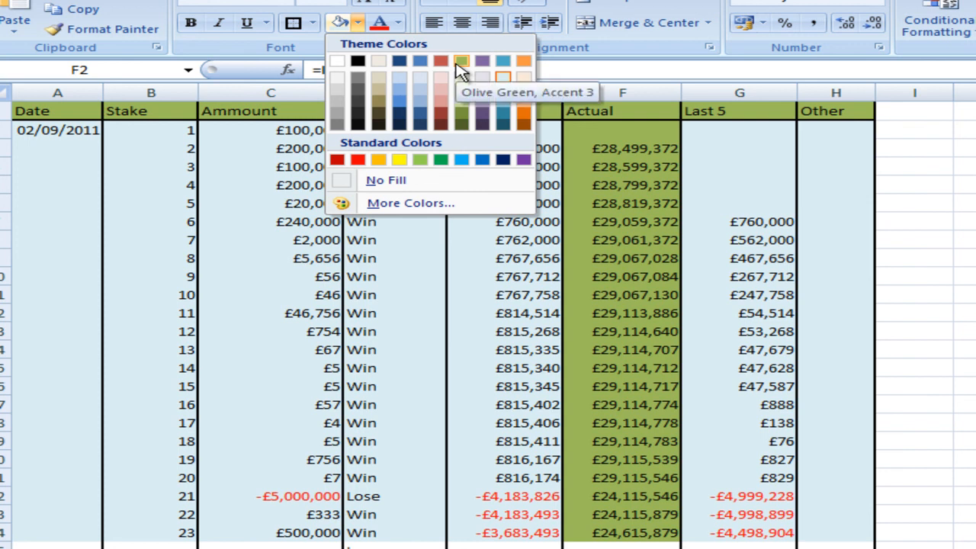
mouse_move(481, 78)
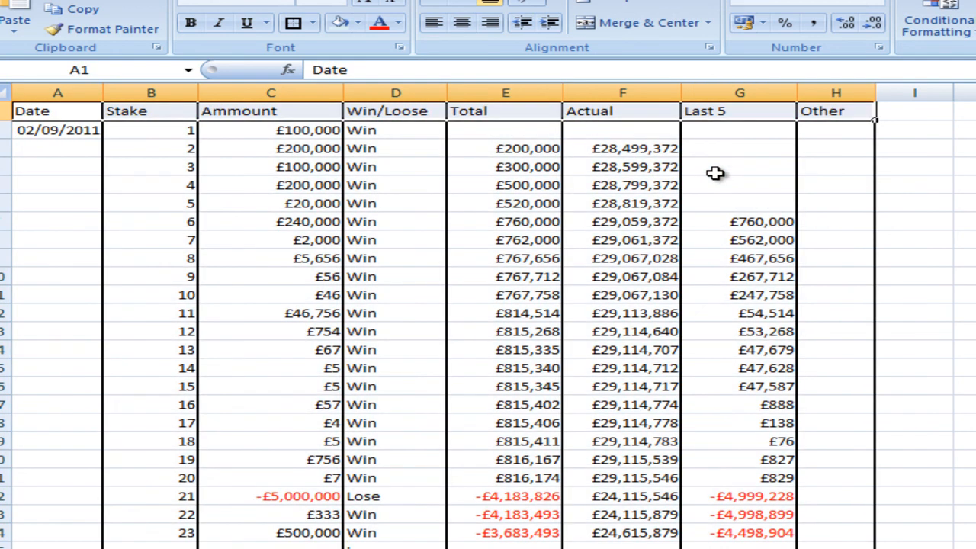
Retype the Date header in A1 and fill the header row olive green
type("y")
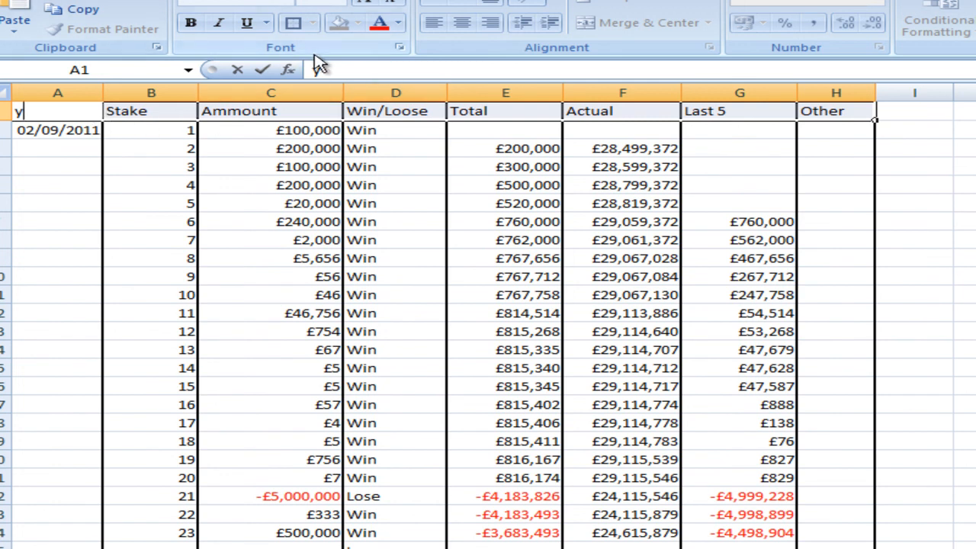
type("Date")
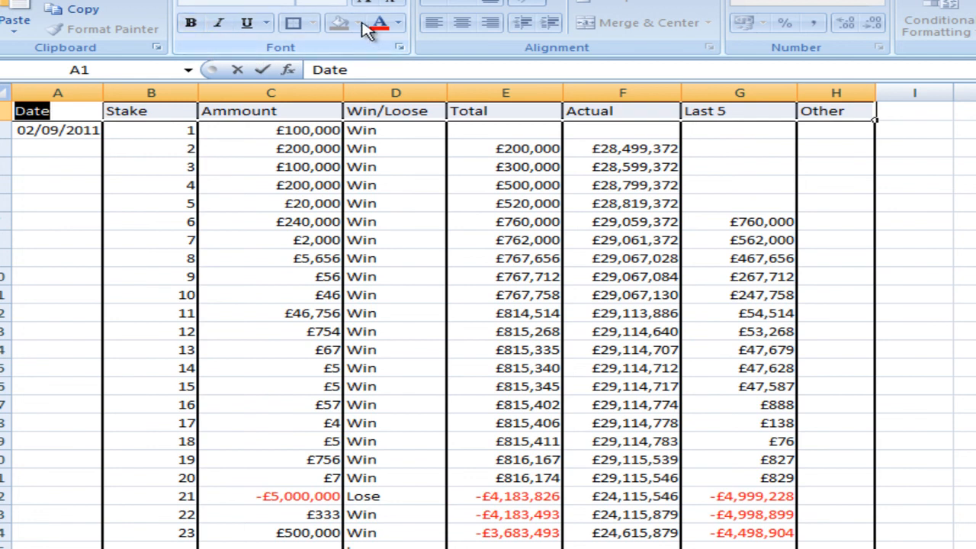
left_click(393, 203)
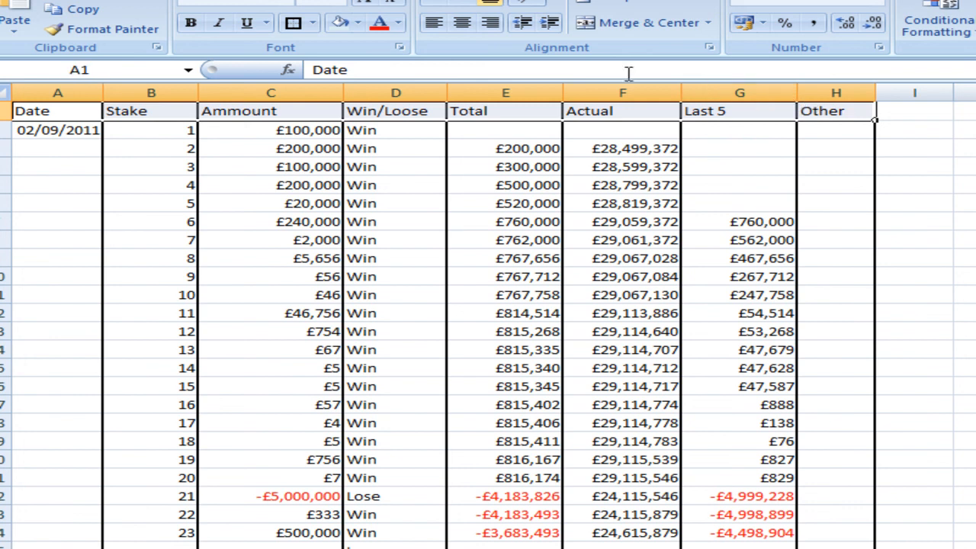
left_click(360, 23)
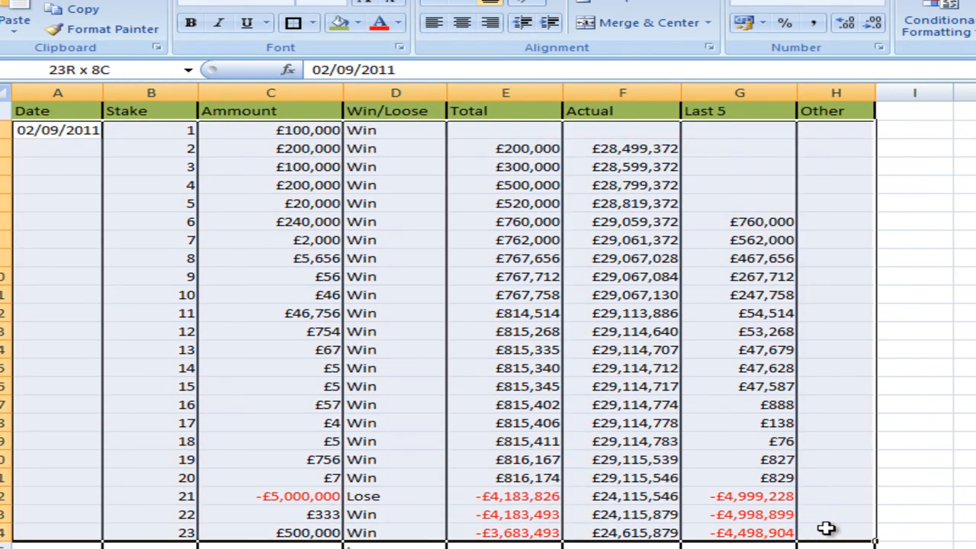
left_click(358, 23)
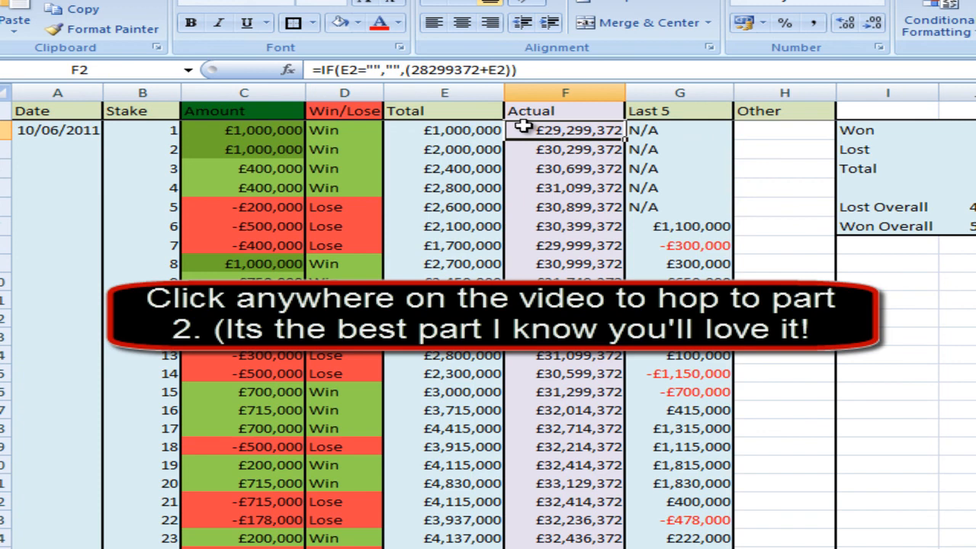
left_click(680, 129)
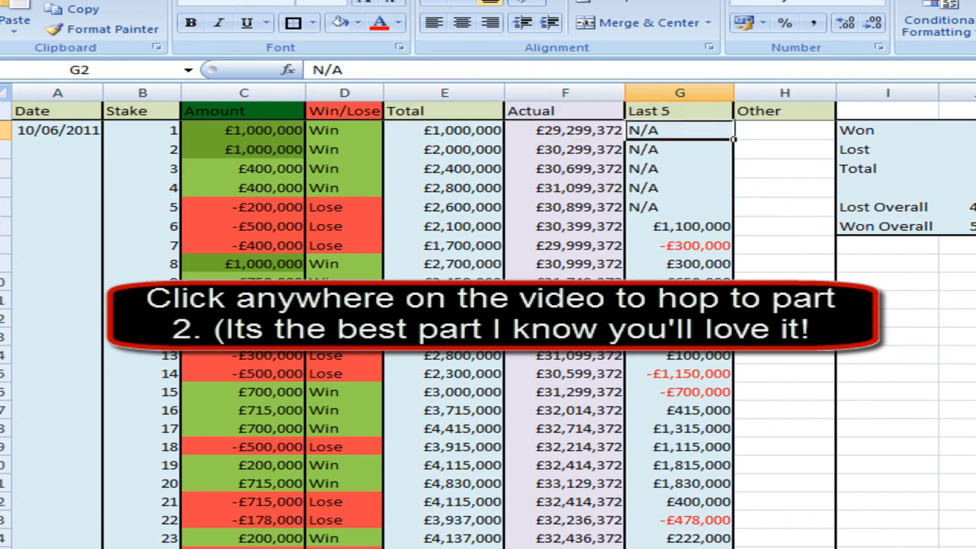